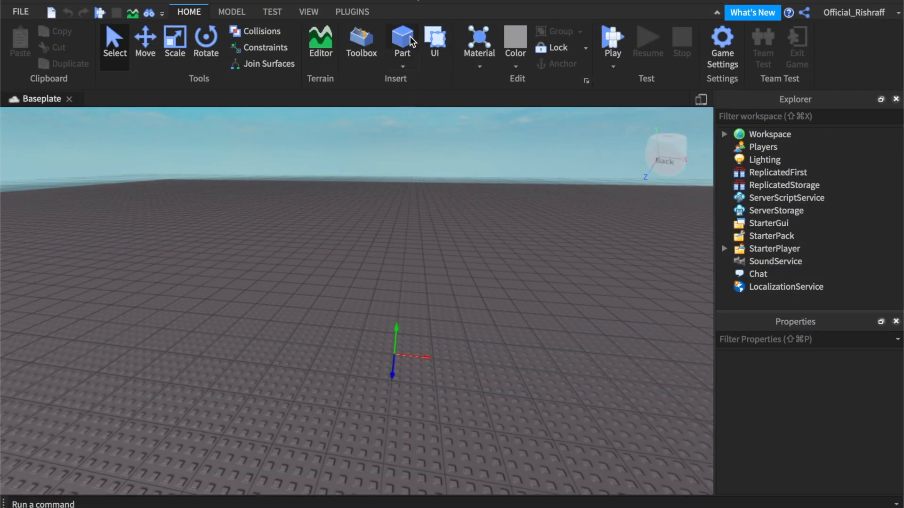
Insert a Part, scale it into an anchored wall, duplicate it and move the copy apart
click(402, 38)
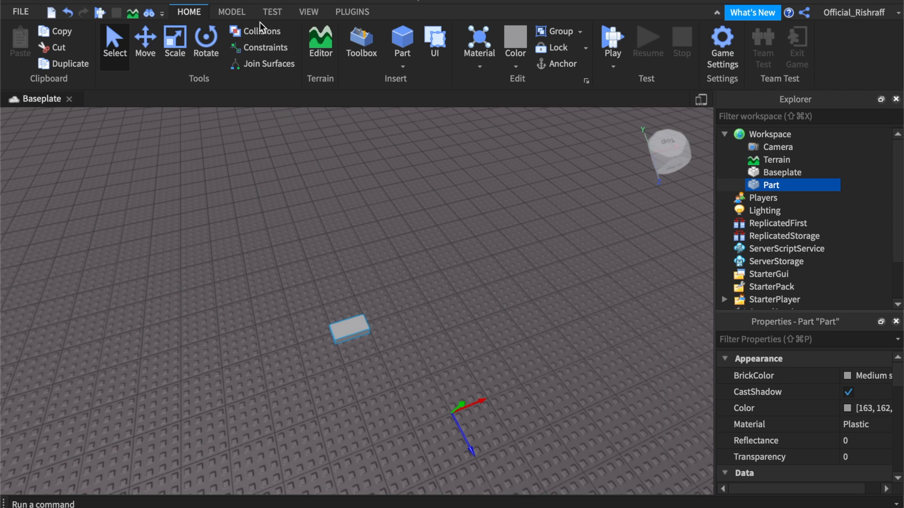
click(174, 41)
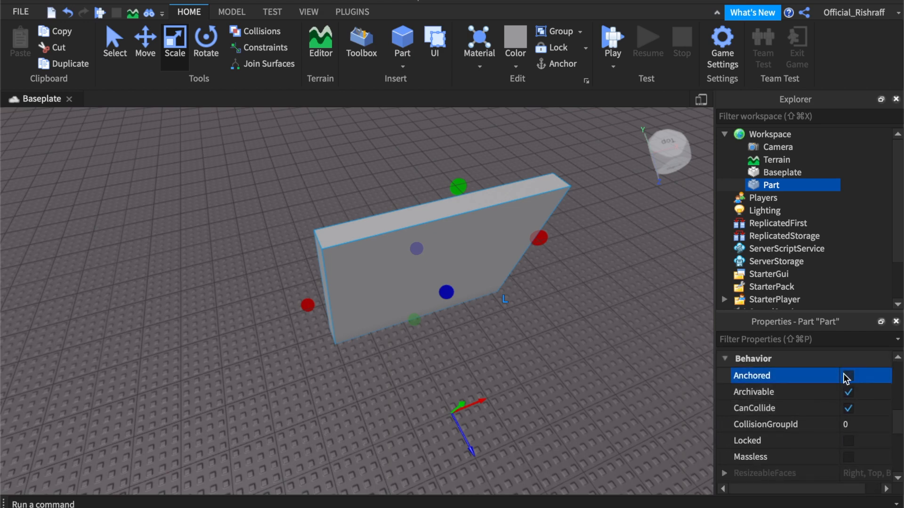
click(848, 376)
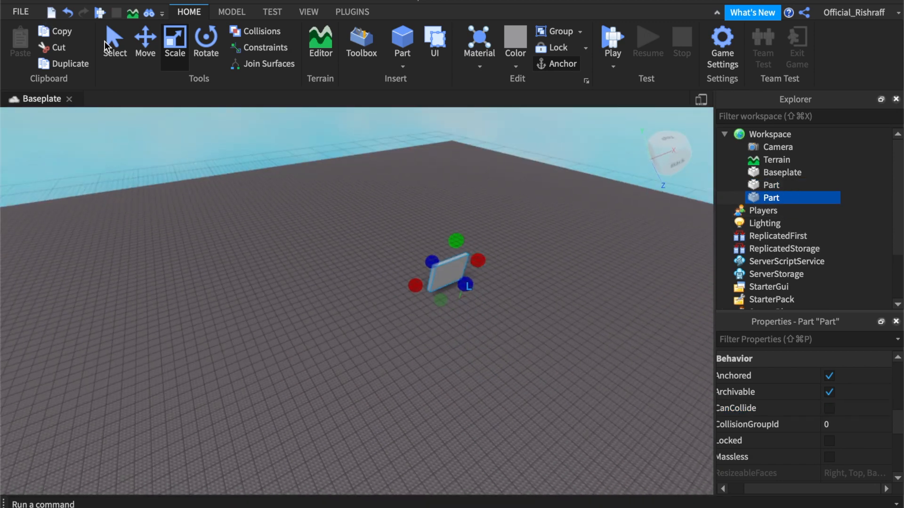
click(145, 41)
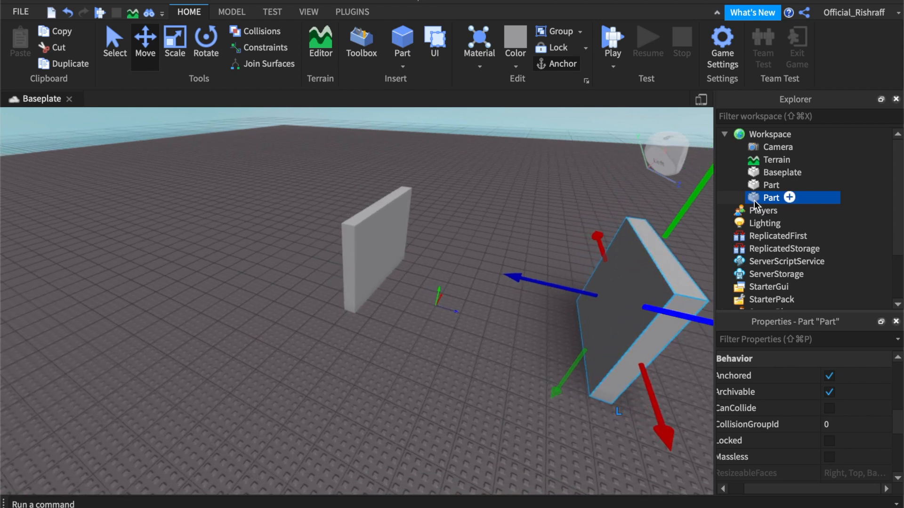
Rename a wall StartPart, group both walls and name the model timed delivery
double_click(769, 198)
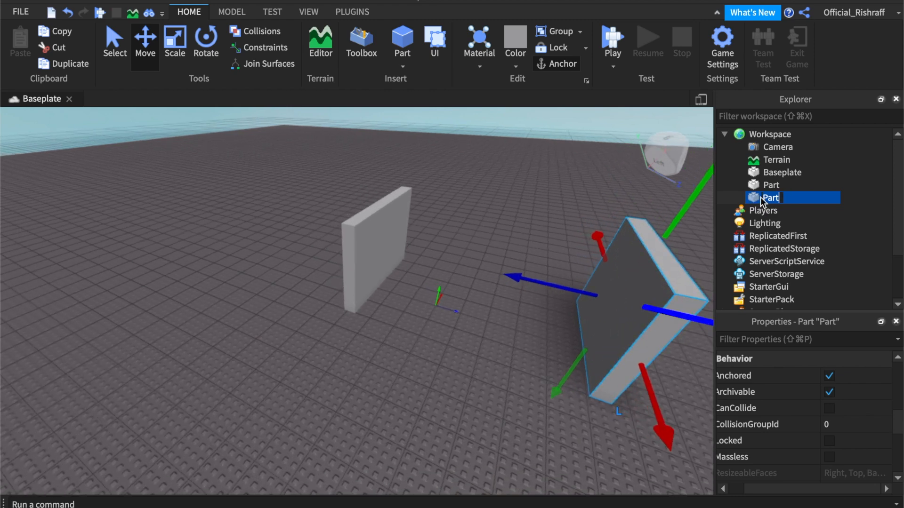
text(StartPar)
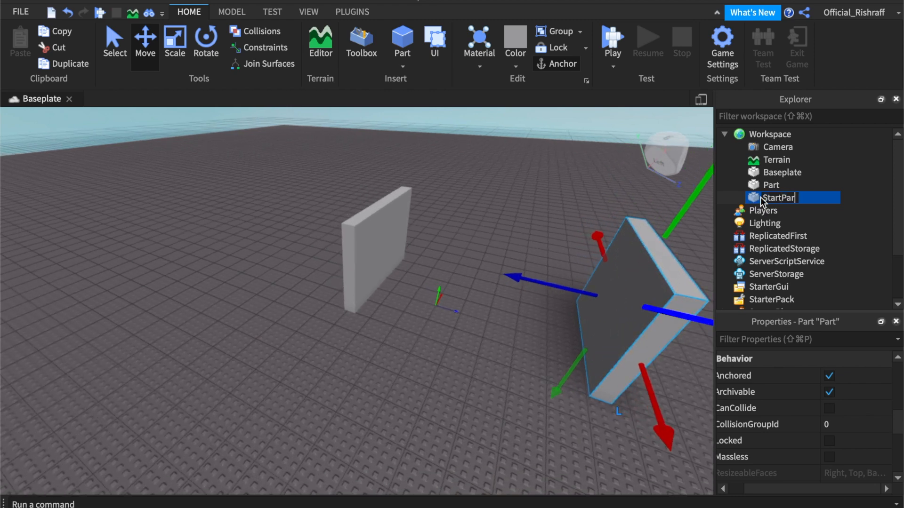
right_click(778, 198)
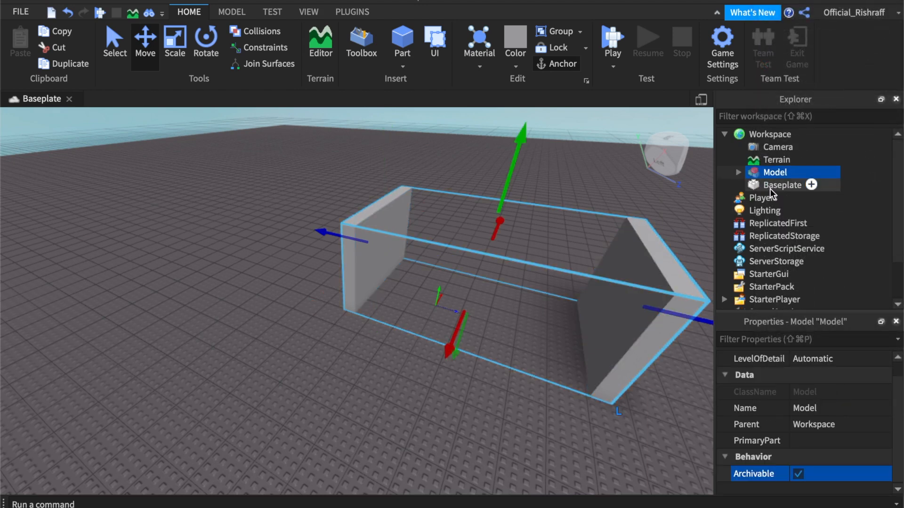
double_click(775, 172)
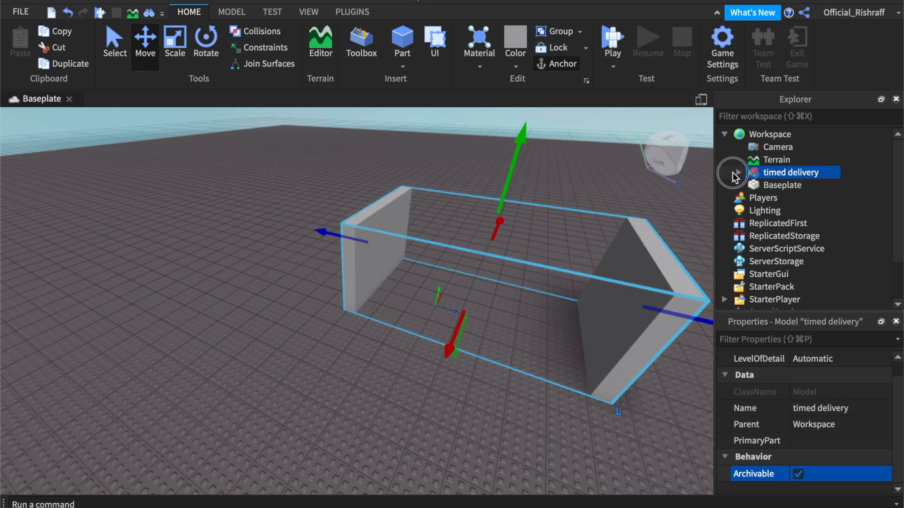
right_click(792, 171)
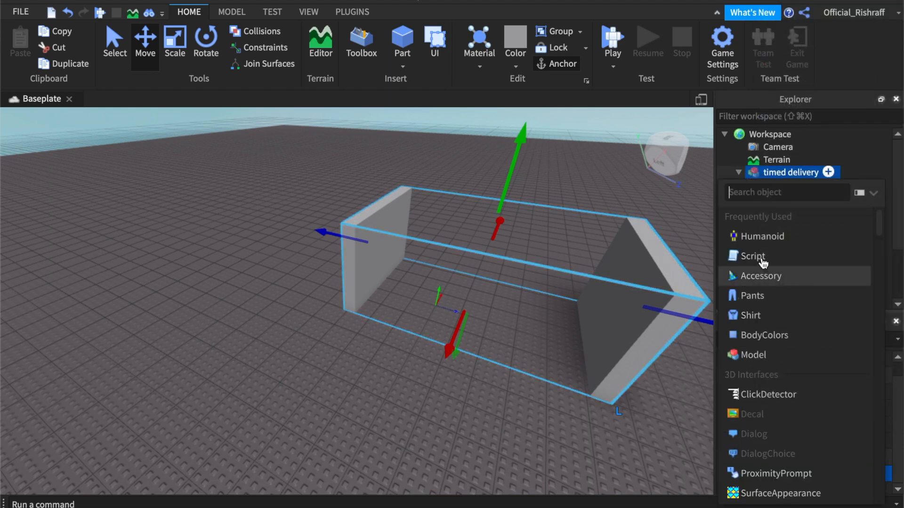
Insert a Script into the timed delivery model and rename it TimeManager
click(753, 256)
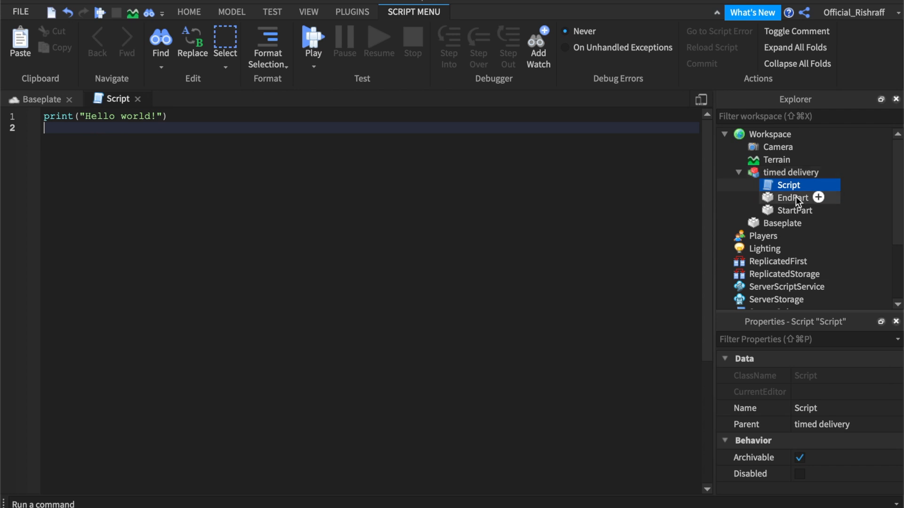
double_click(788, 184)
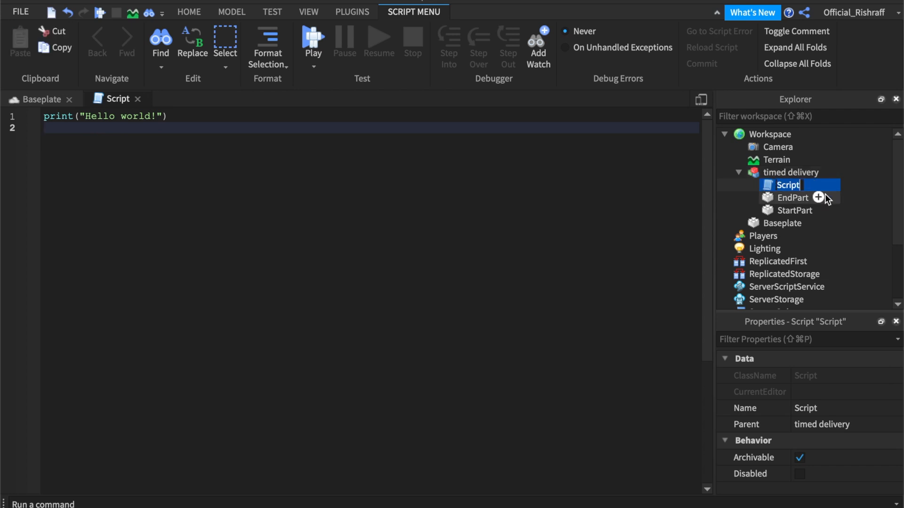
text(TimeManager)
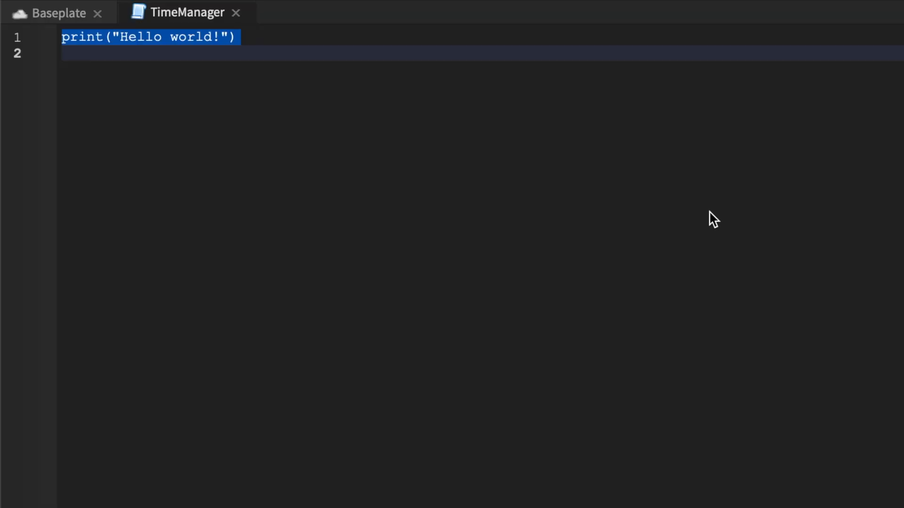
Declare timeLimit = 60, trialStarted = true and trackerValue = nil in TimeManager
text(timeLim)
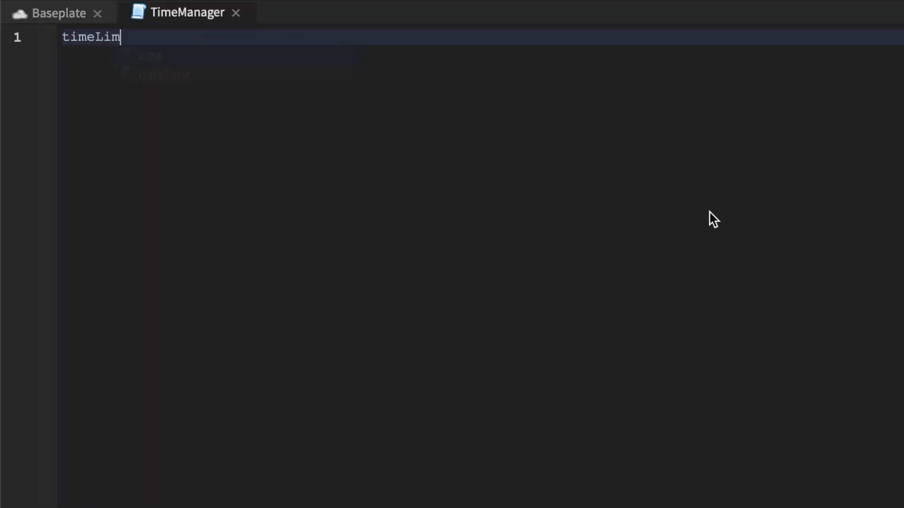
text(it = 60)
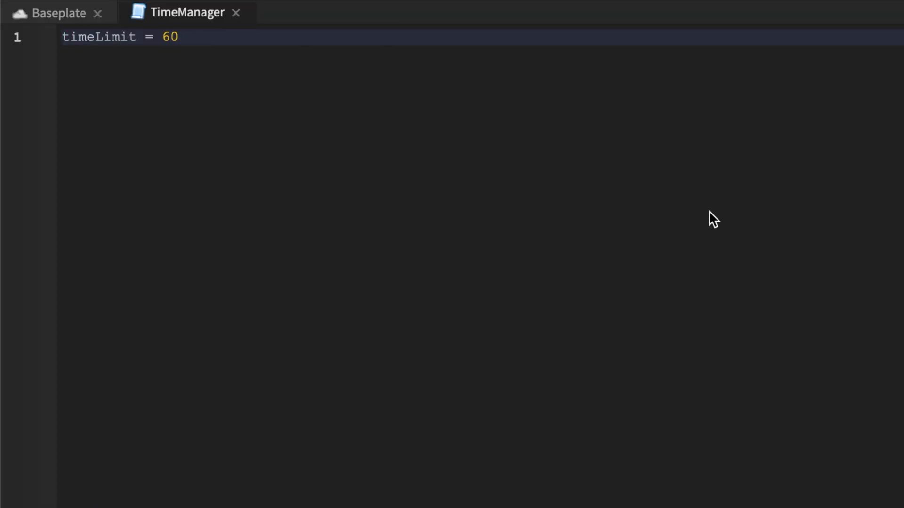
text(tri)
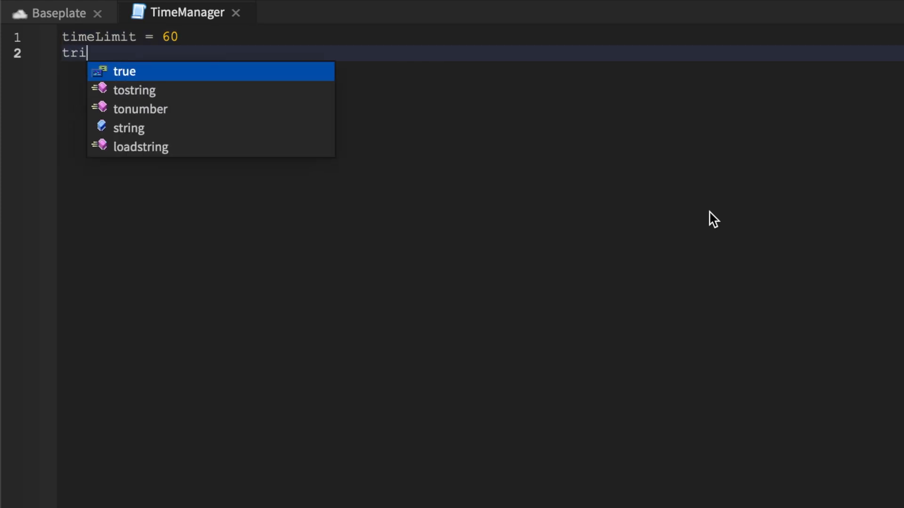
text(alStarted = true)
text(trackerValue = nil)
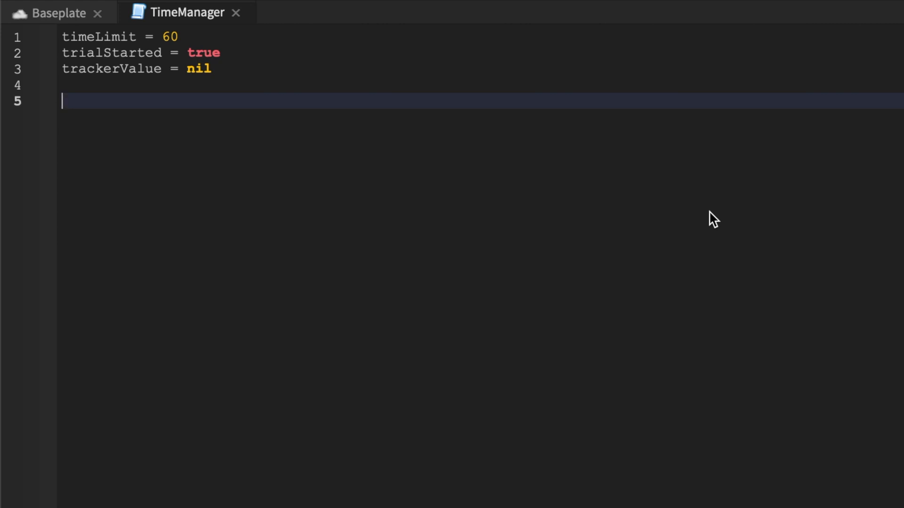
Connect a function(hit) handler to script.Parent.StartPart.Touched
text(script.)
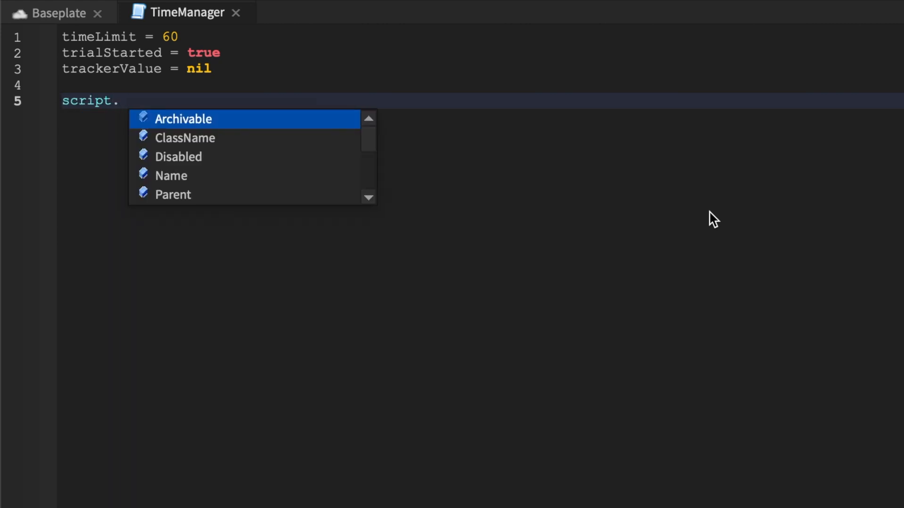
text(Parent.Act)
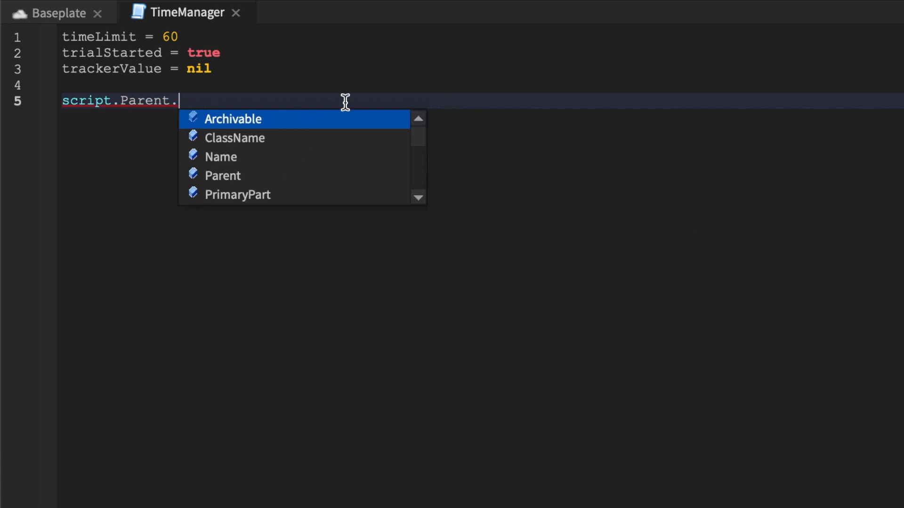
text(StartPart)
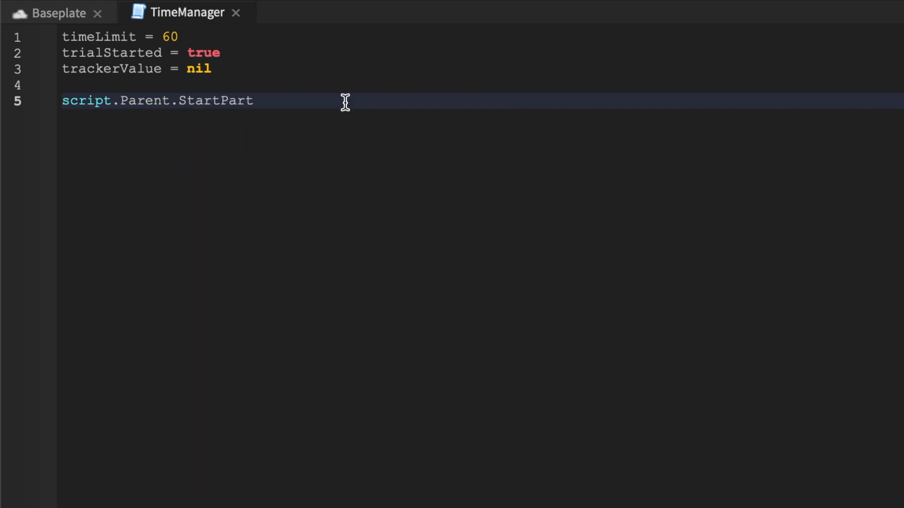
text(.to)
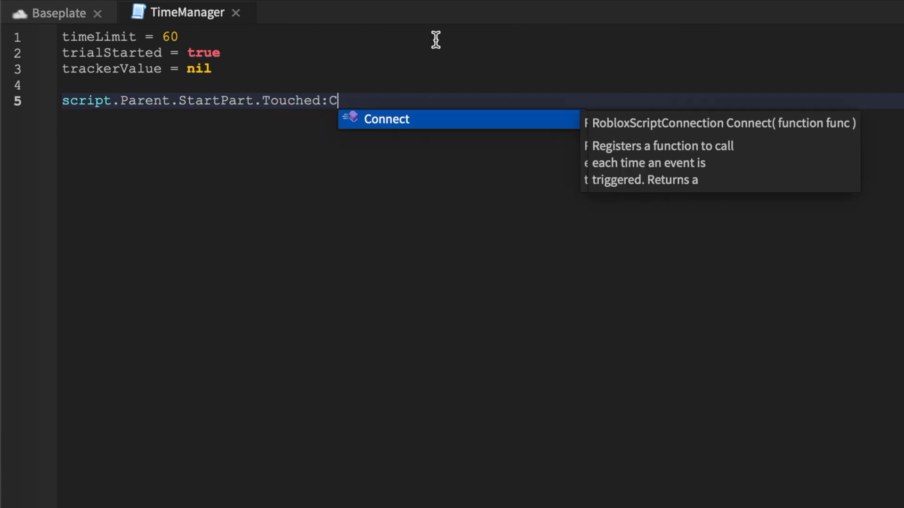
key(Tab)
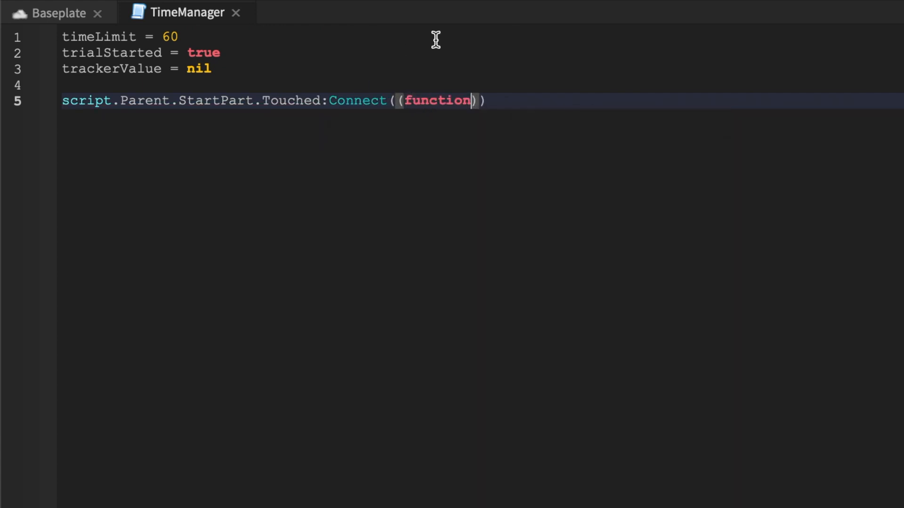
key(backspace)
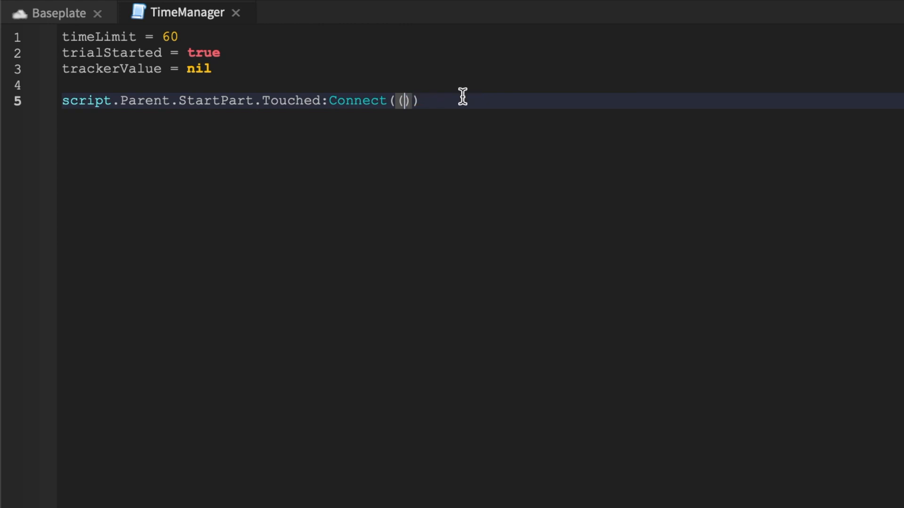
text(function)
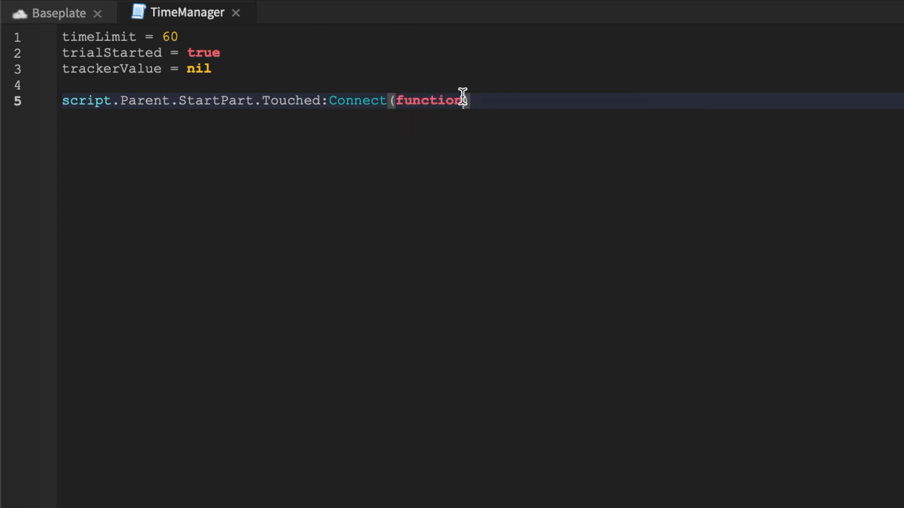
text(())
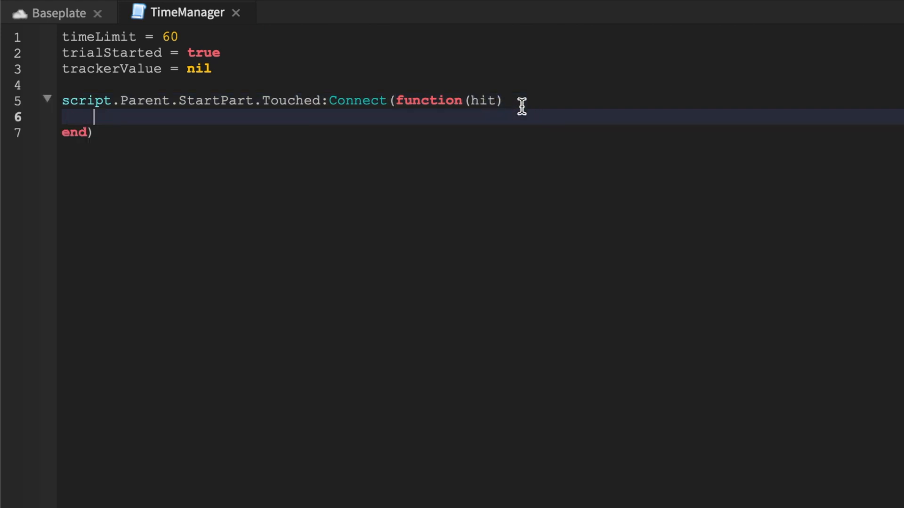
Check hit.Parent for a Humanoid and get plr via game.Players:GetPlayerFromCharacter(hit.Parent)
text(if hi)
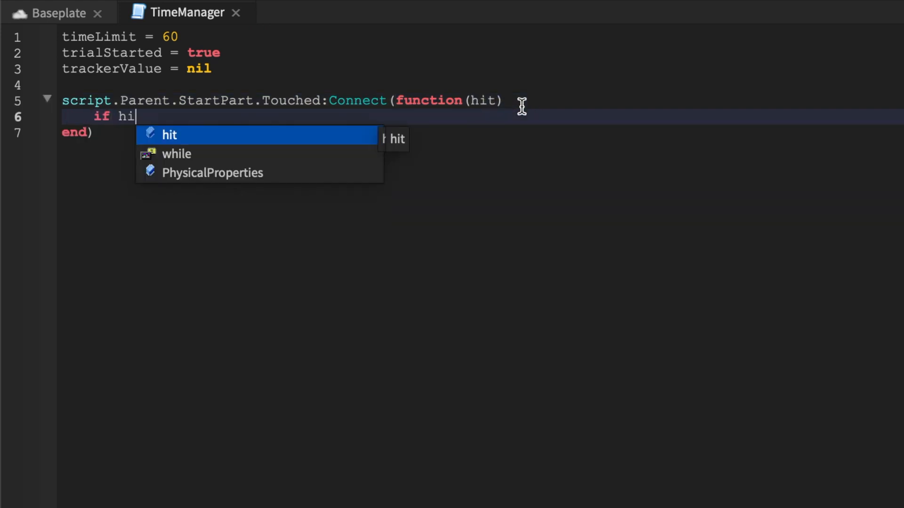
text(t.Parent:Find)
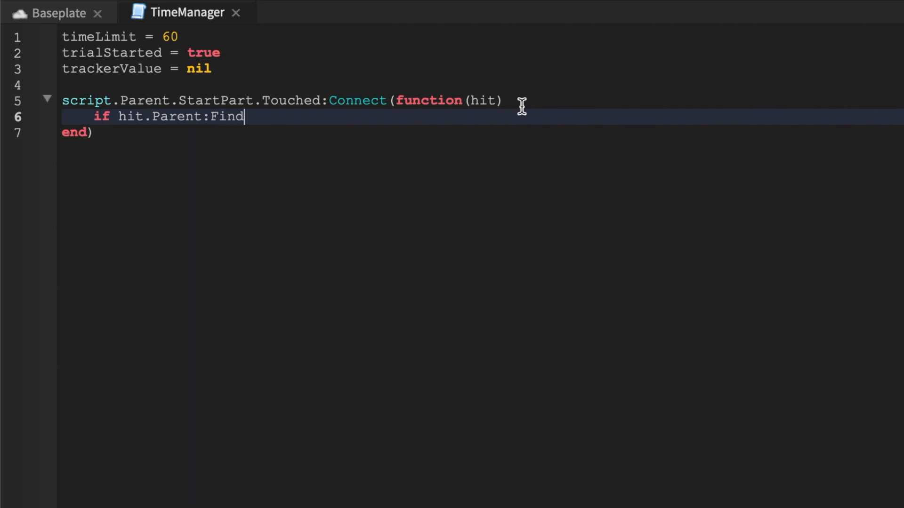
text(FirstChild(""))
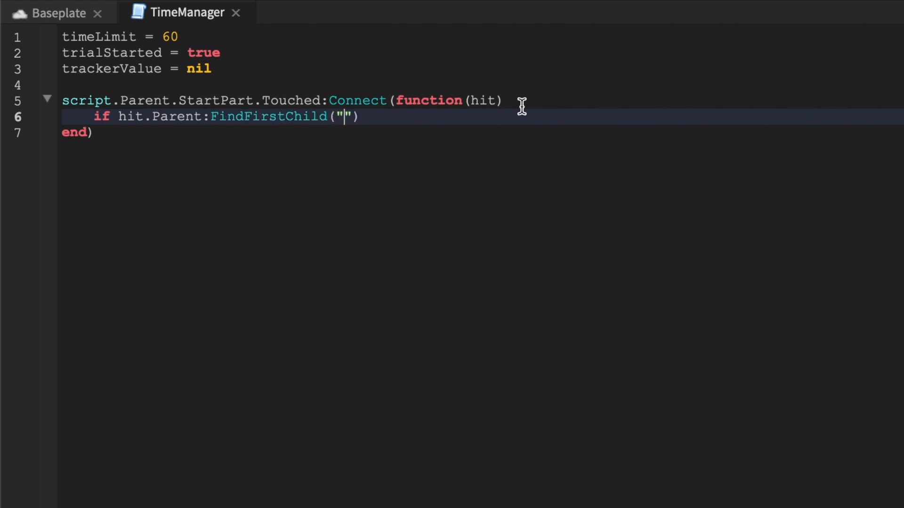
text(Humanoid)
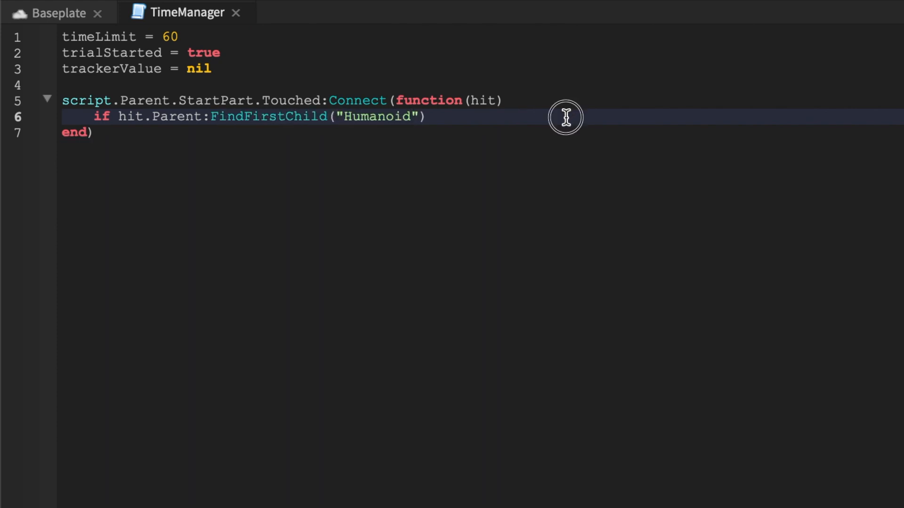
text(then)
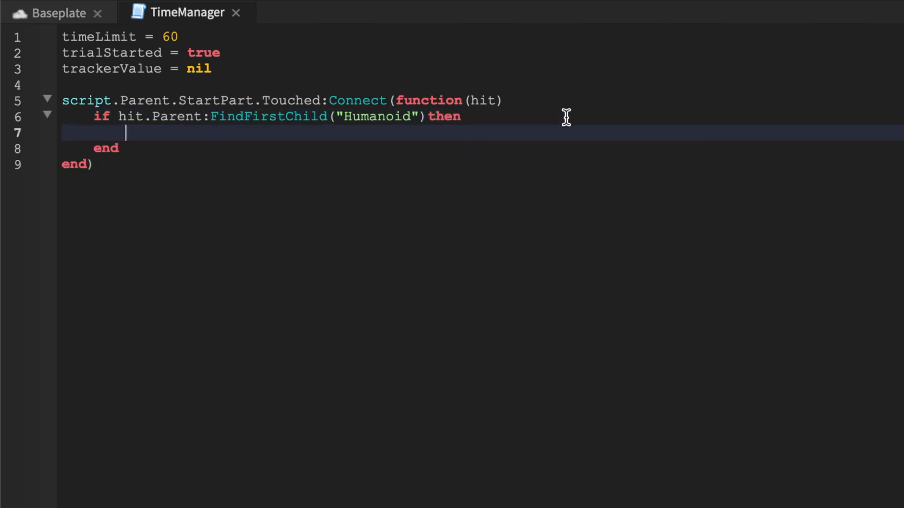
text(local plr = gam)
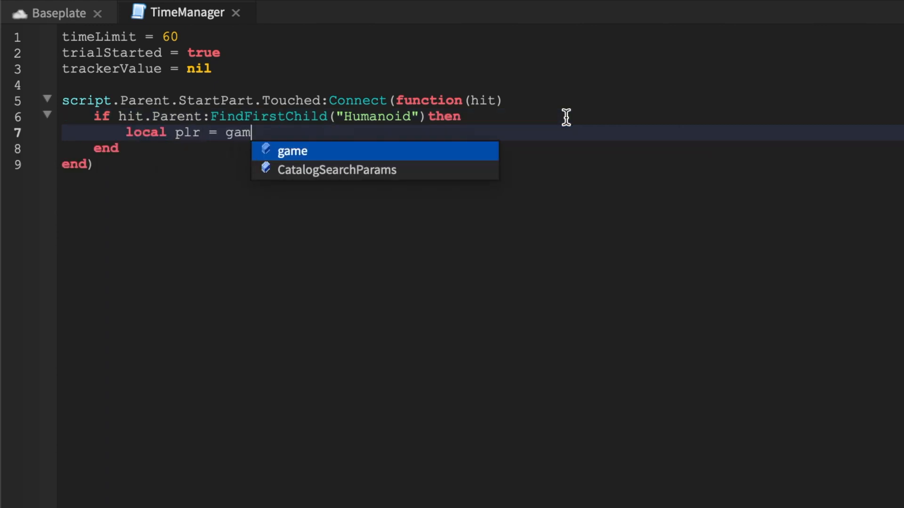
text(e.Players:GetPlayerFromCharacter()
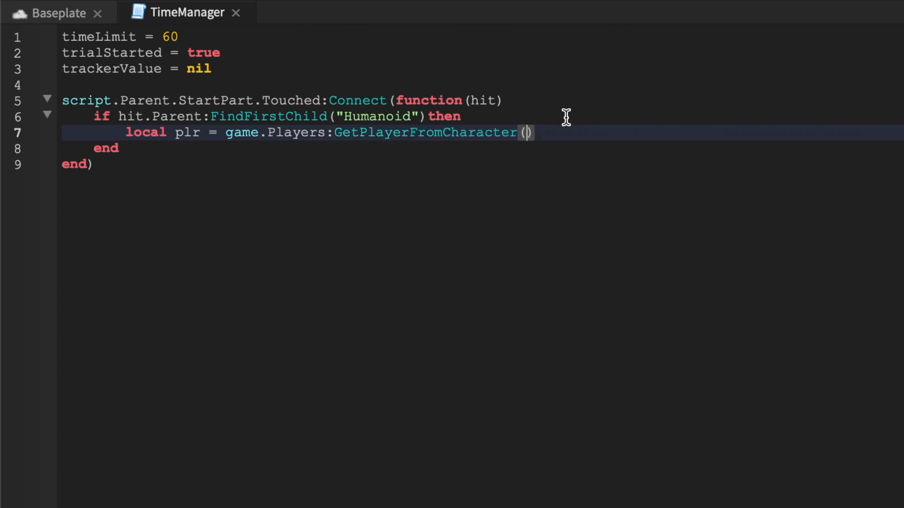
text(hit.Parent)
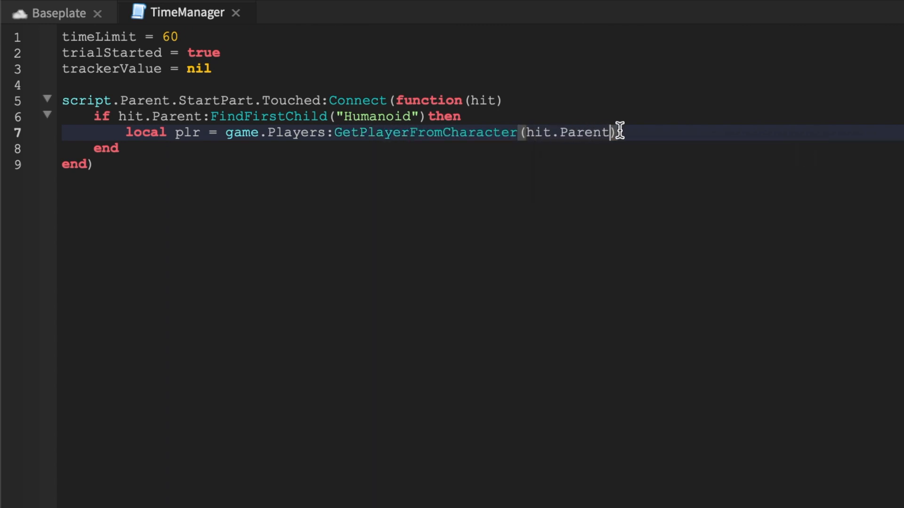
If plr lacks TimedDropOff, create trackerValue as a new BoolValue parented to plr
text(if not plr:Fi)
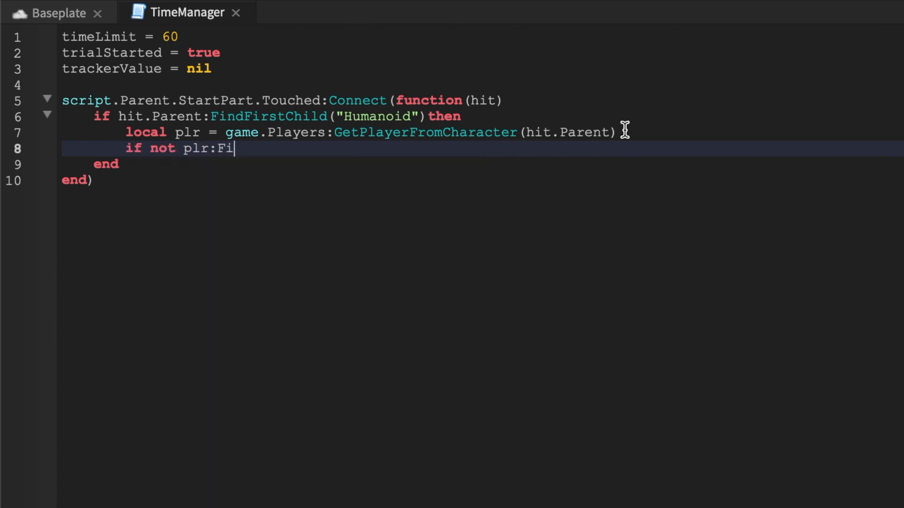
text(ndFirstChild)
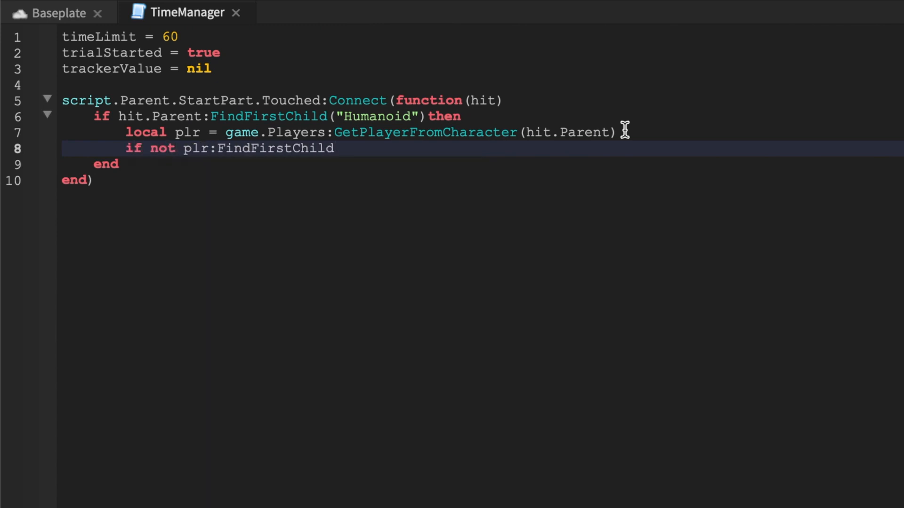
text(("TimedF"))
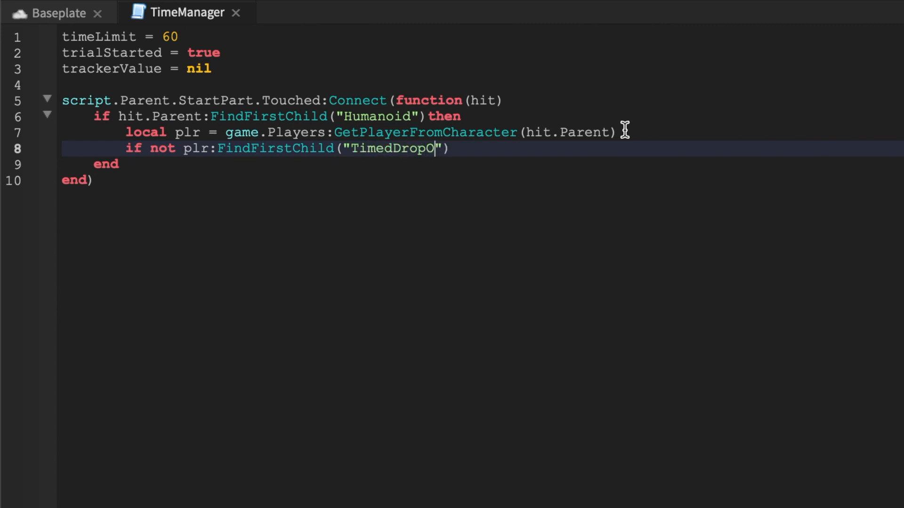
text(ff)
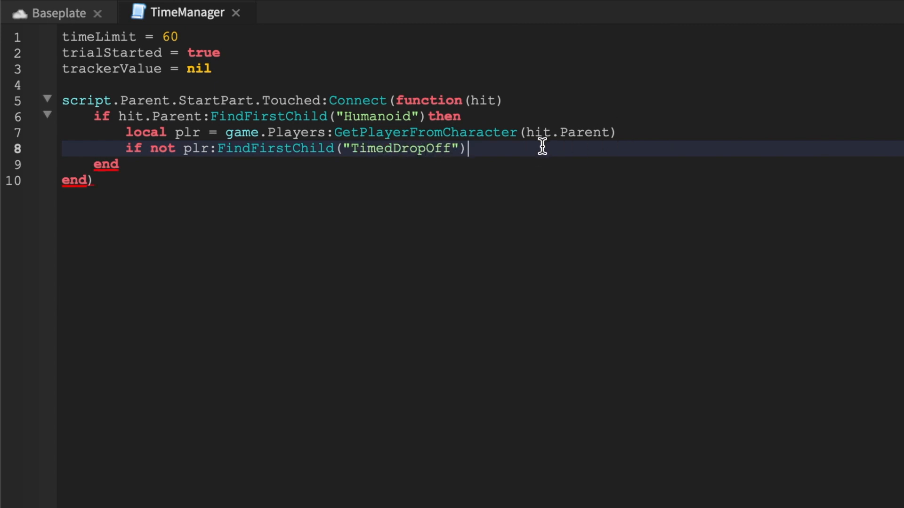
text(then)
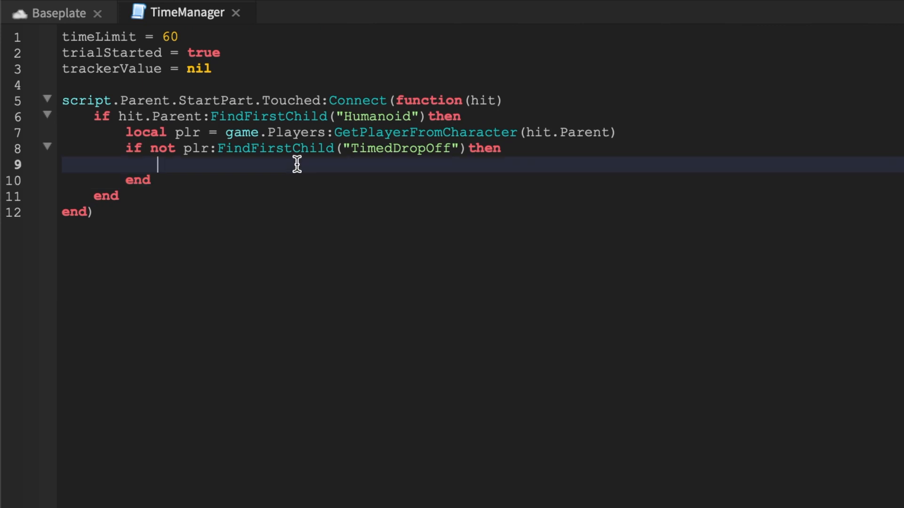
mouse_move(404, 163)
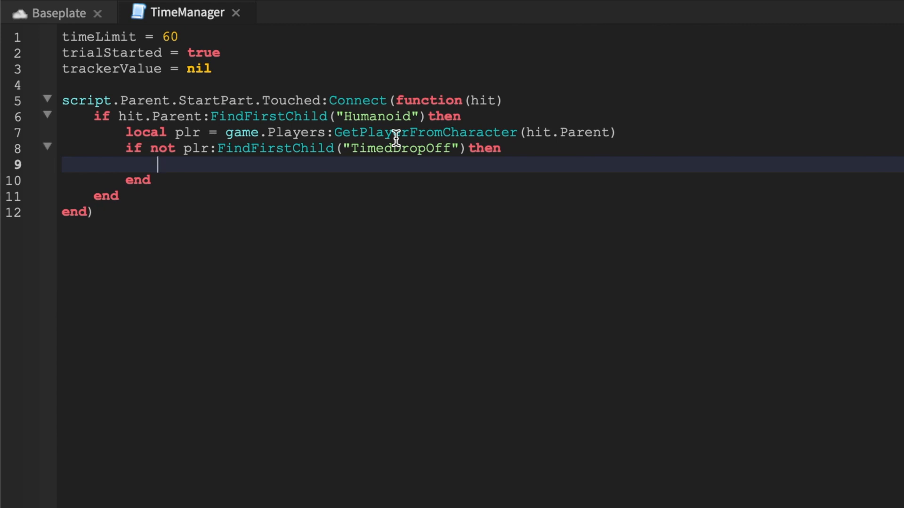
text(trackerValue =)
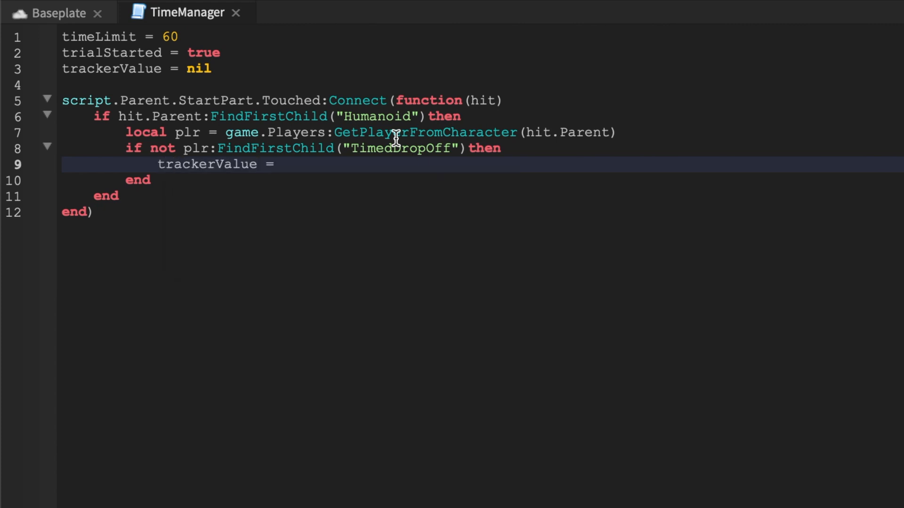
text(Instance.ne)
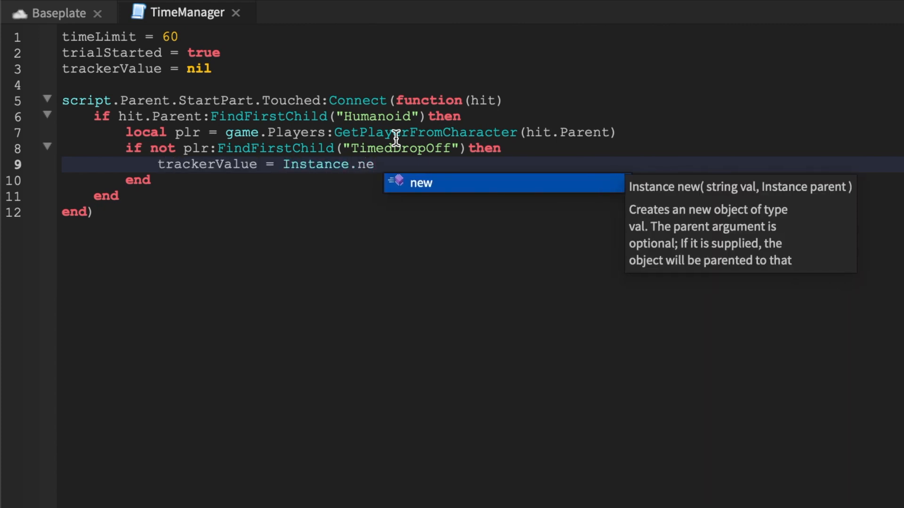
key(Tab)
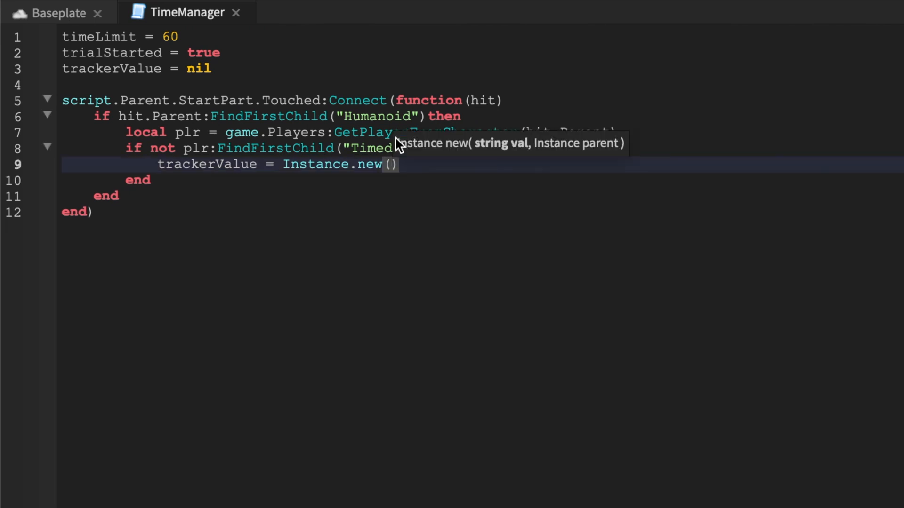
text(boo)
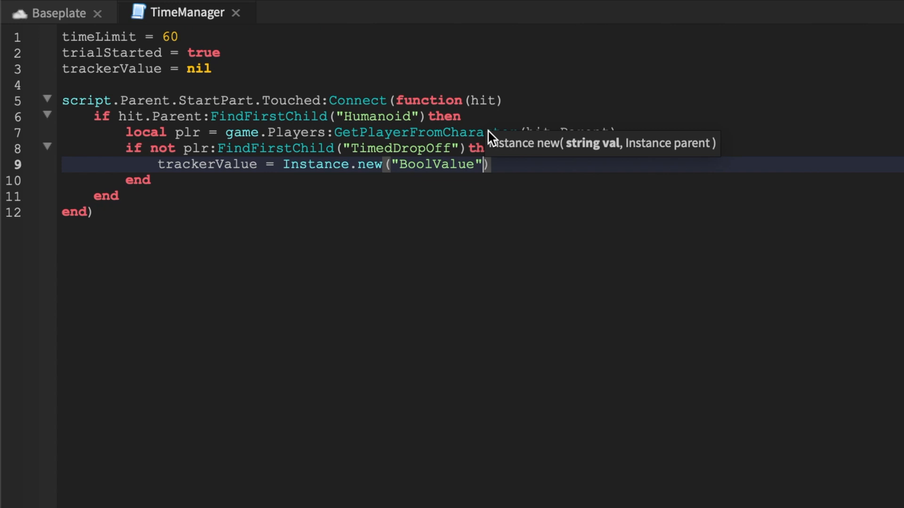
text(,plr)
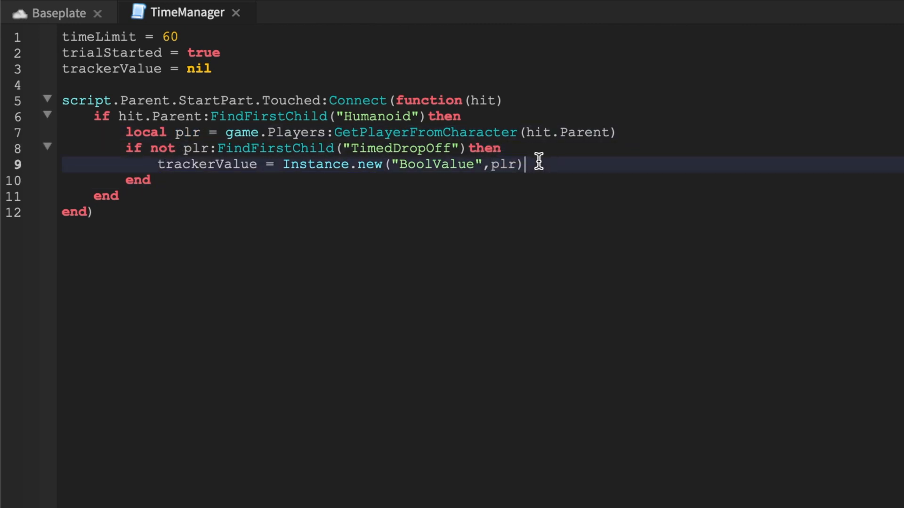
Name the new trackerValue "TimedDropOff"
click(123, 148)
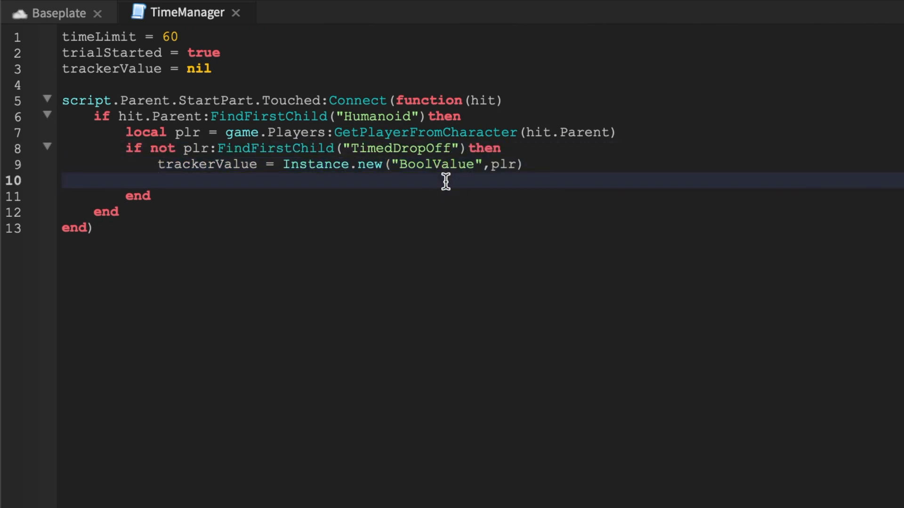
text(tracker)
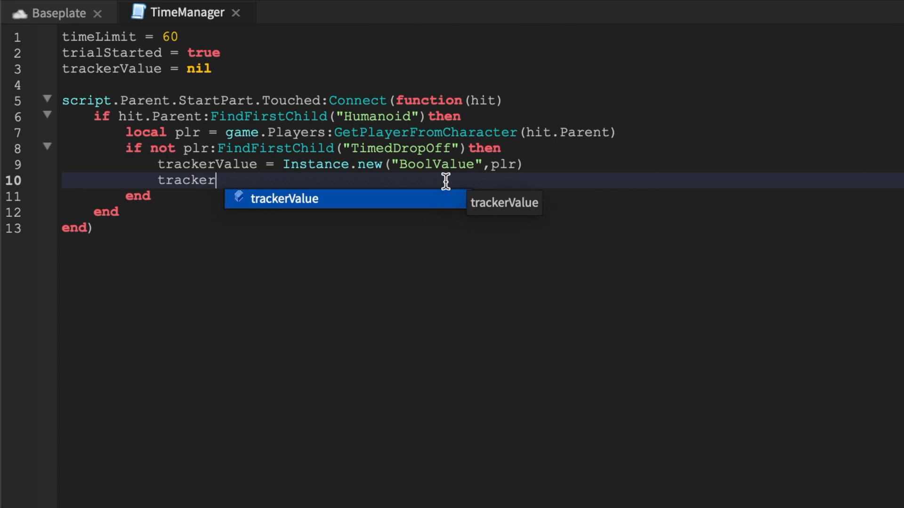
text(Value.)
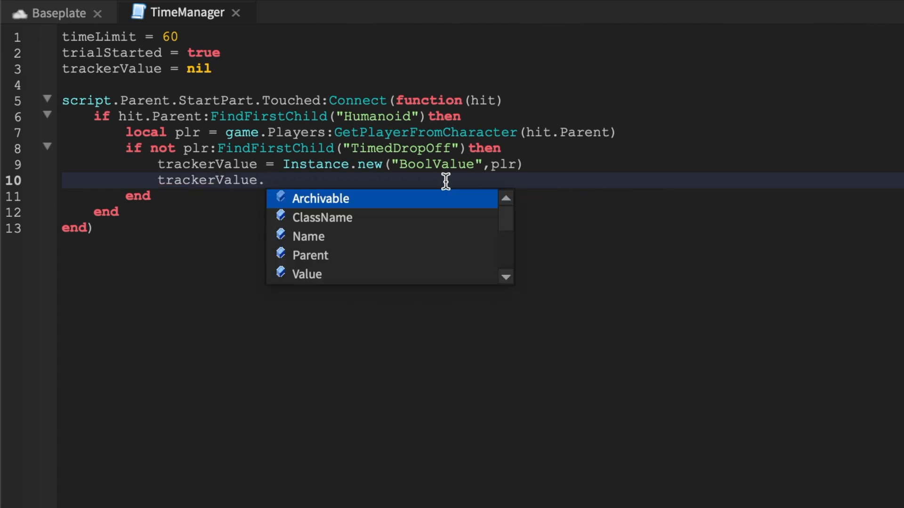
click(309, 236)
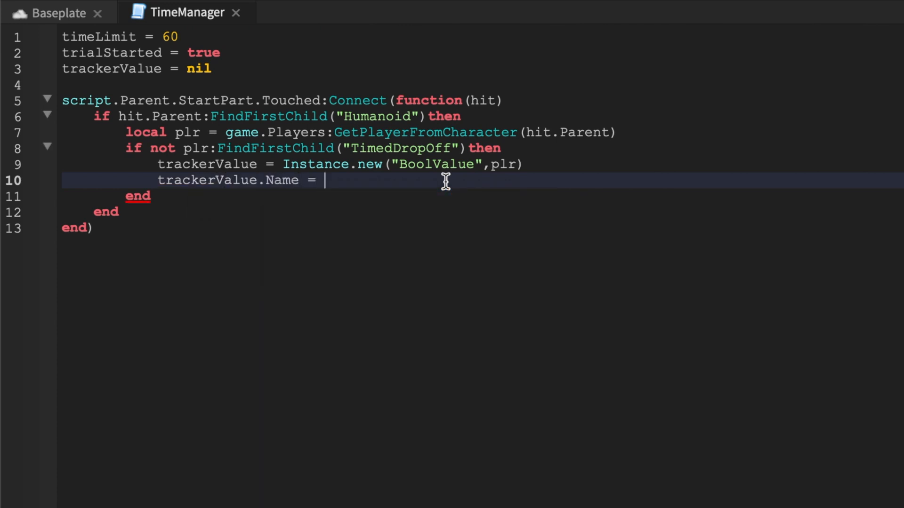
text("TimedDr")
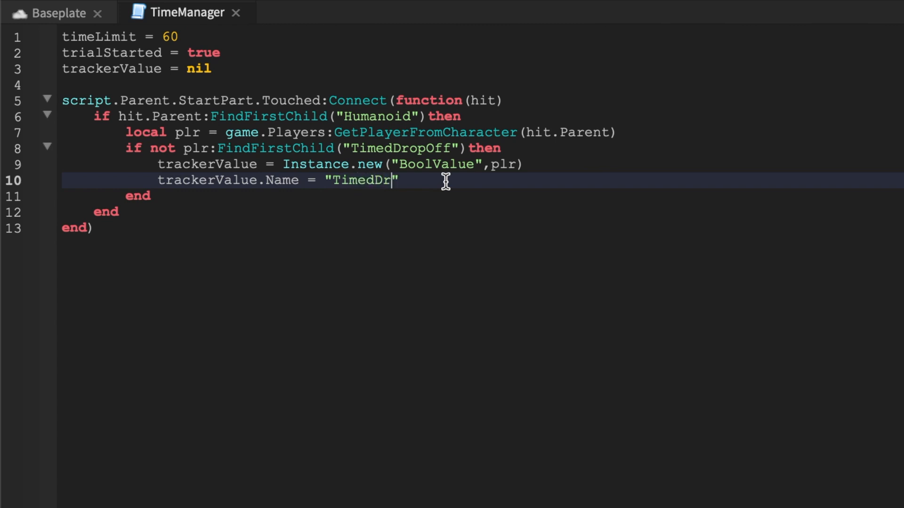
text(opOff)
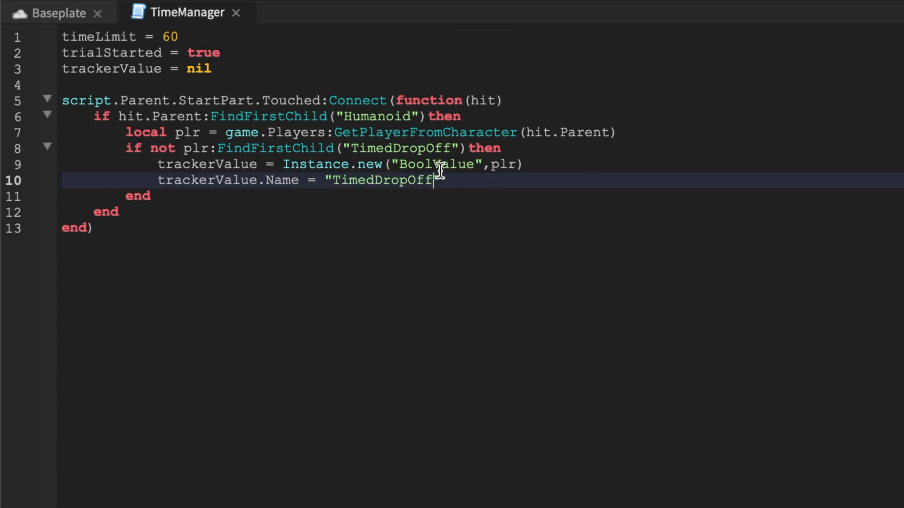
double_click(380, 179)
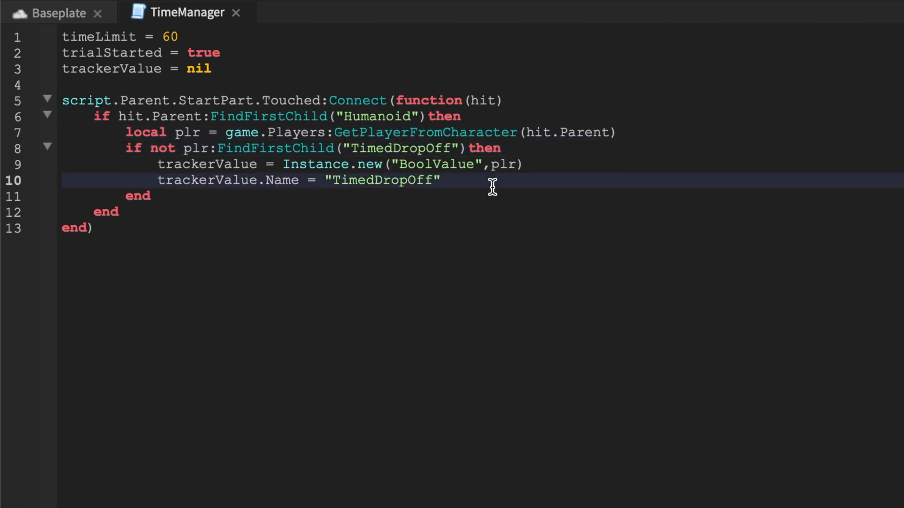
Print "Time Trial Started" and call CountDown() in the handler
text(print(""))
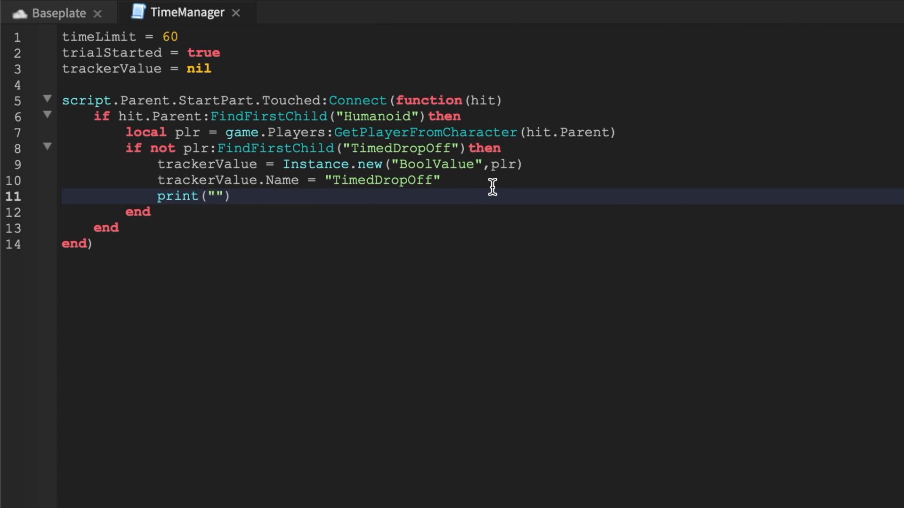
text(Time Trial Star)
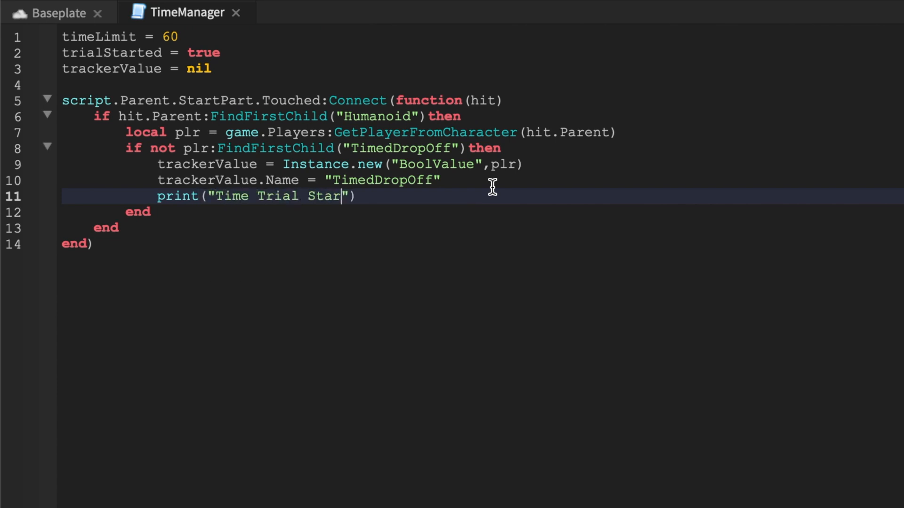
text(ted)
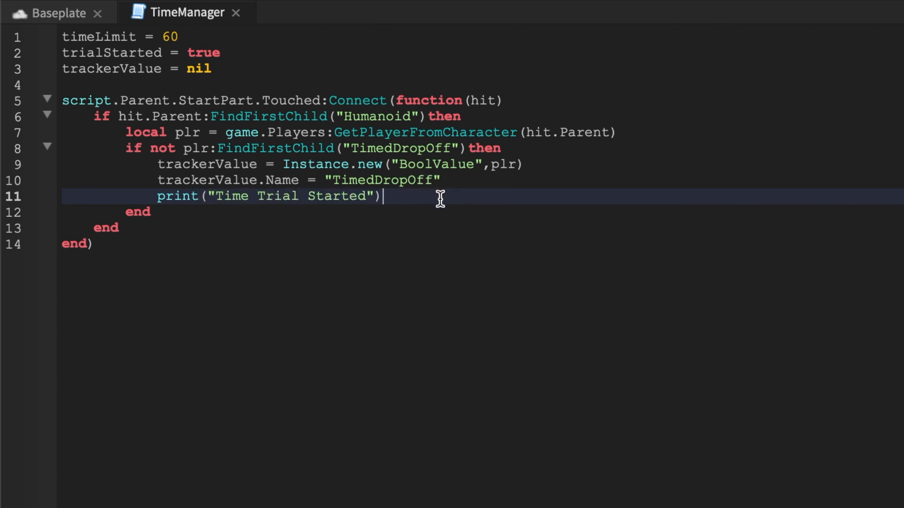
key(enter)
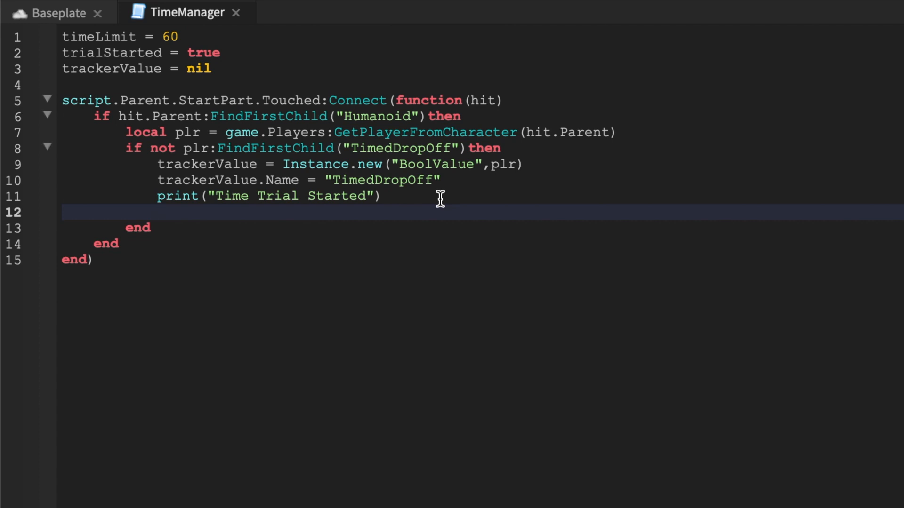
text(Coun)
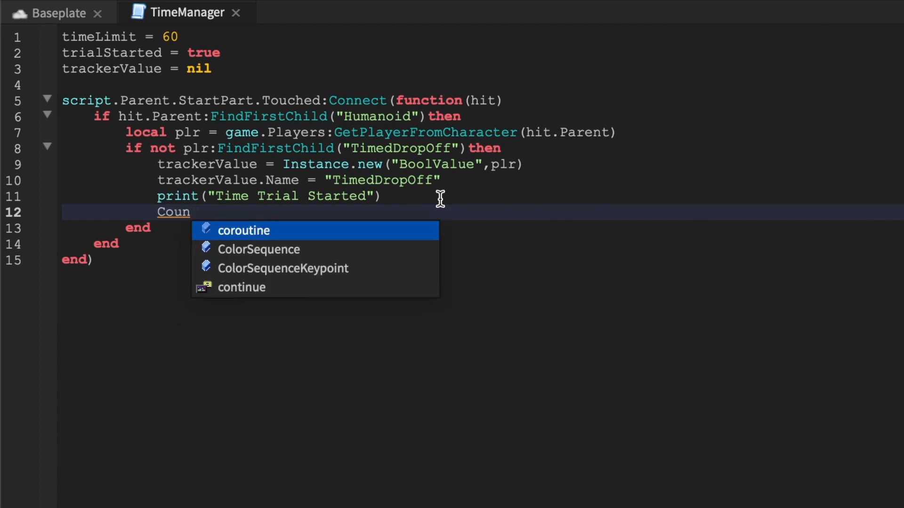
text(tDo)
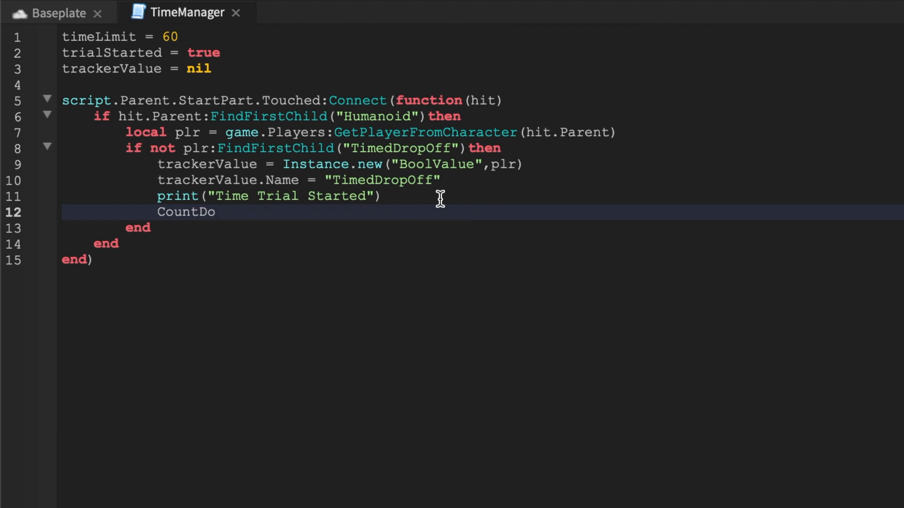
text(wn())
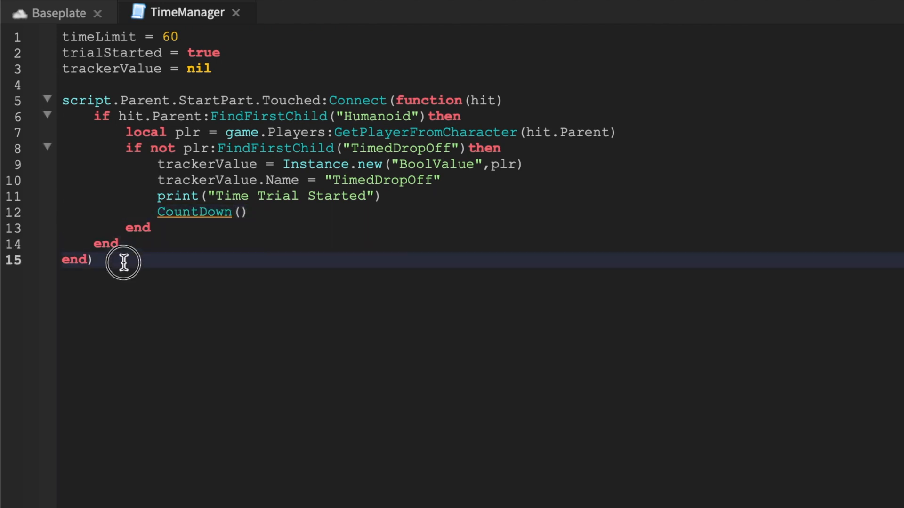
key(Enter)
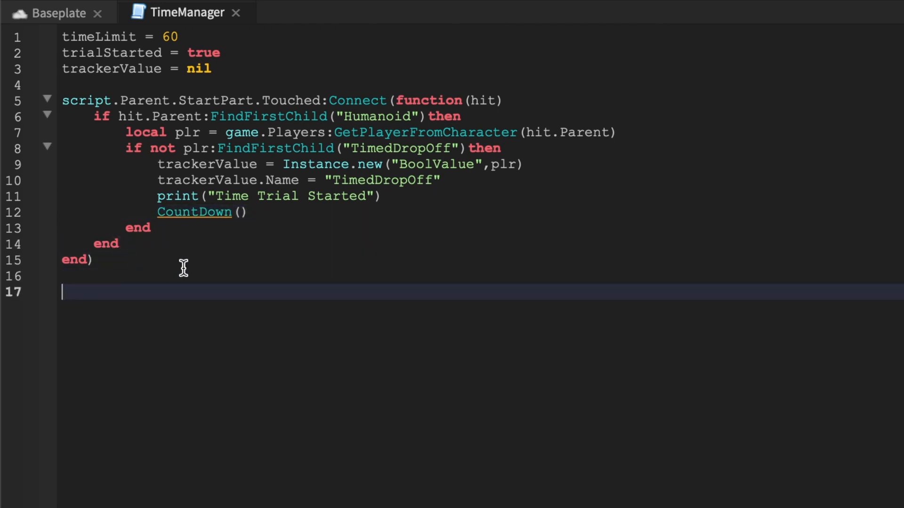
Define function CountDown() opening with an if trialStarted == false then block
text(function C)
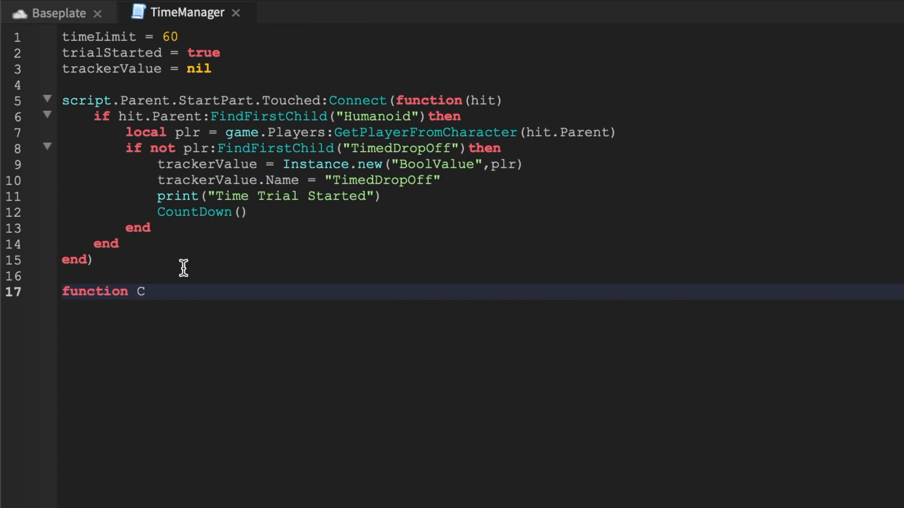
text(ountDown())
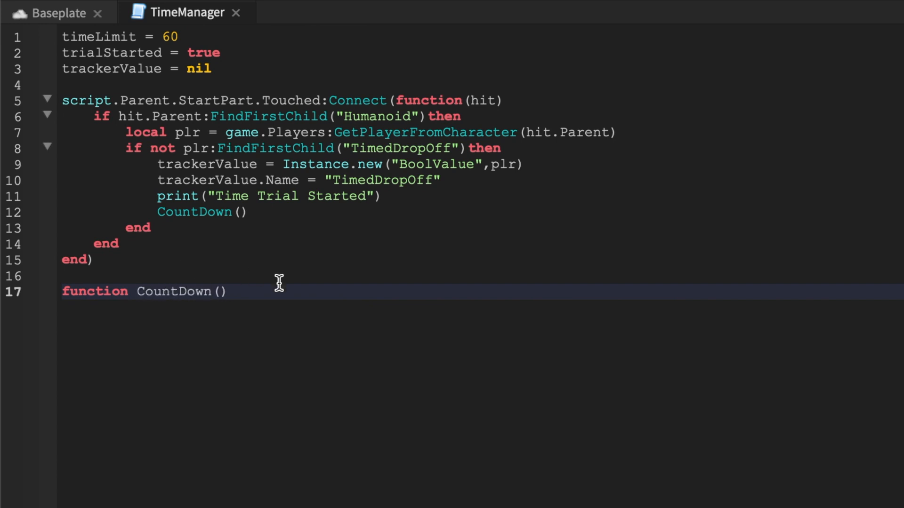
text(if)
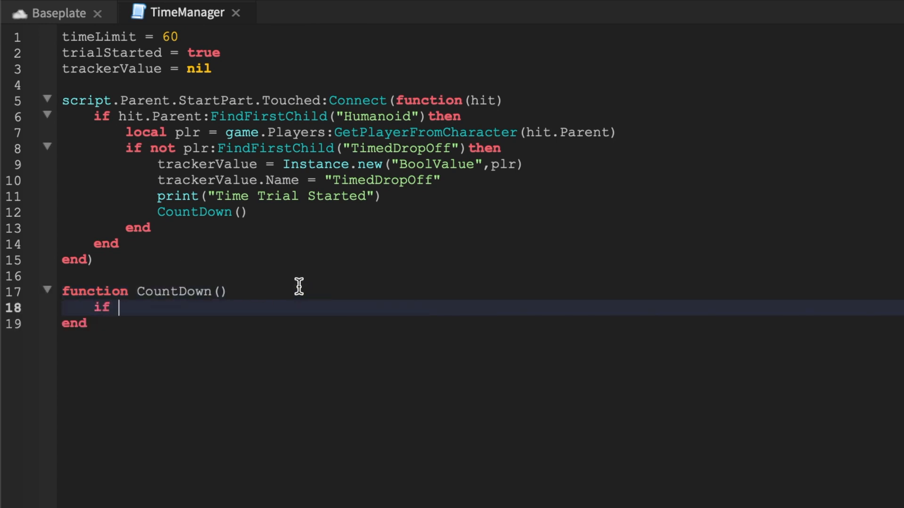
text(trialSta)
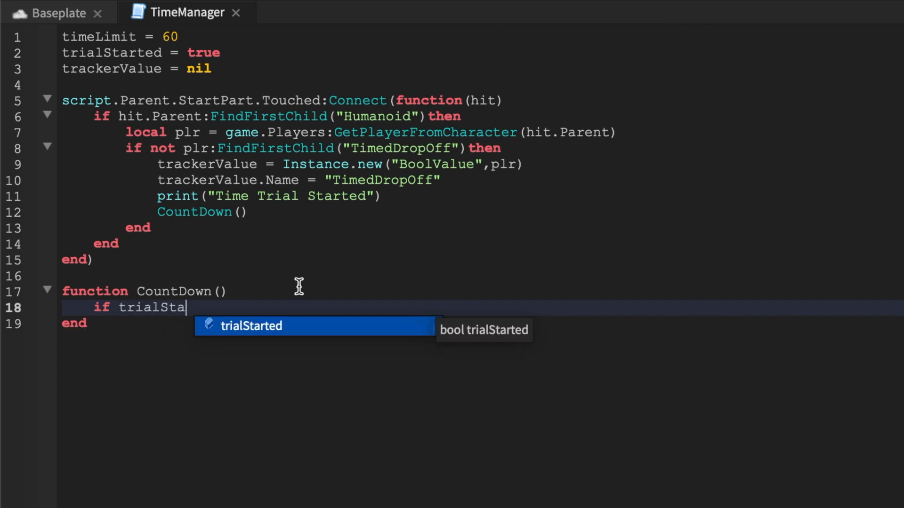
key(Tab)
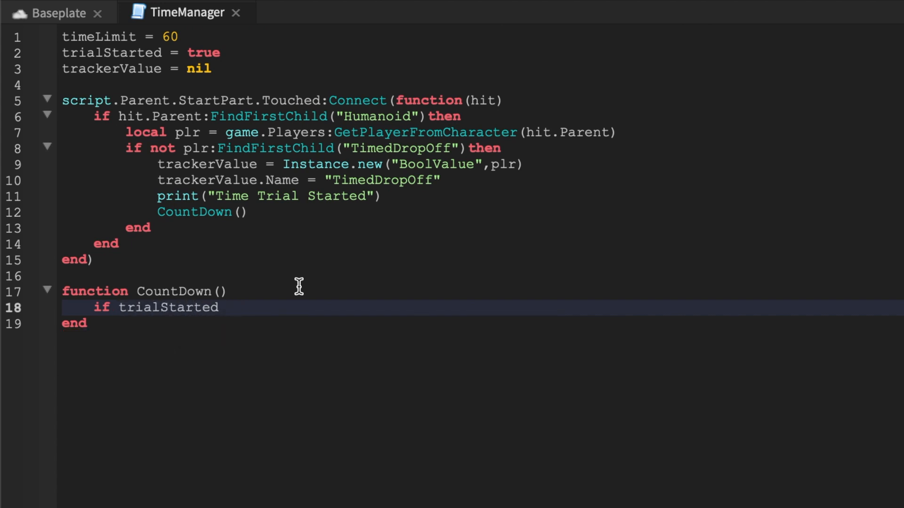
text(== false then)
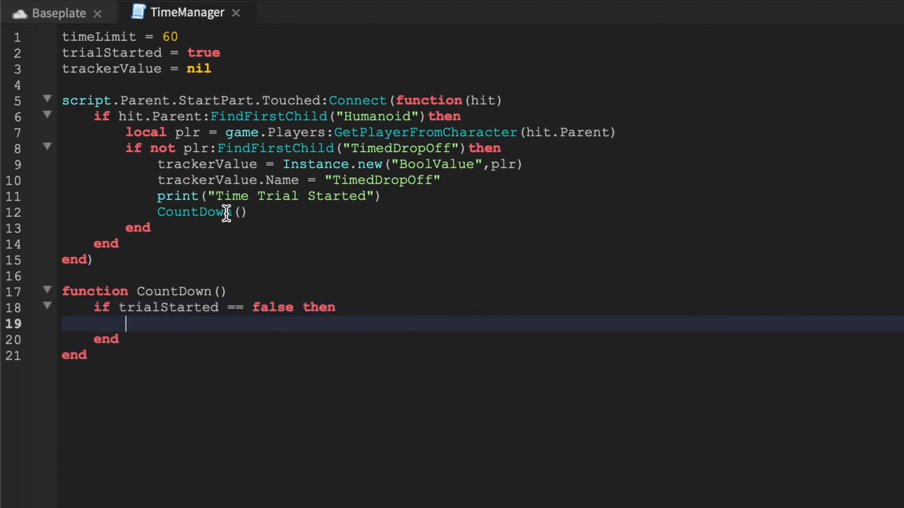
Start trialStarted as false and add a while wait(1) do loop decrementing timeLimit by 1
click(253, 101)
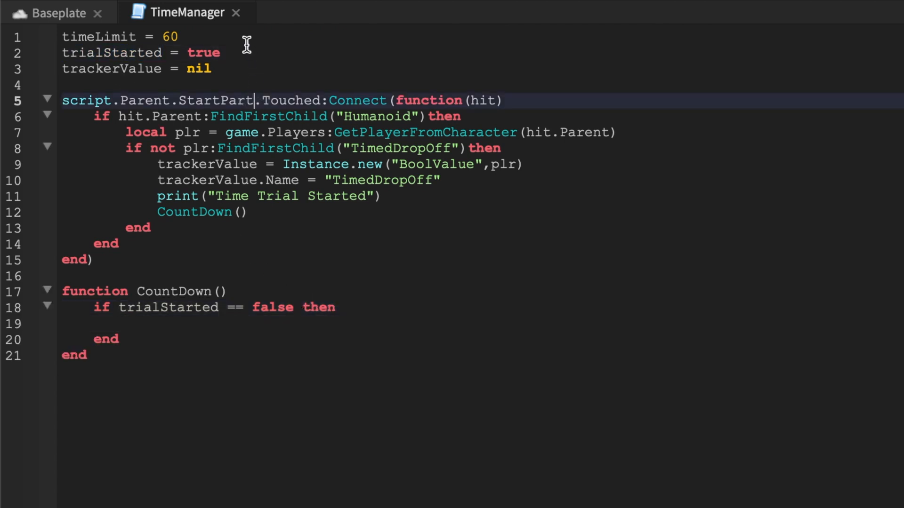
text(fals)
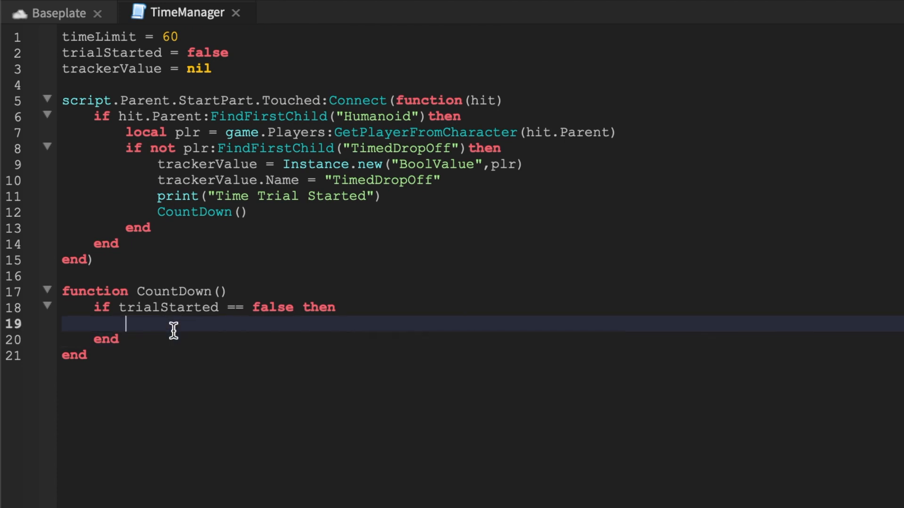
text(while wait()
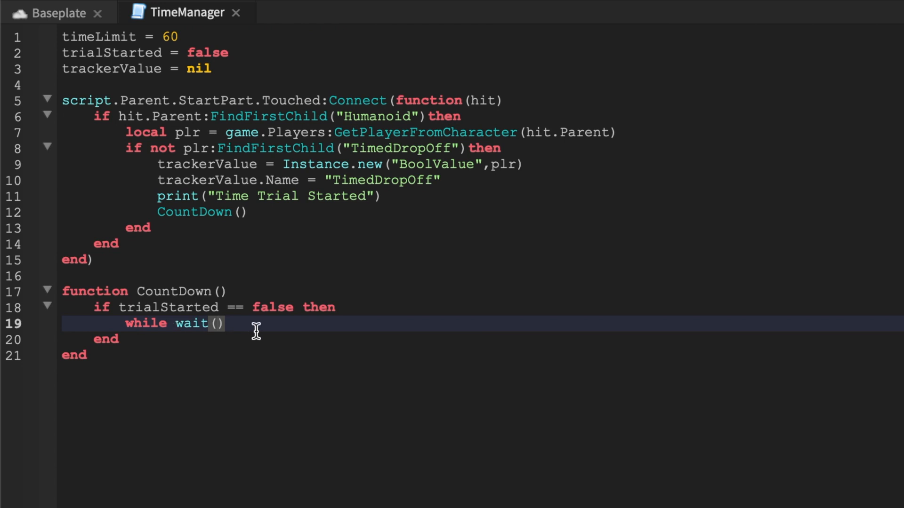
text(1)
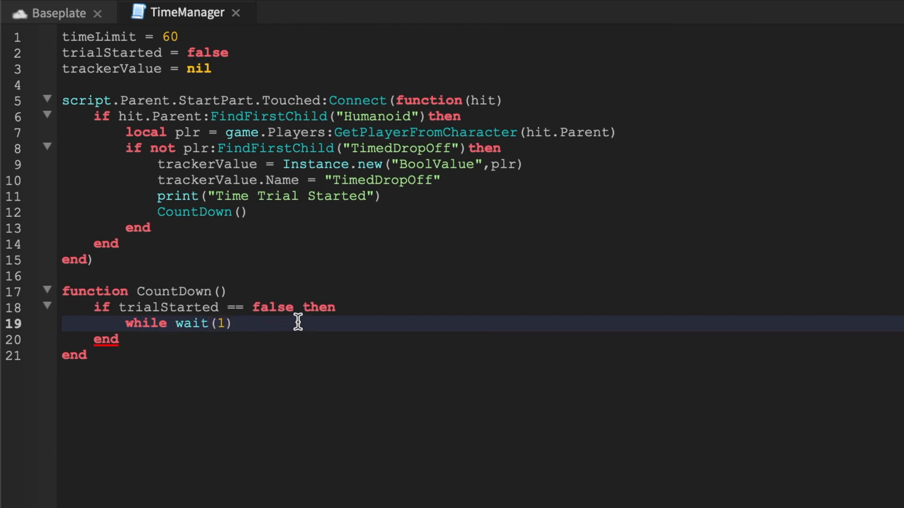
text(do)
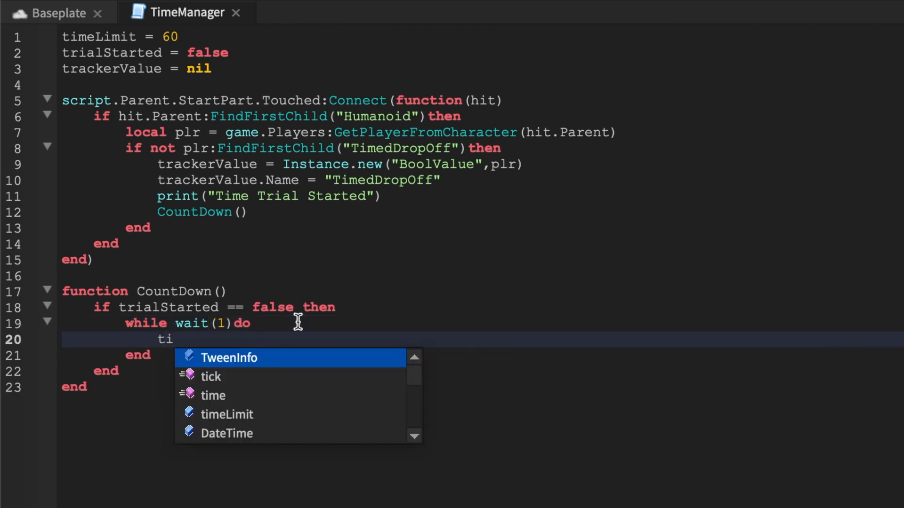
click(227, 414)
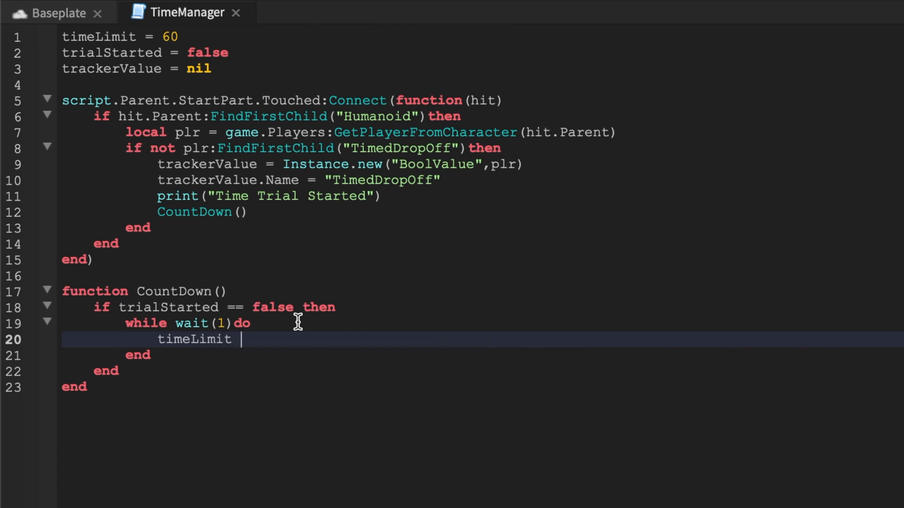
text(=)
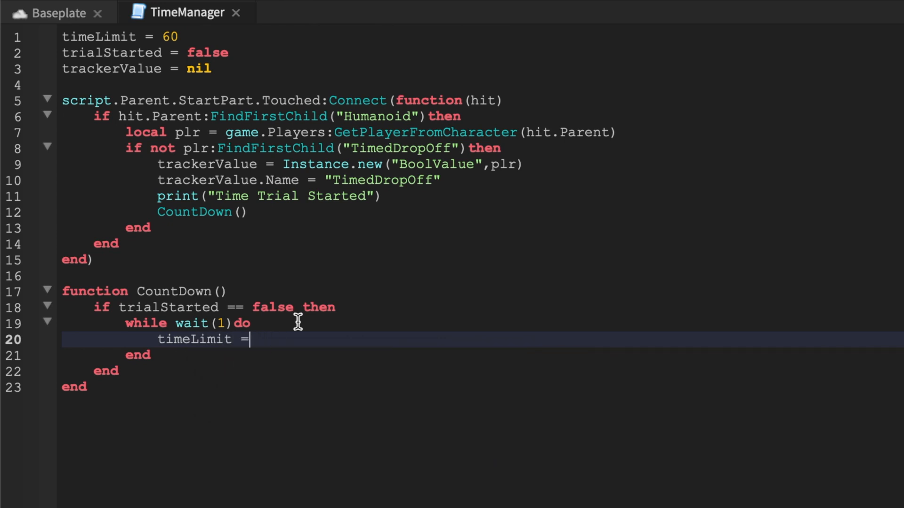
text(t)
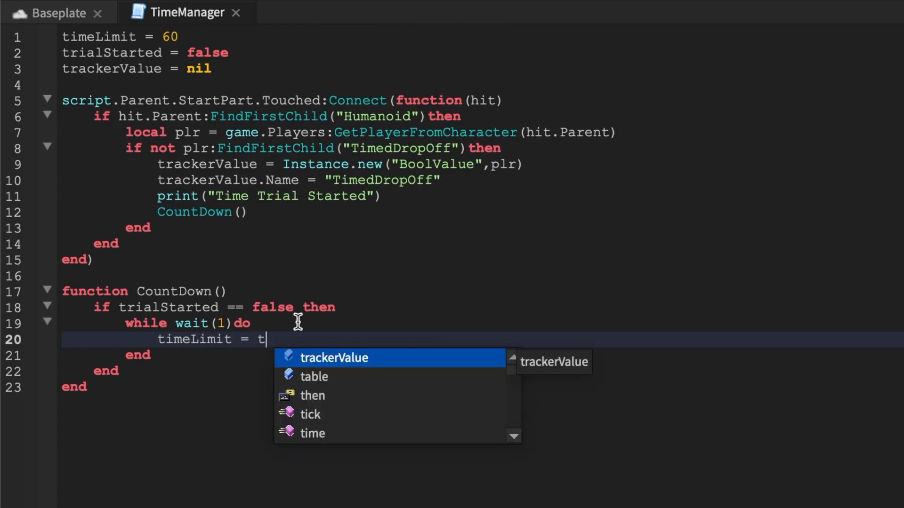
text(imeLimi)
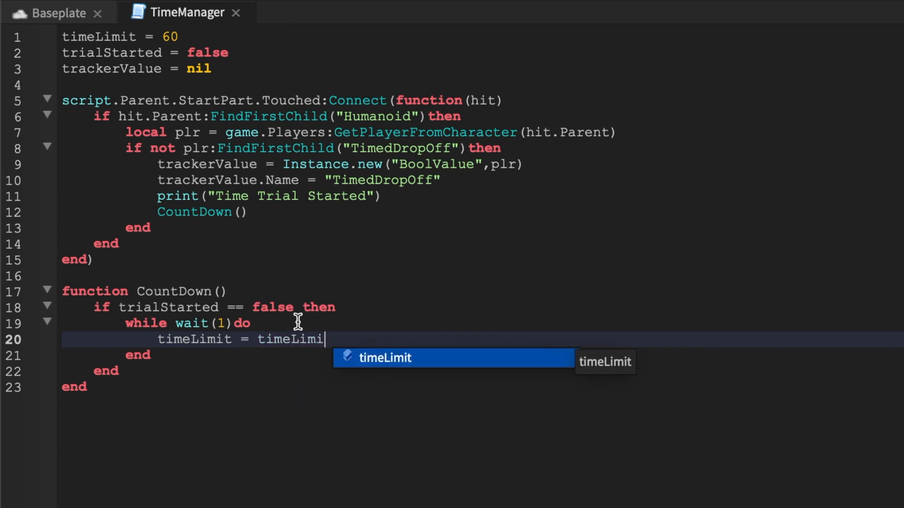
text(- 1)
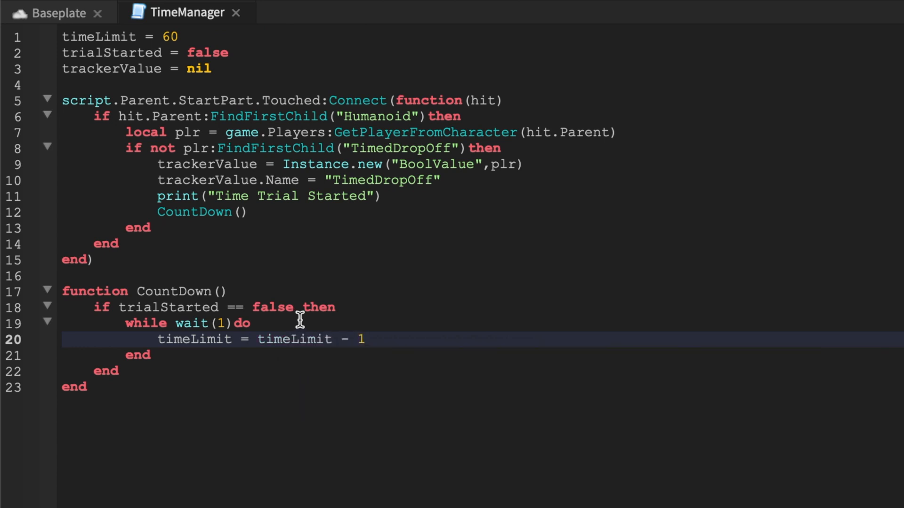
Add if(timeLimit <= 0) then trackerValue.Value = true inside the loop
text(if()
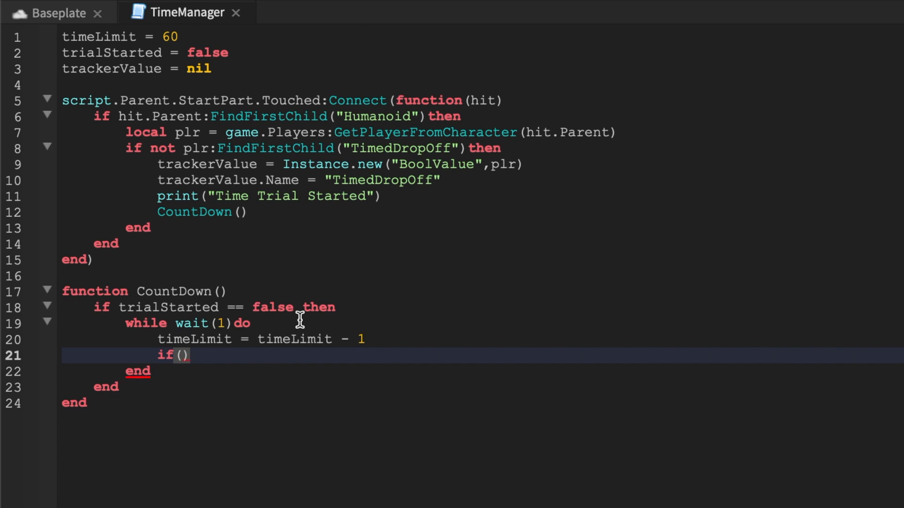
text(timeLi)
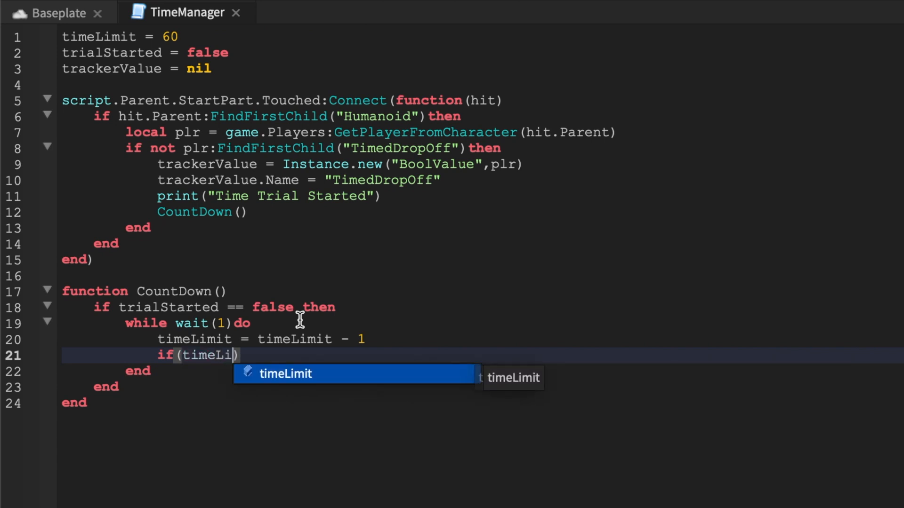
text(mit <=)
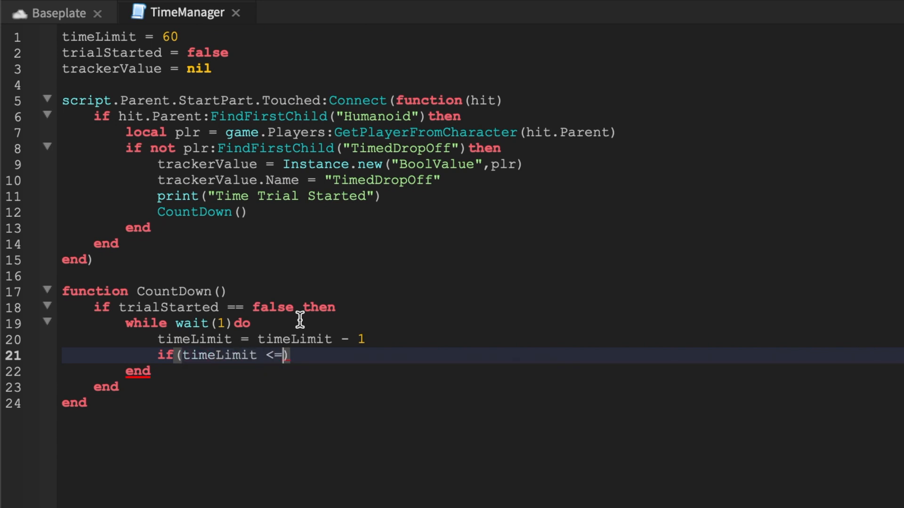
text(0) then)
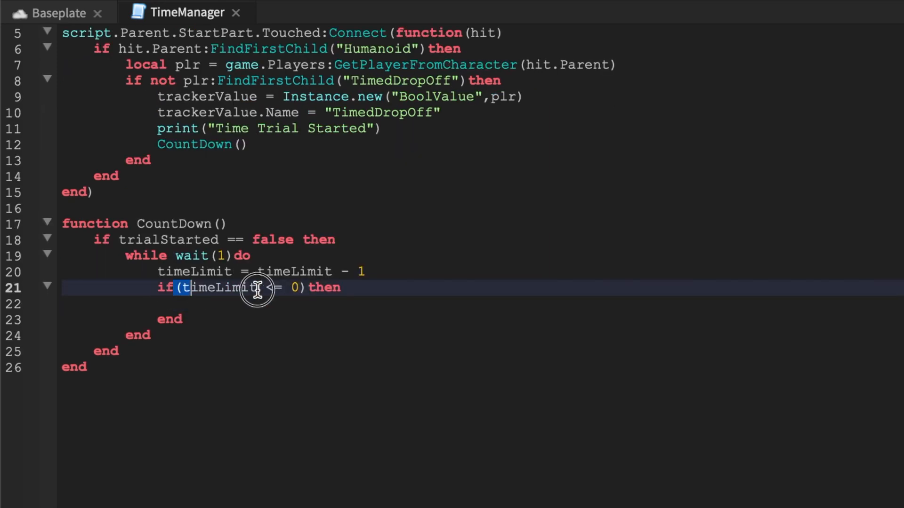
click(266, 304)
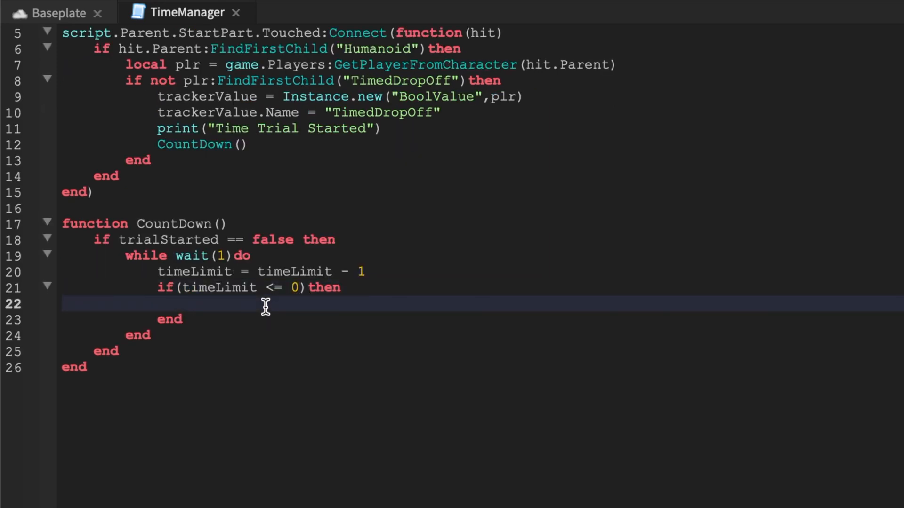
text(trackerValue.Value = true)
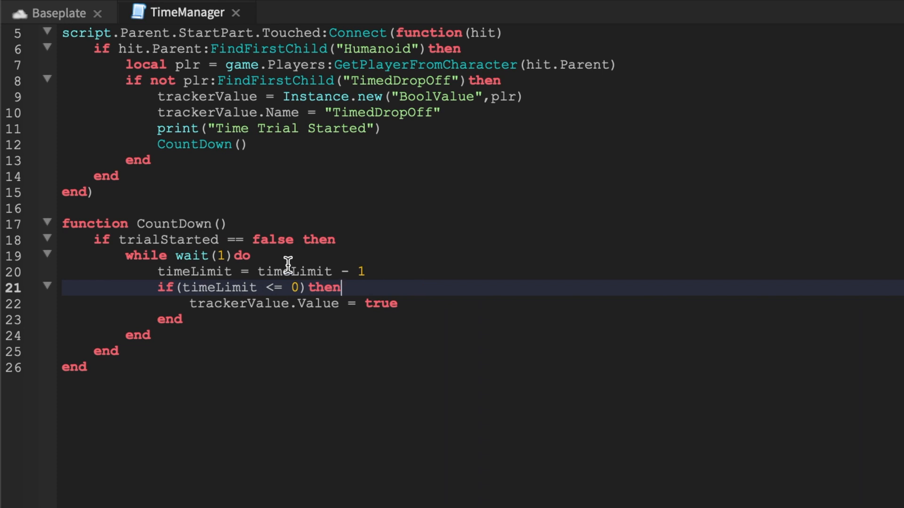
mouse_move(239, 175)
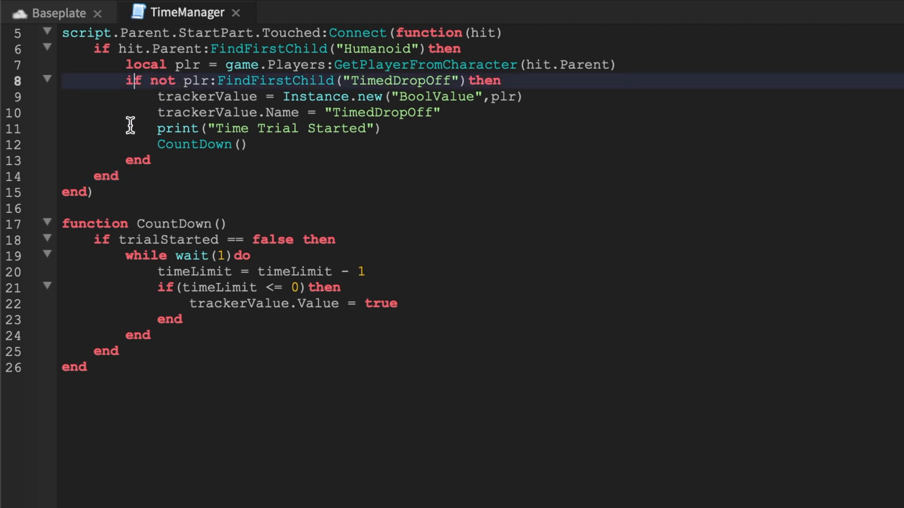
click(383, 128)
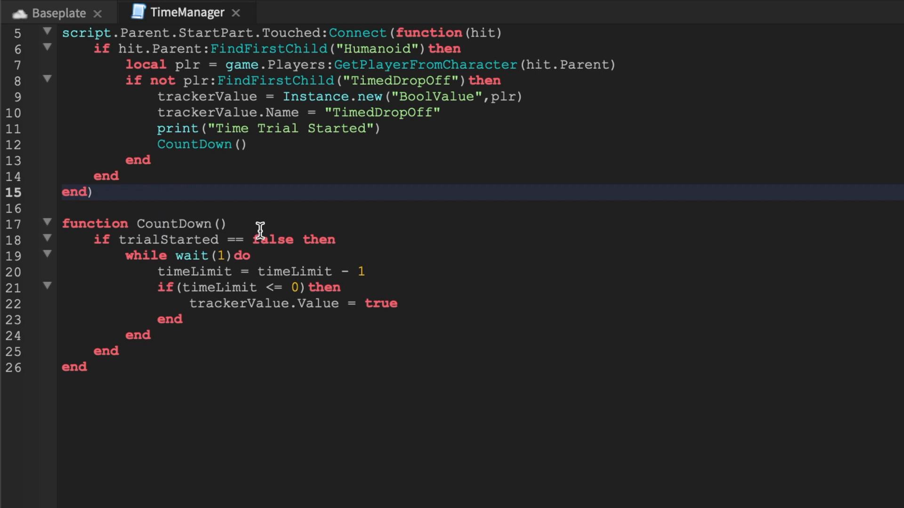
Insert trialStarted = true above the CountDown() call in the StartPart handler
click(369, 144)
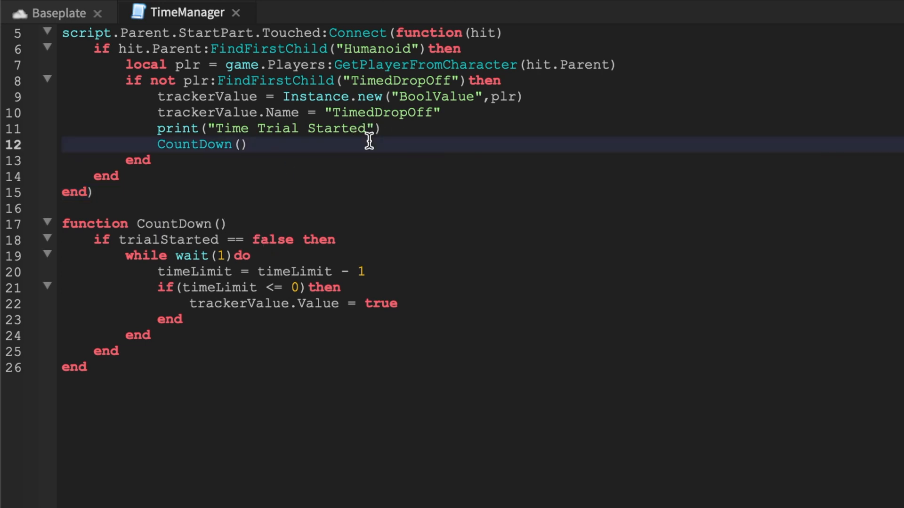
key(enter)
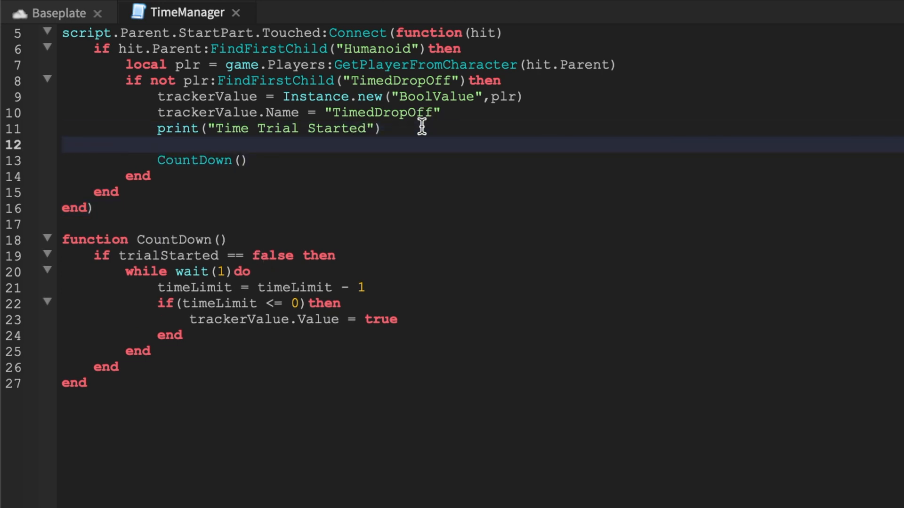
text(trialStarted =)
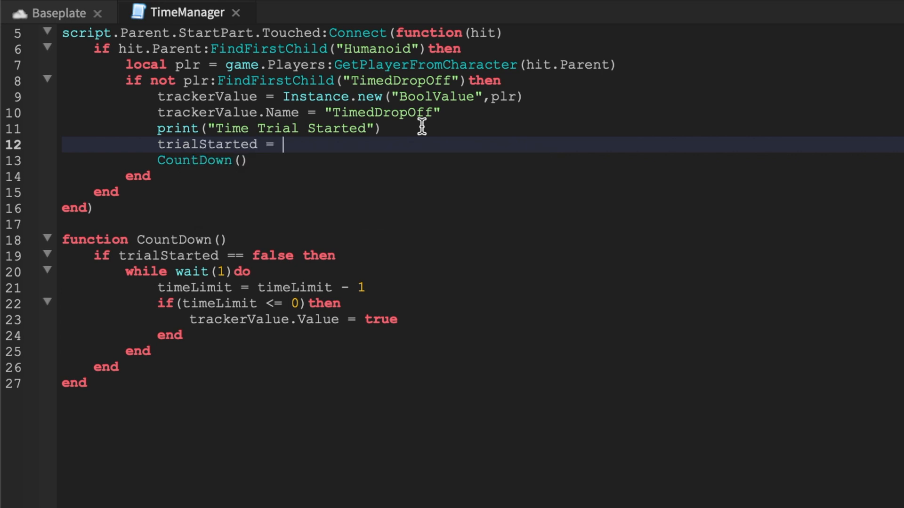
text(true)
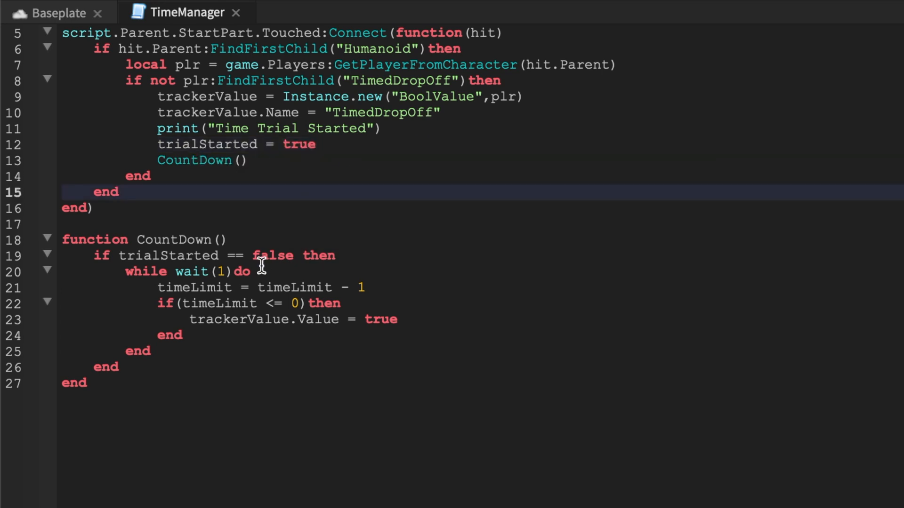
text(tru)
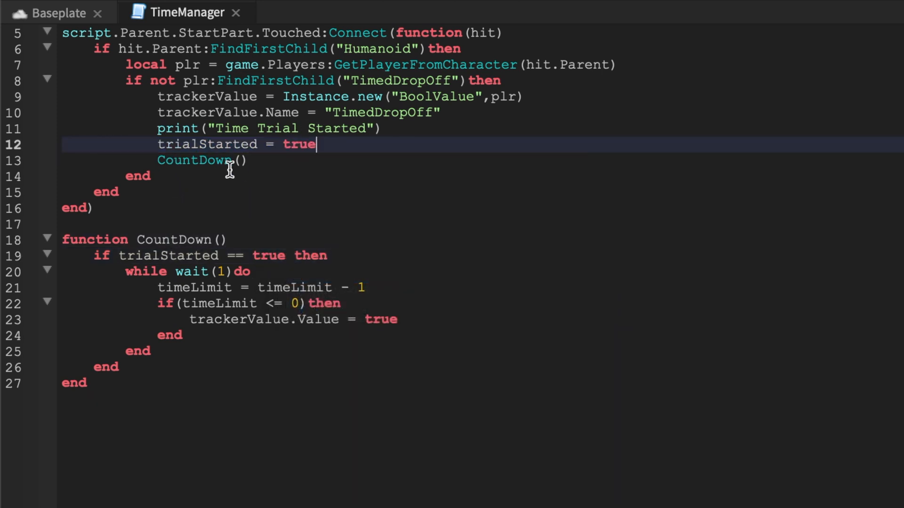
Change the CountDown condition to trialStarted == true
click(202, 272)
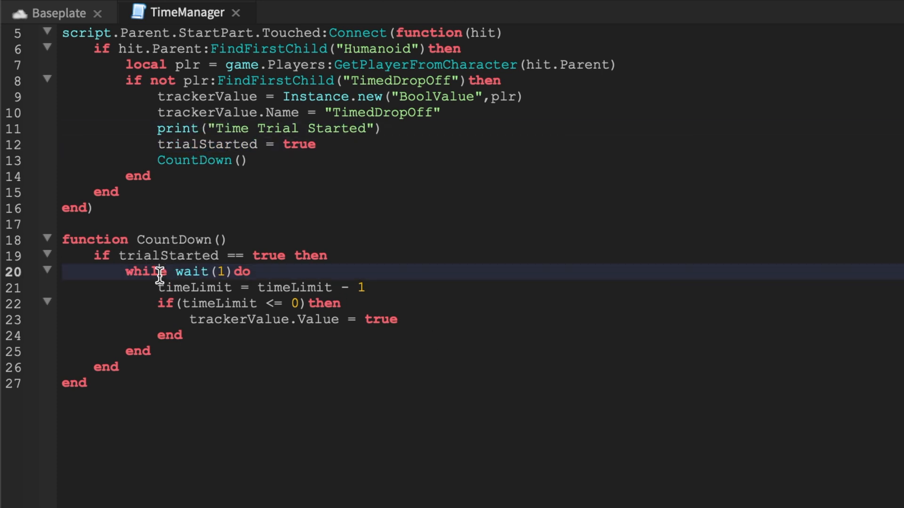
click(285, 255)
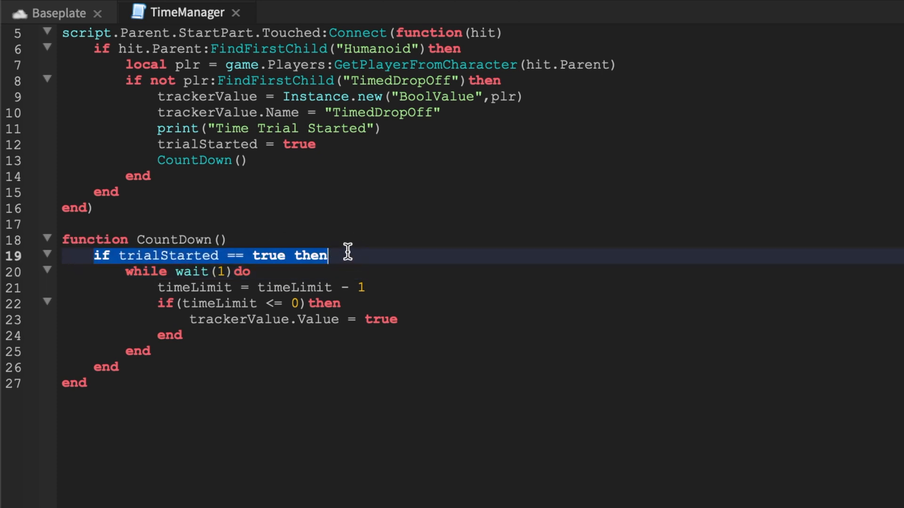
double_click(169, 256)
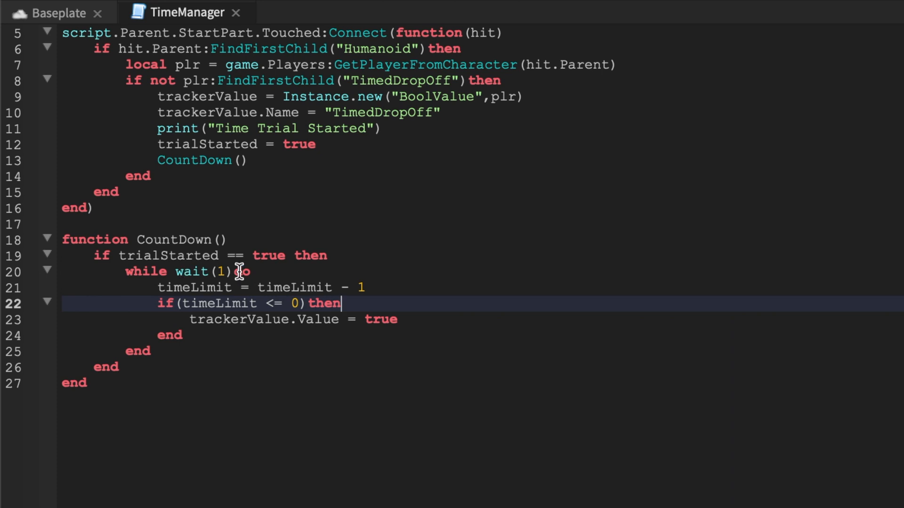
click(242, 271)
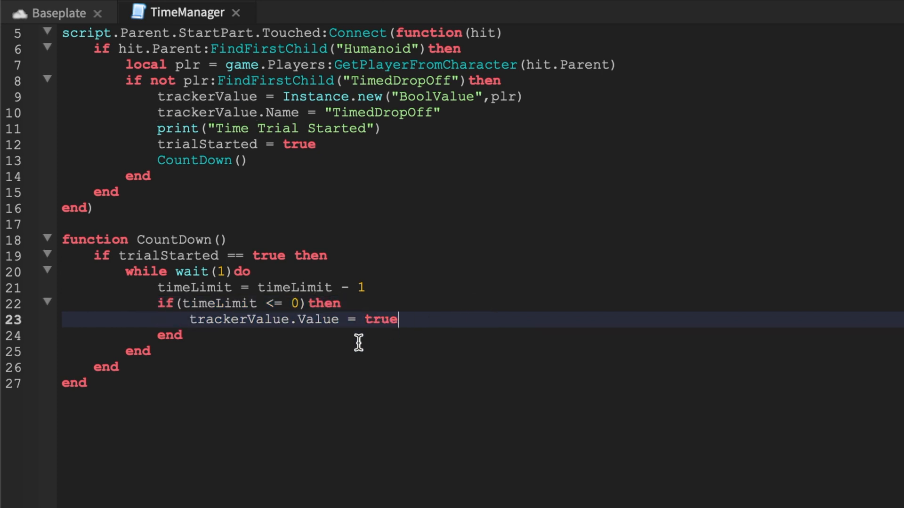
mouse_move(339, 302)
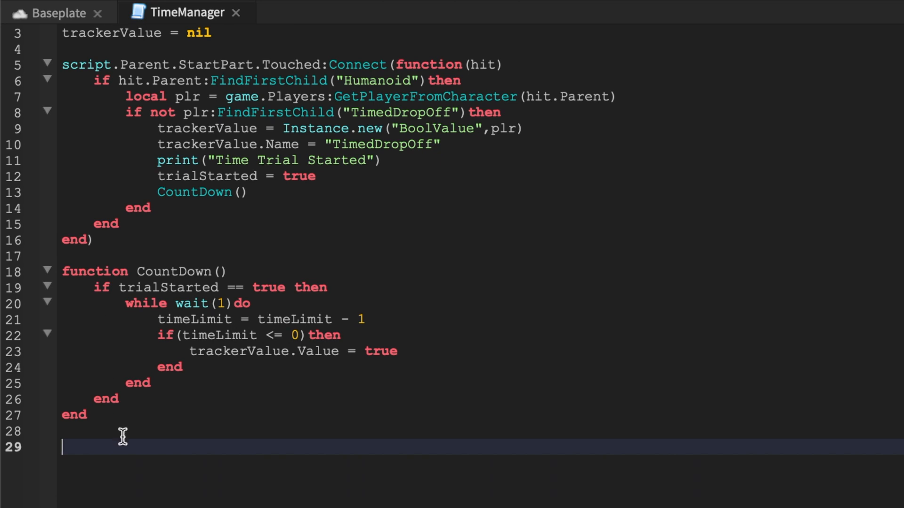
Connect a function(hit) handler to script.Parent.EndPart.Touched below CountDown
scroll(down, 3)
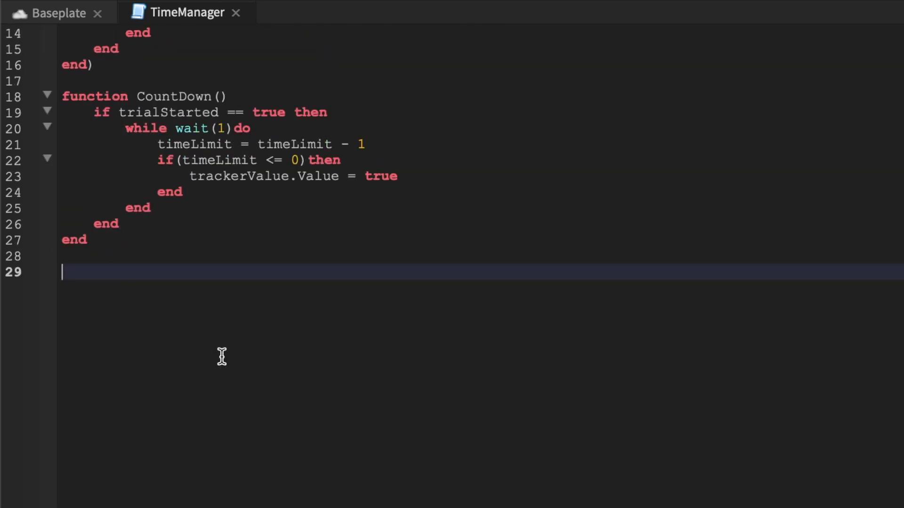
text(script.Parent.EndPart.Touched)
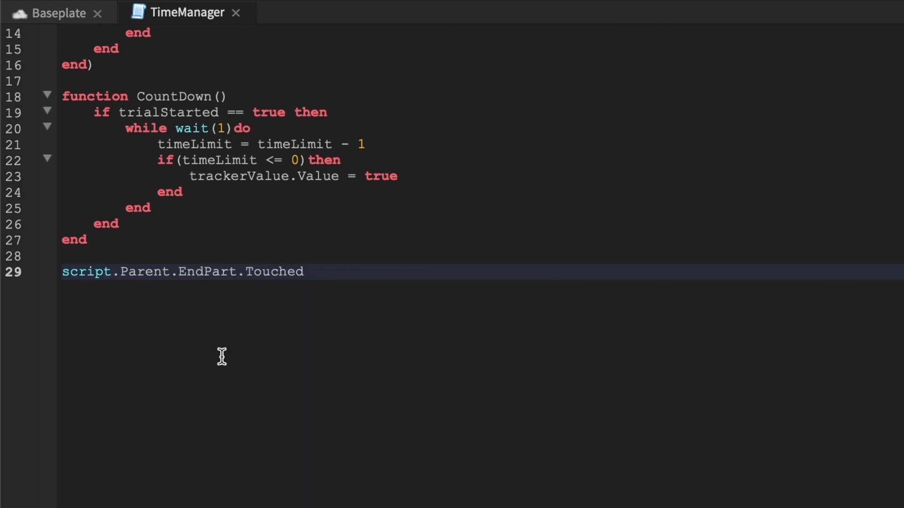
text(:Connect())
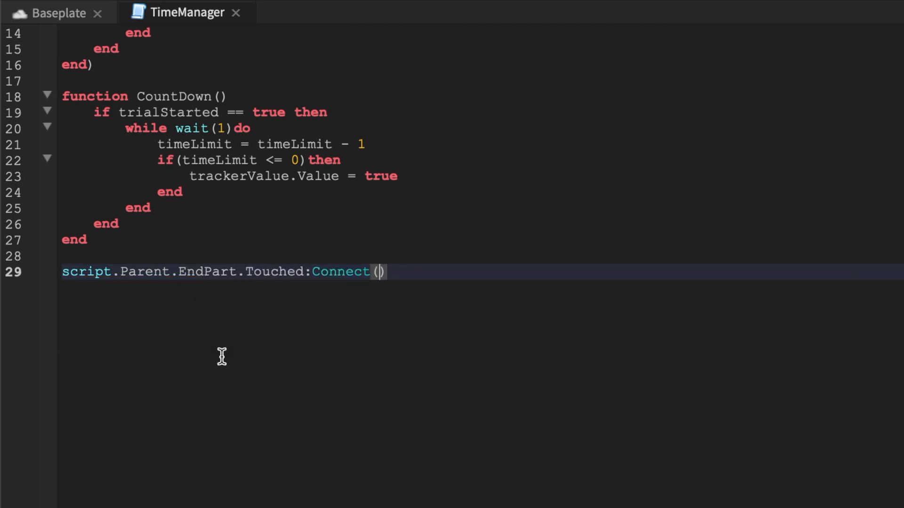
text(function(hit))
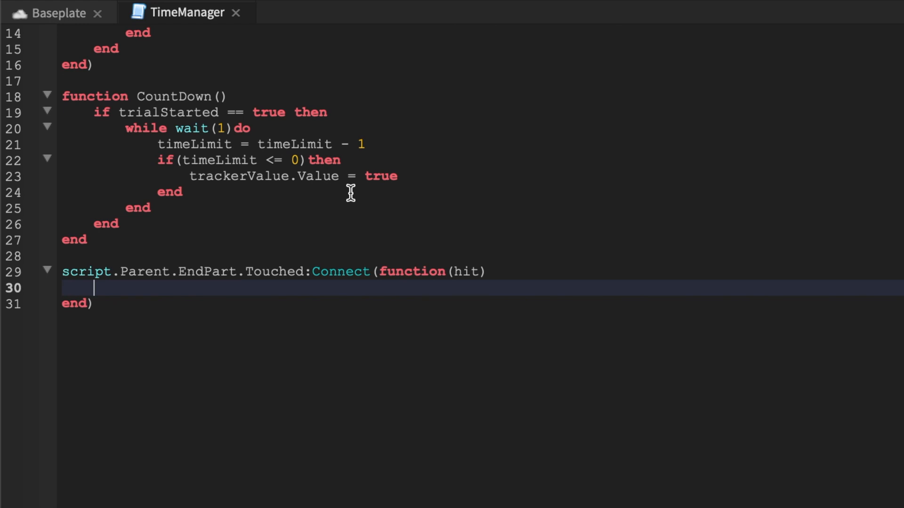
Store local endingPlr = game.Players:GetPlayerFromCharacter(hit.Parent)
text(local)
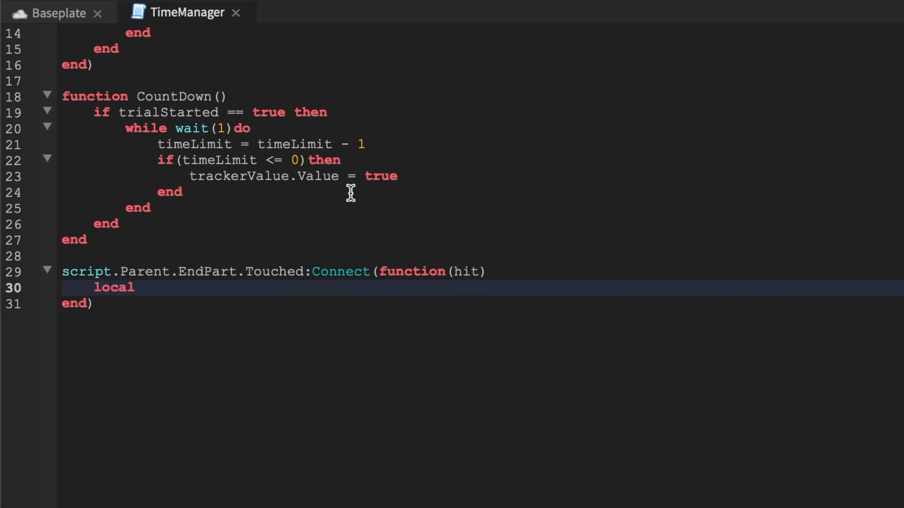
text(endingPlr = game.p)
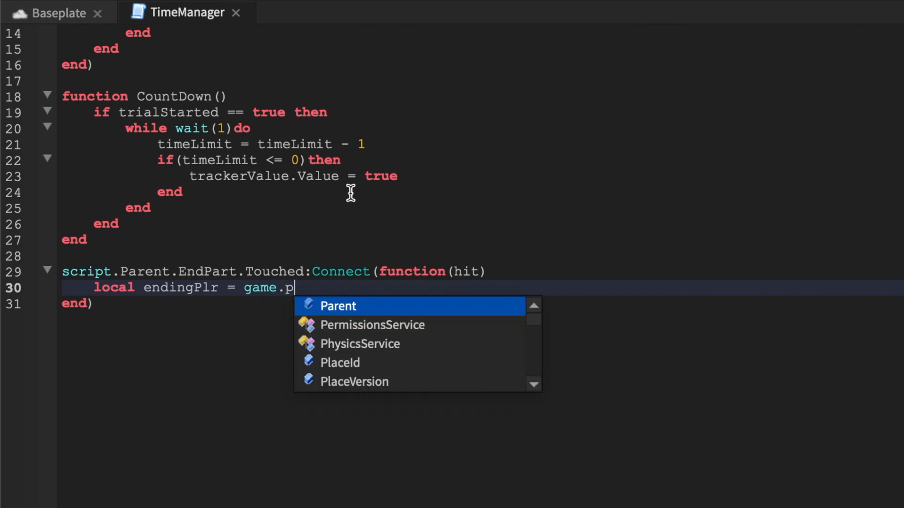
text(layer)
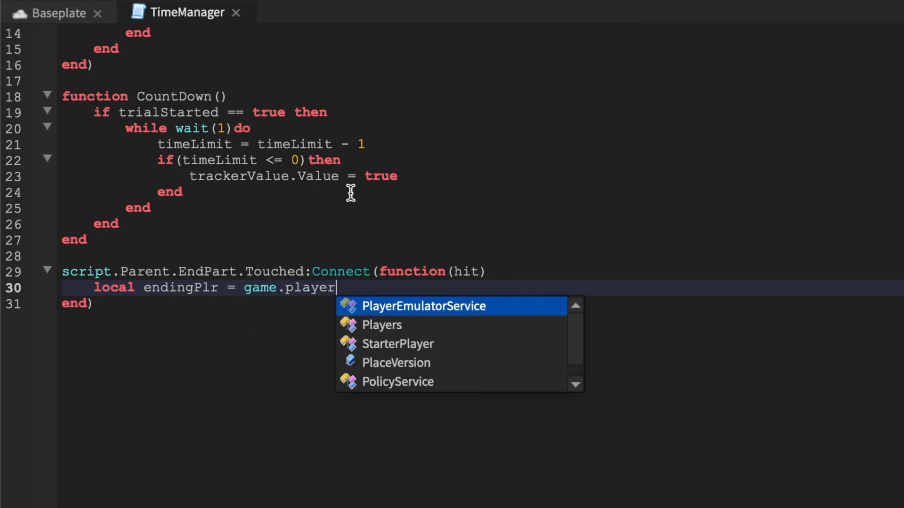
click(381, 325)
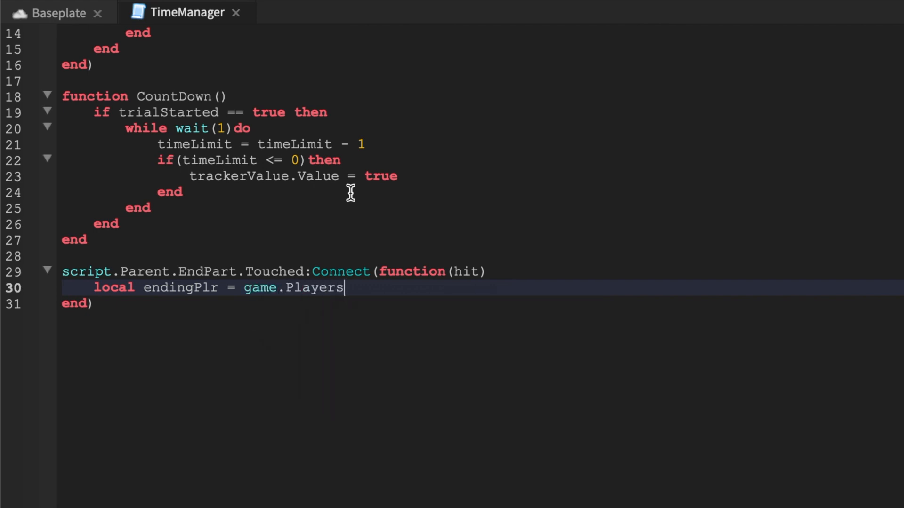
text(:Conn)
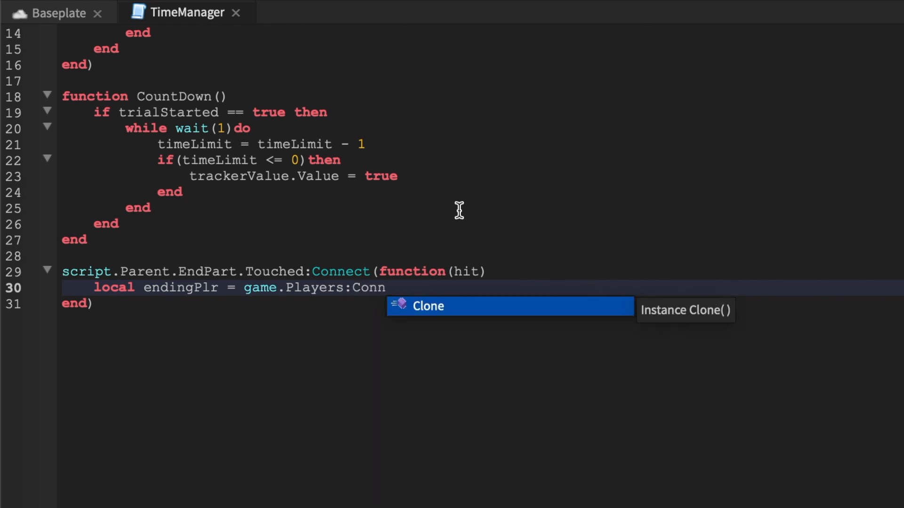
key(BackSpace)
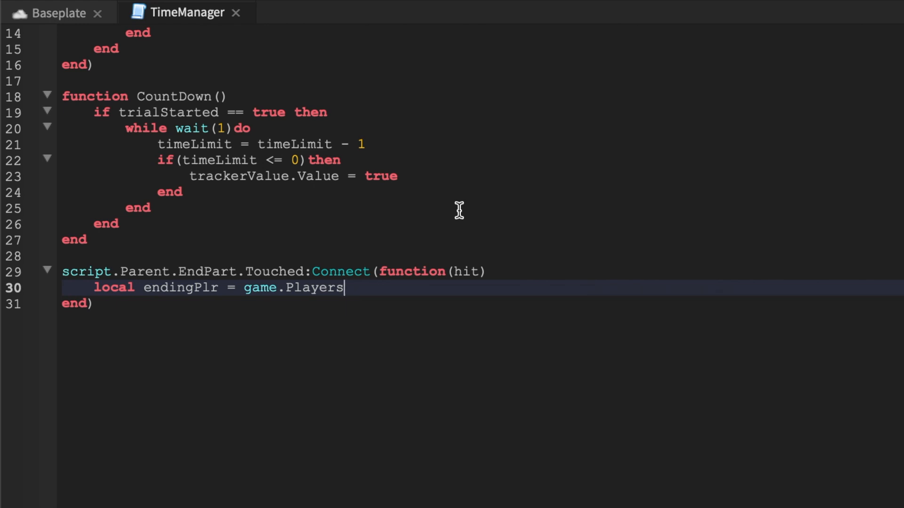
text(:)
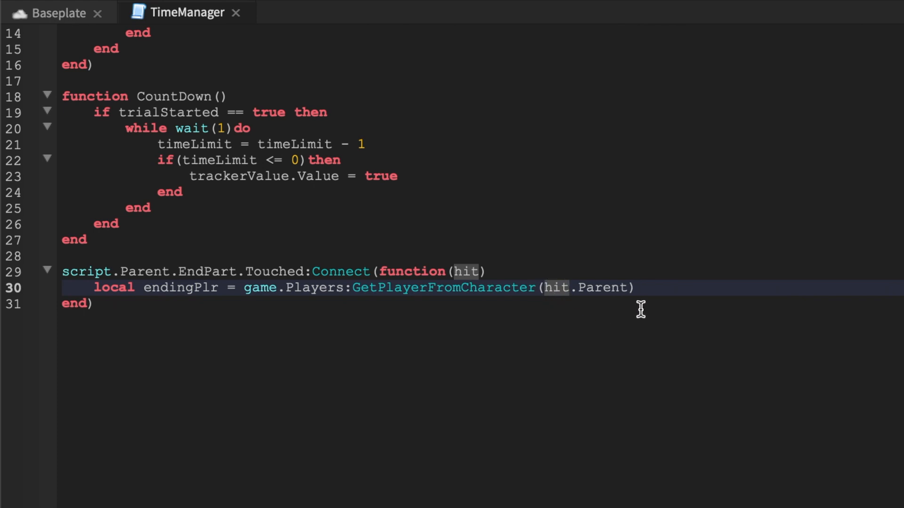
If endingPlr has TimedDropOff, store it in local droppedOff
text(if)
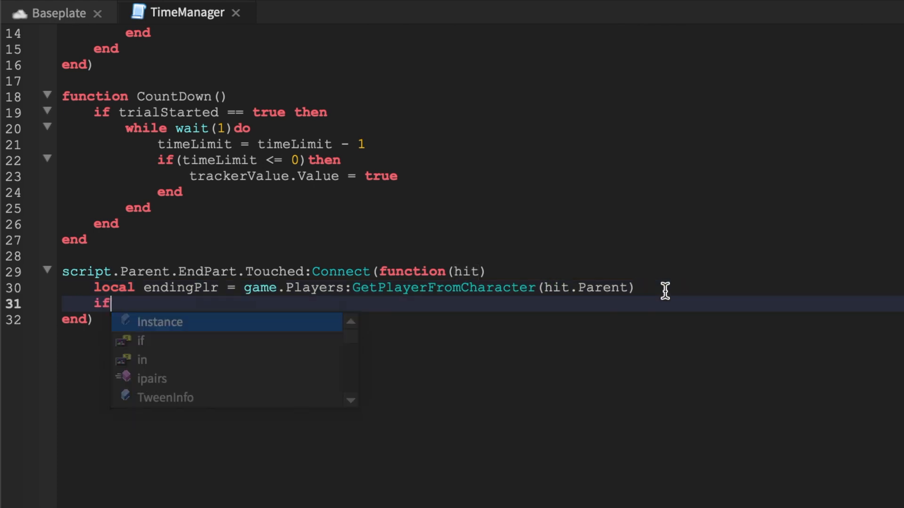
text(endingPlr)
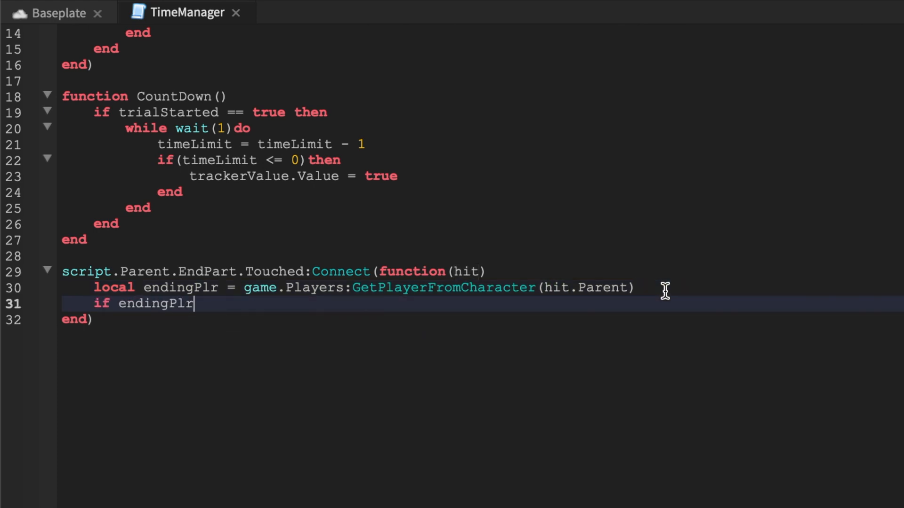
text(:FindFirs)
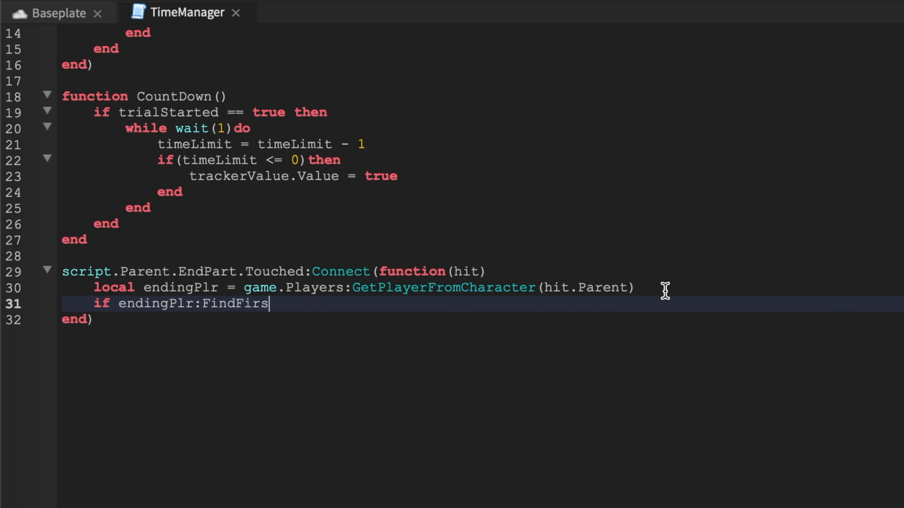
text(tChild("Timed")
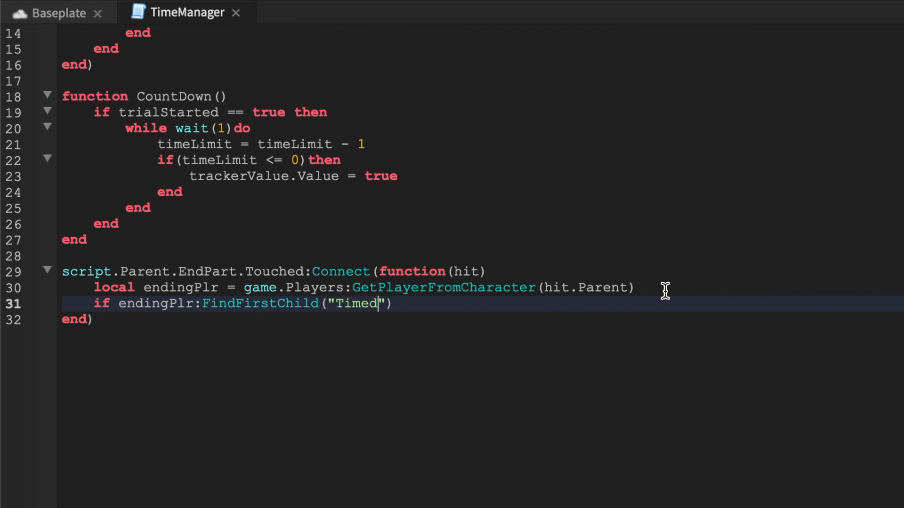
text(DropO)
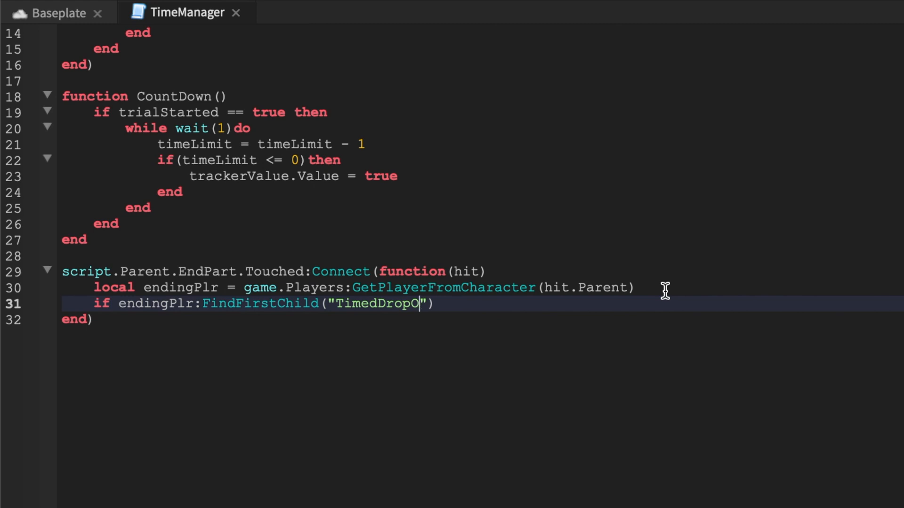
text(ff") then)
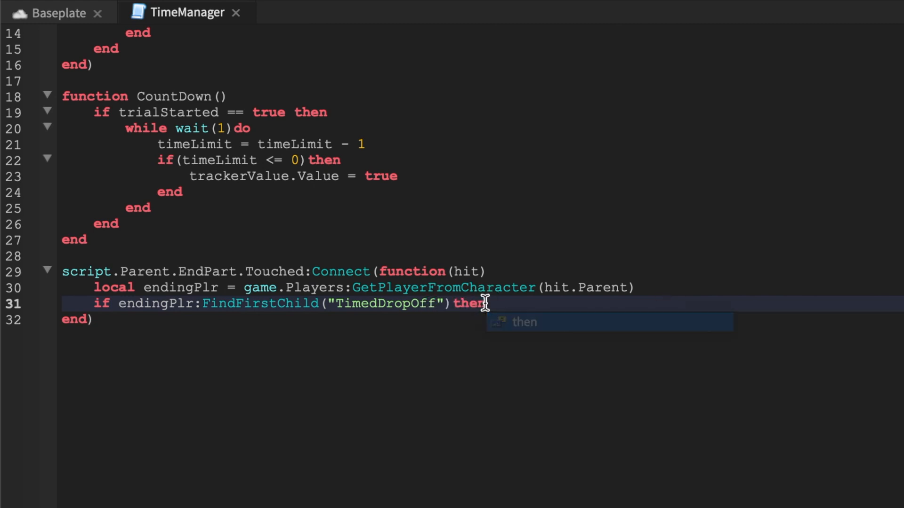
text(loca)
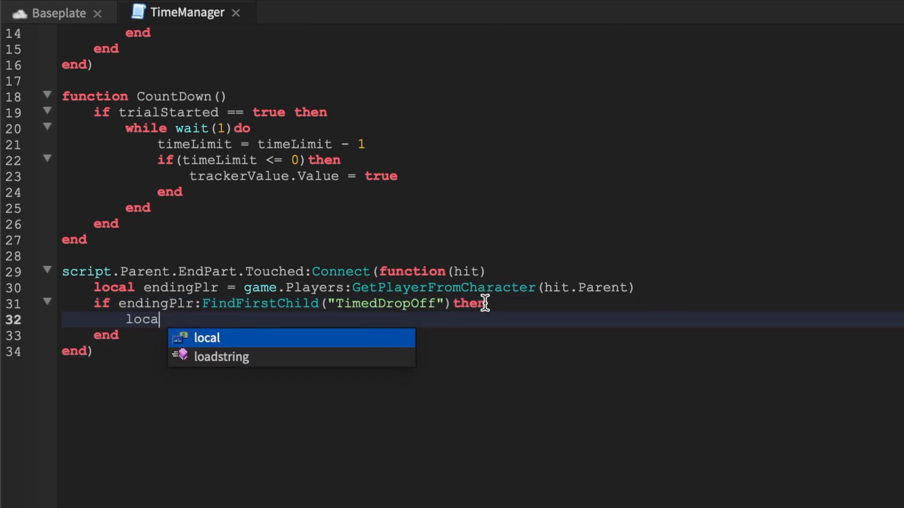
text(l droppedOff)
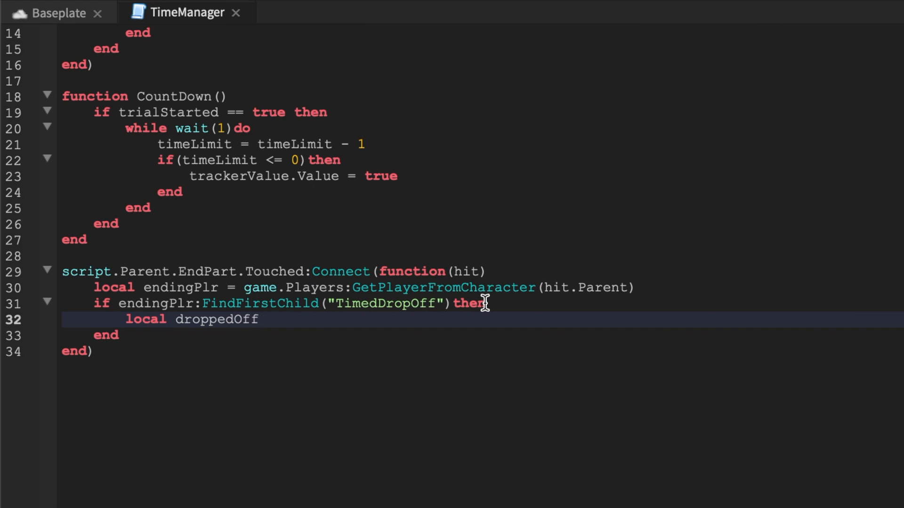
text(=)
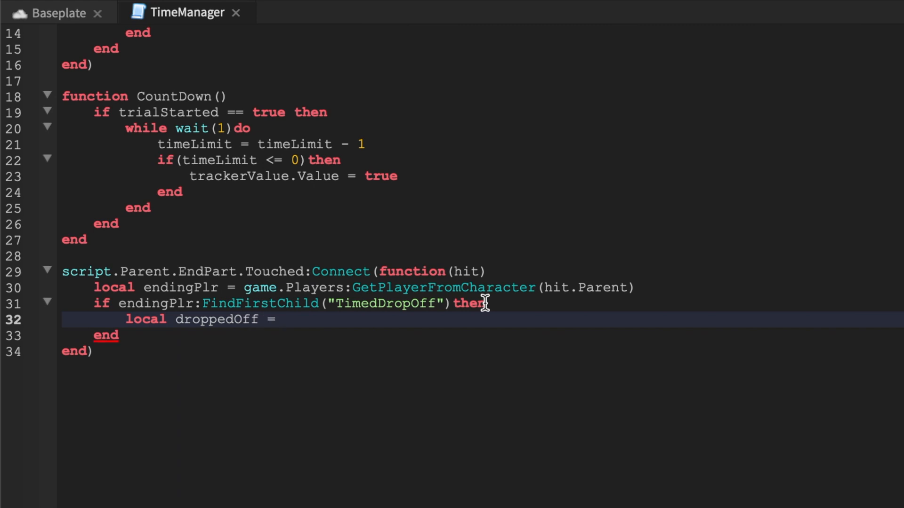
mouse_move(567, 295)
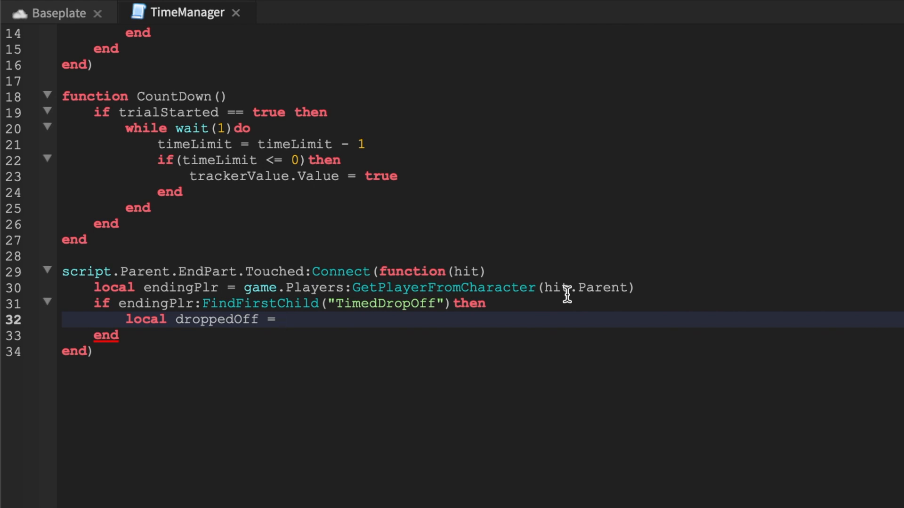
text(endingPlr:FindFirstChild(")
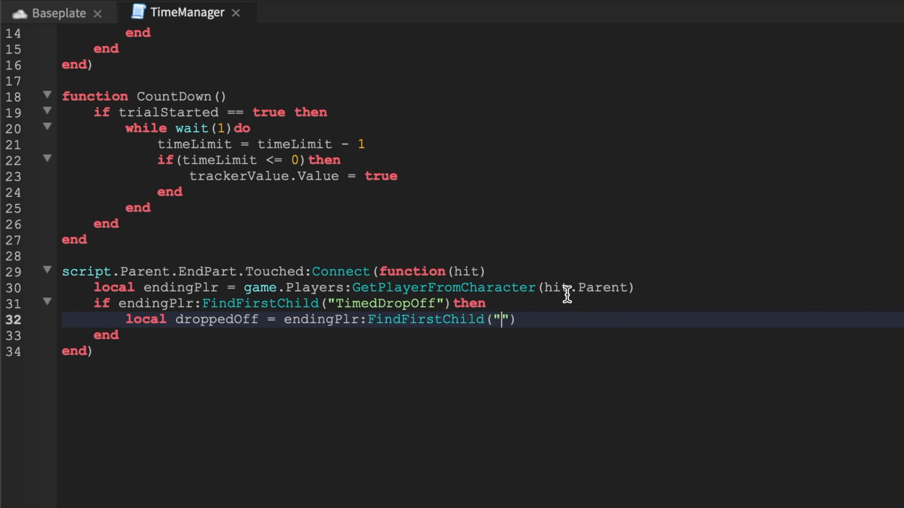
text(TimedDropOF)
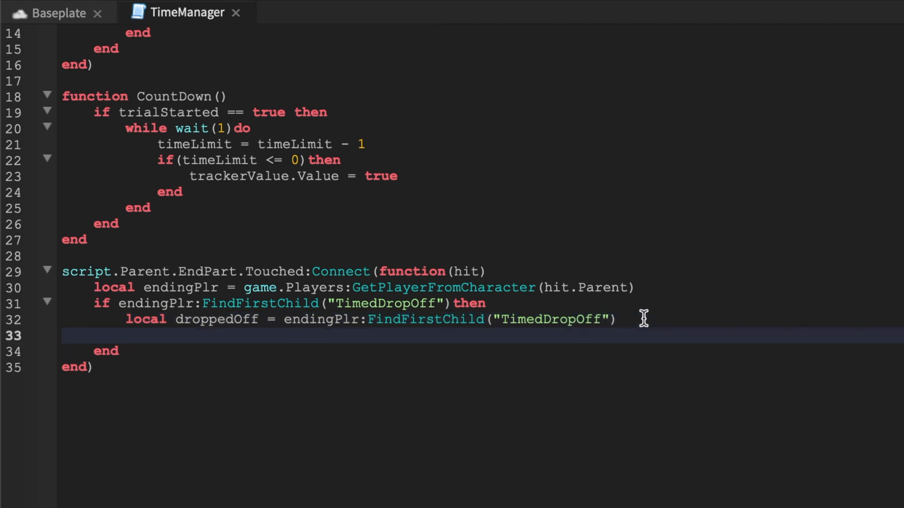
Print "time has expired" when droppedOff.Value == true
text(if d)
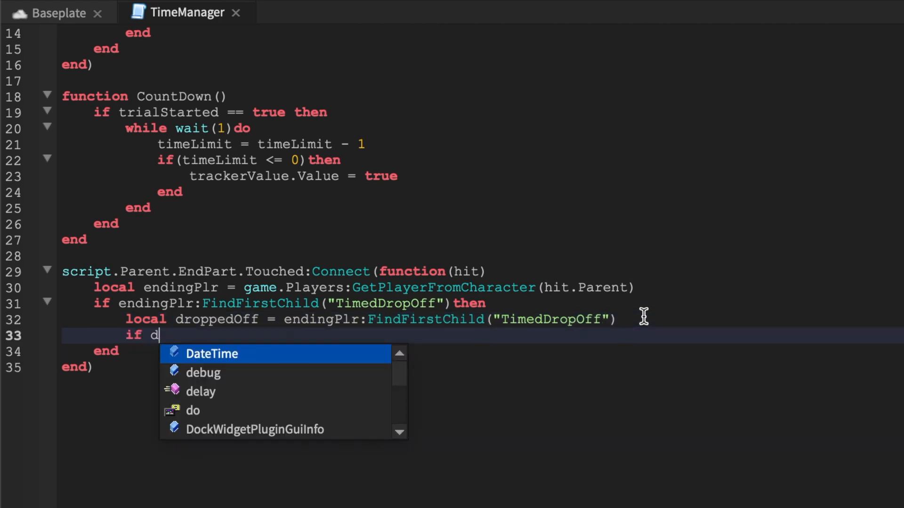
text(roppedOff.va)
text(print()
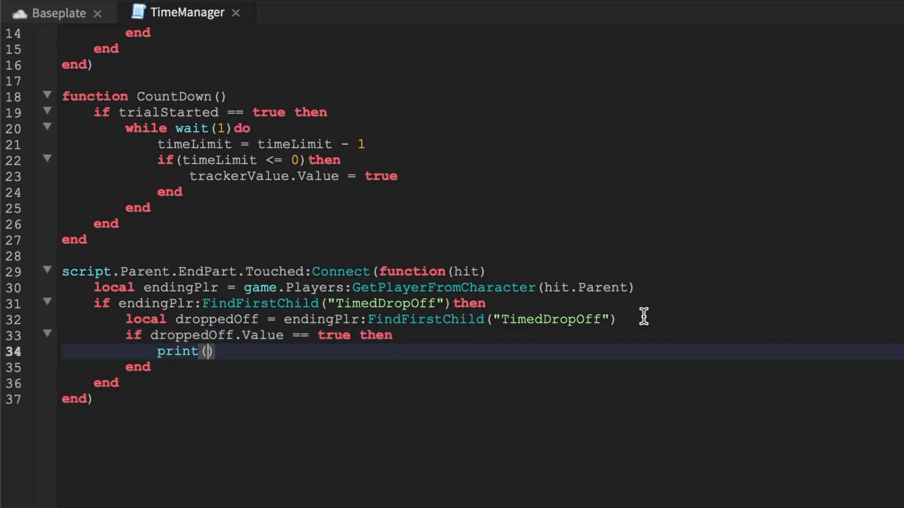
text("time has ")
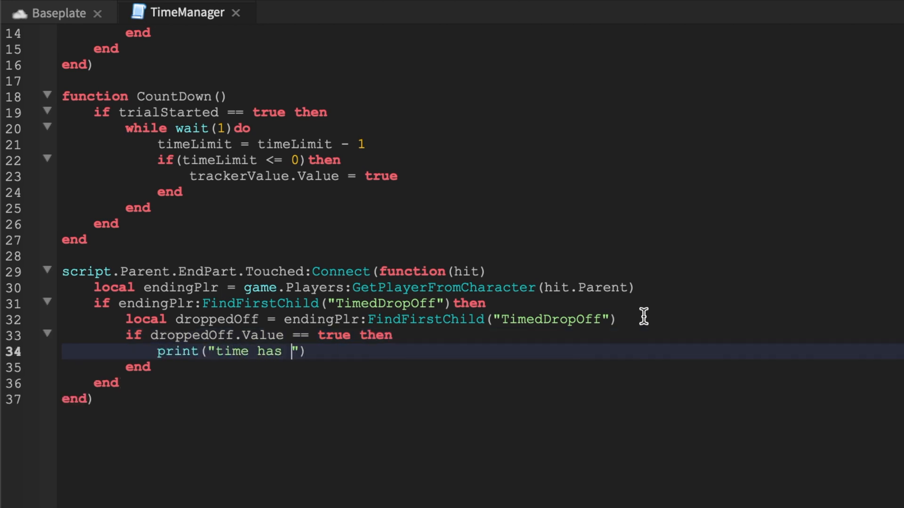
text(expired)
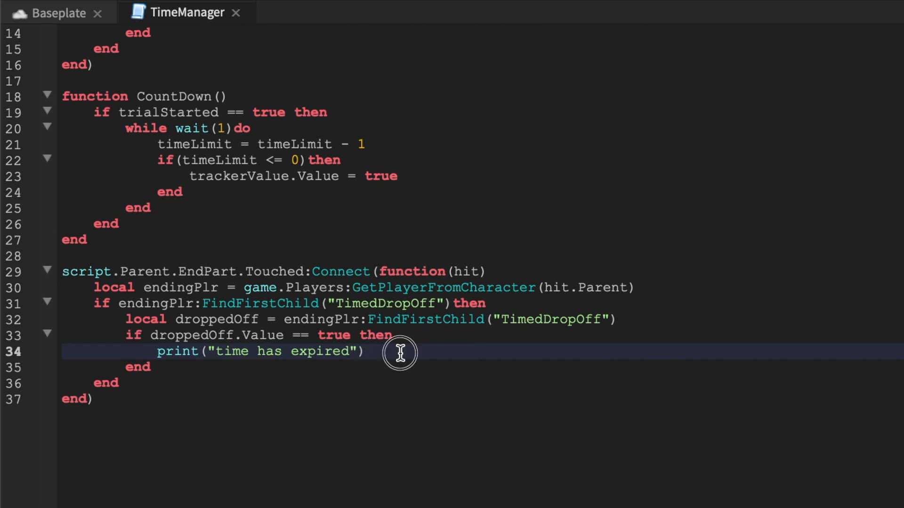
mouse_move(292, 367)
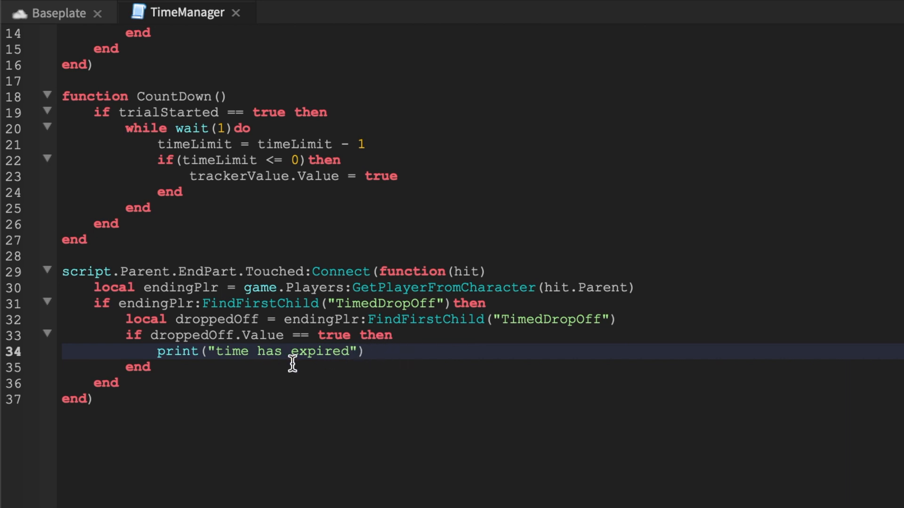
key(enter)
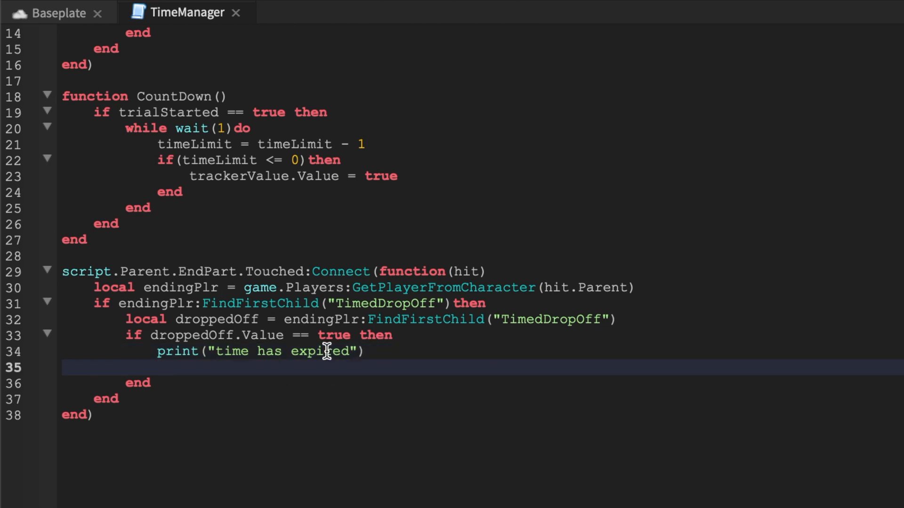
Write the elseif droppedOff branch with a comment to give the player money (see money video)
text(elseif d)
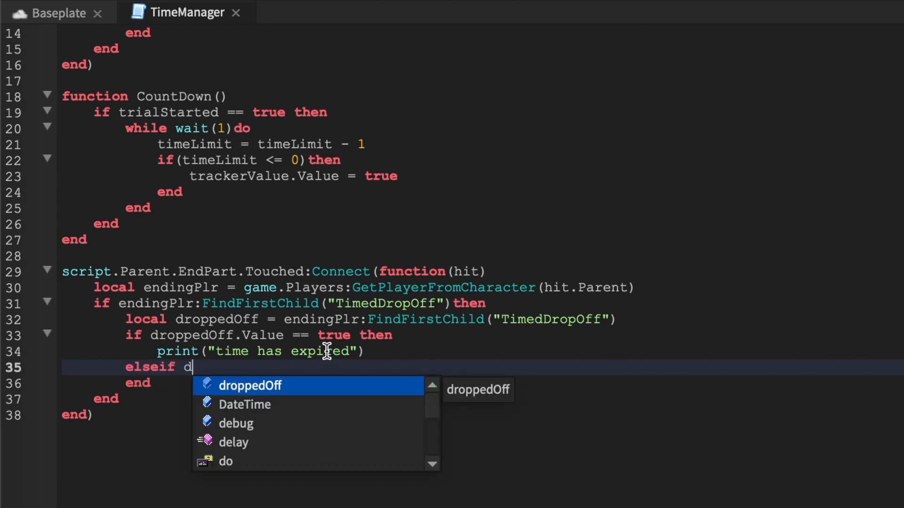
text(roppedOff.Value == false then)
text(--)
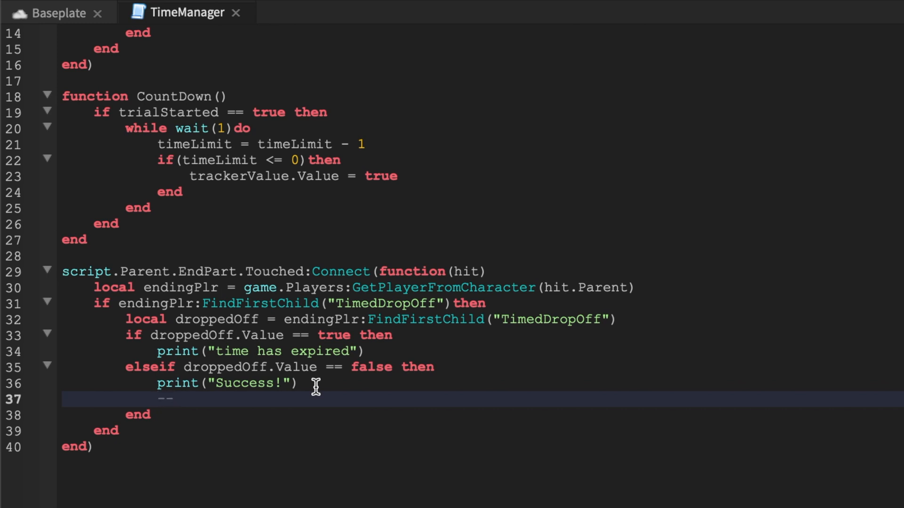
text(Give plae)
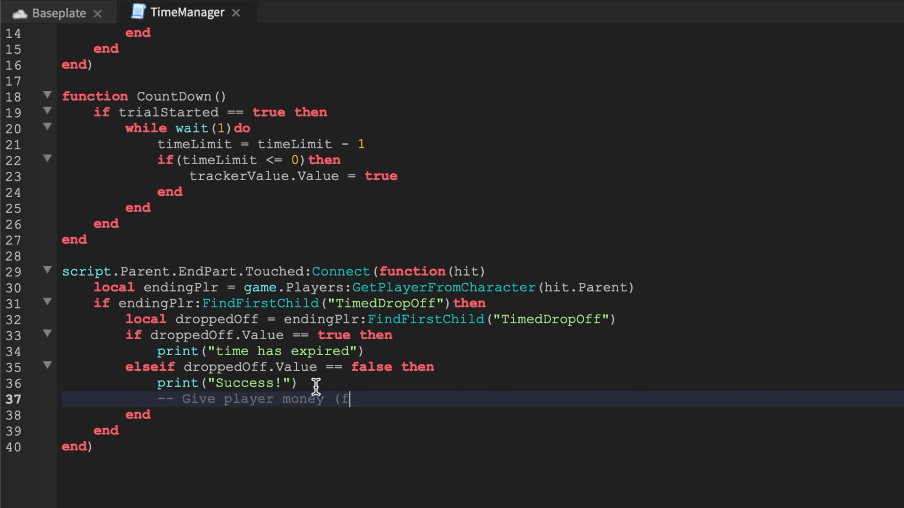
text(reference to)
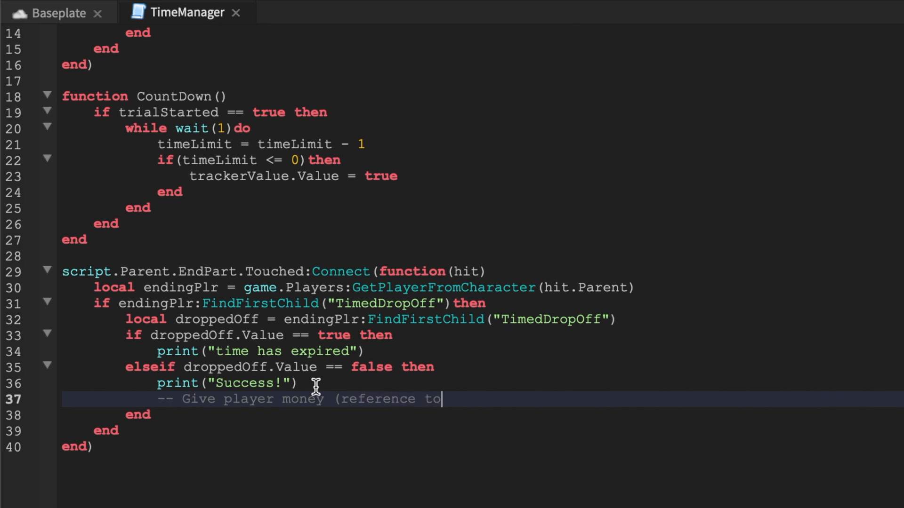
text(money video))
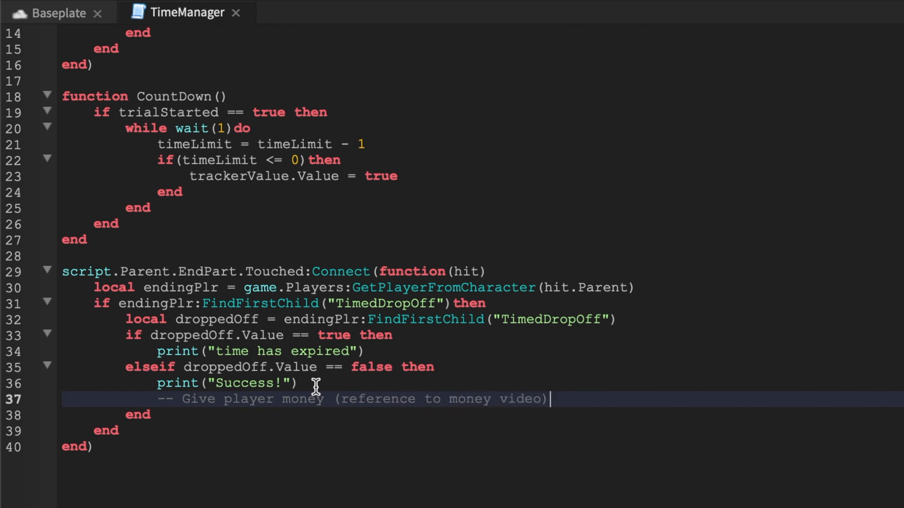
mouse_move(384, 271)
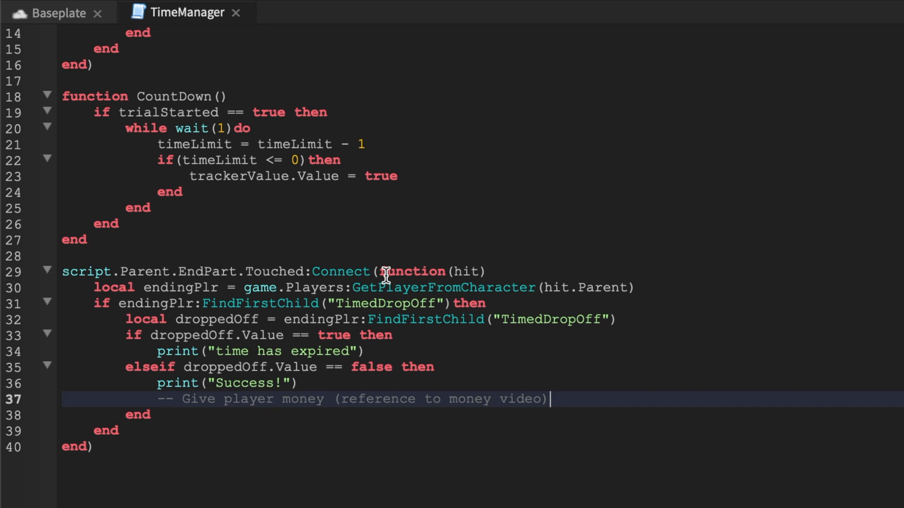
Add droppedOff:Destroy(); on a new line after the inner if block
click(185, 414)
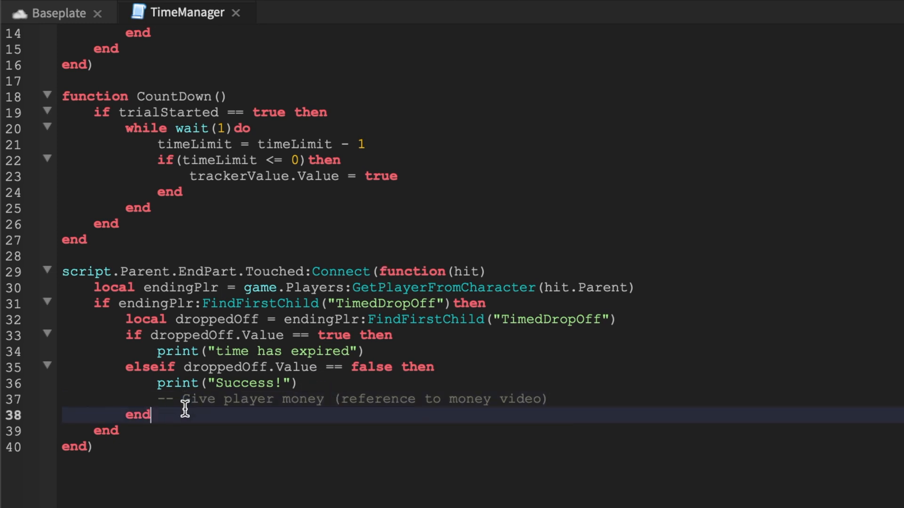
key(enter)
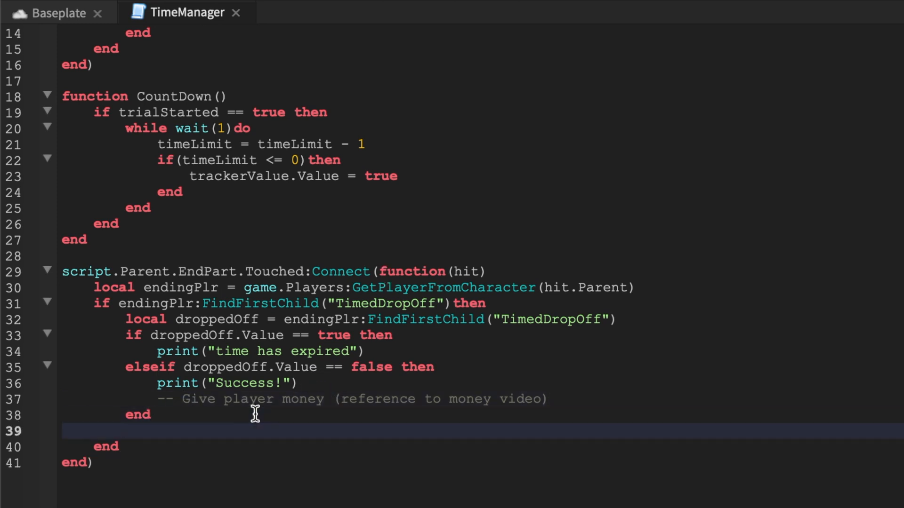
text(droppedOff:Destroy)
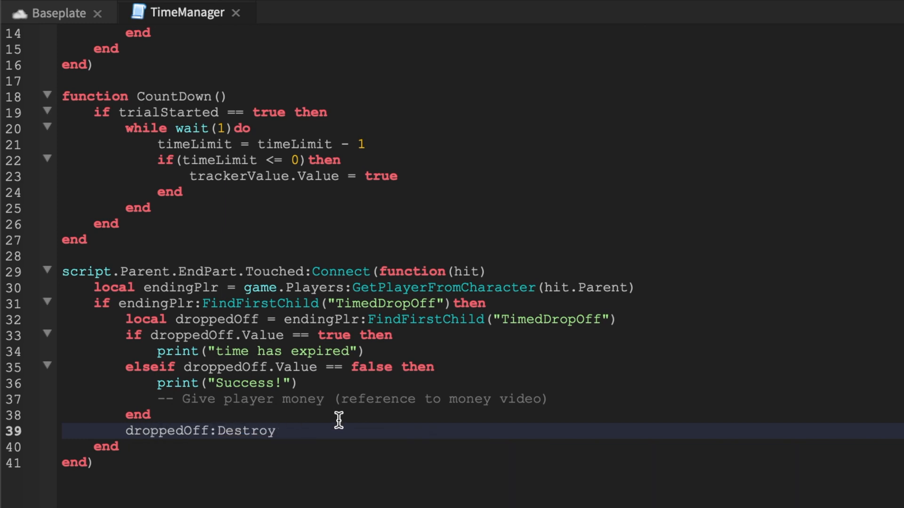
text(();)
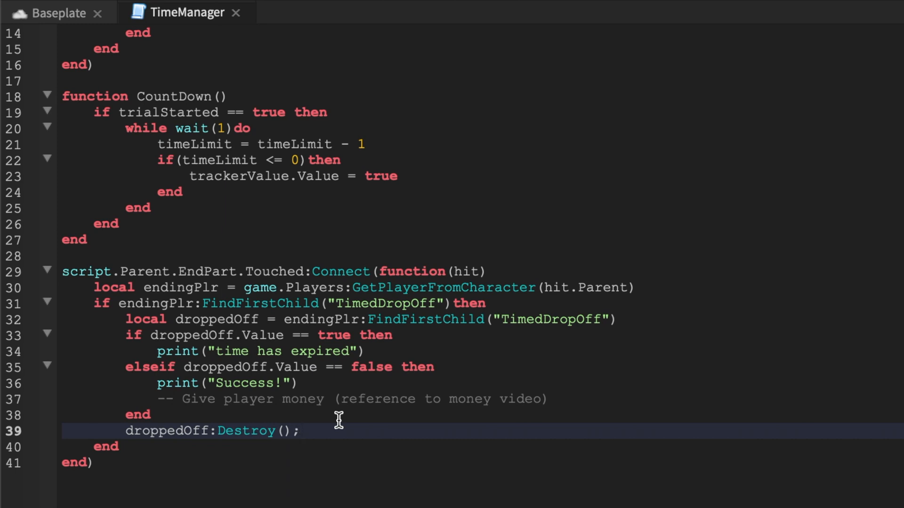
mouse_move(341, 361)
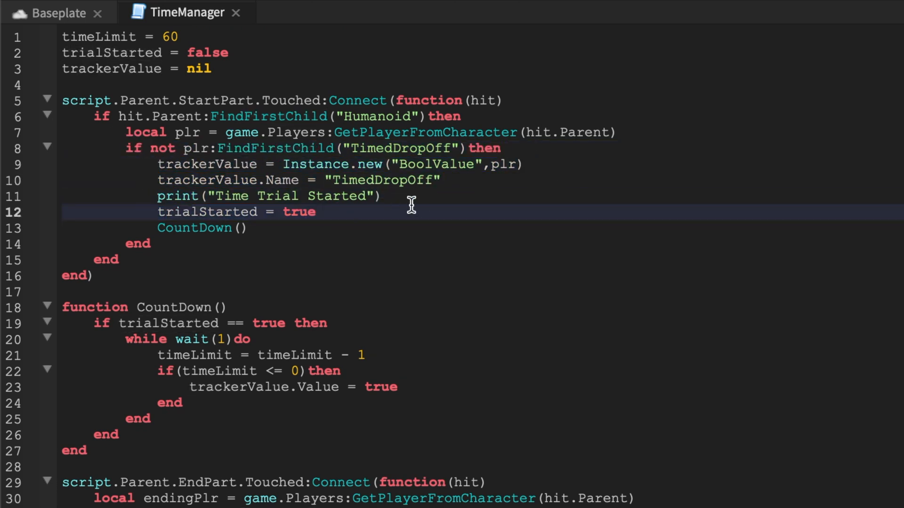
scroll(down, 3)
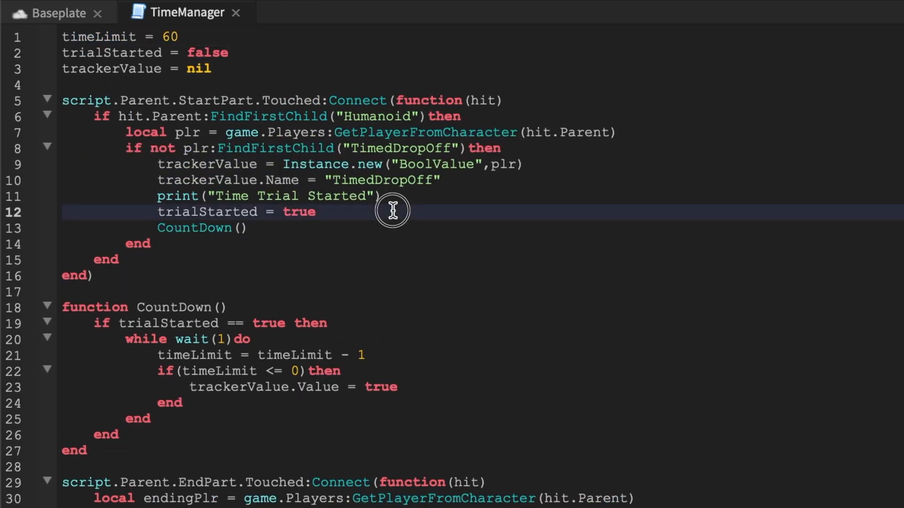
scroll(down, 3)
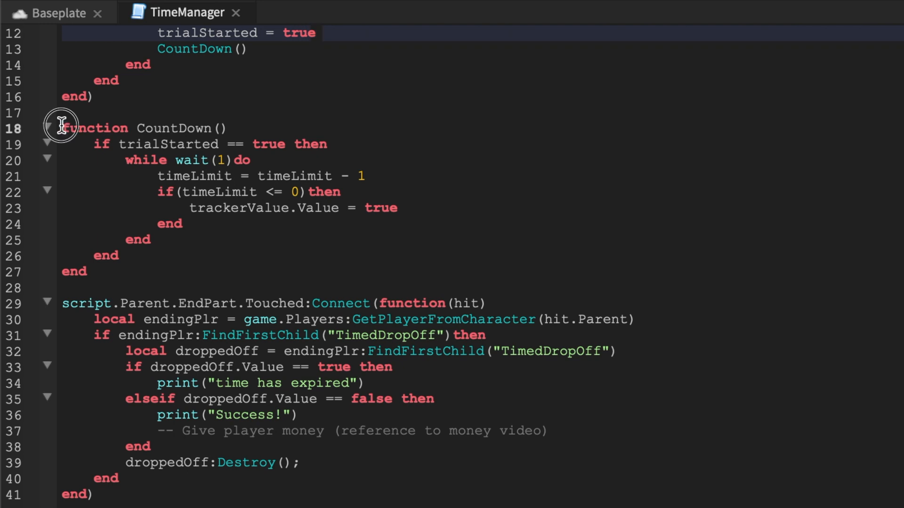
scroll(down, 3)
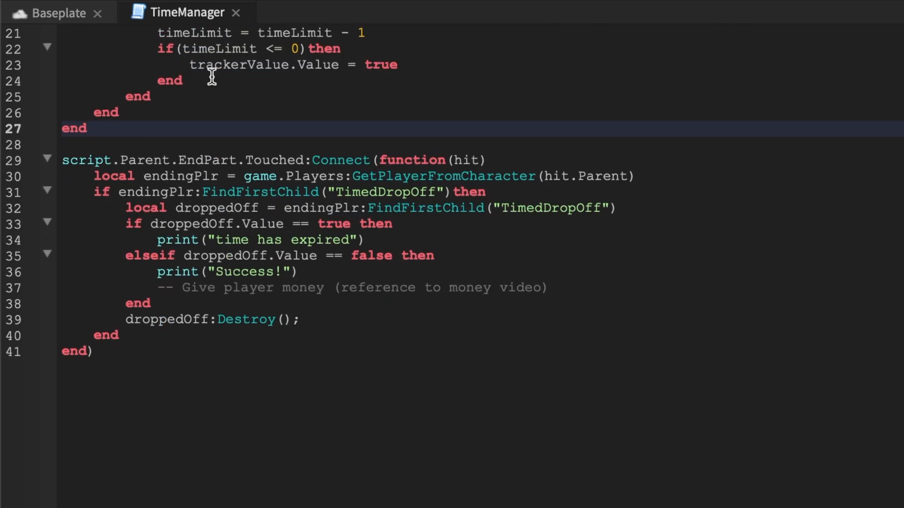
mouse_move(282, 110)
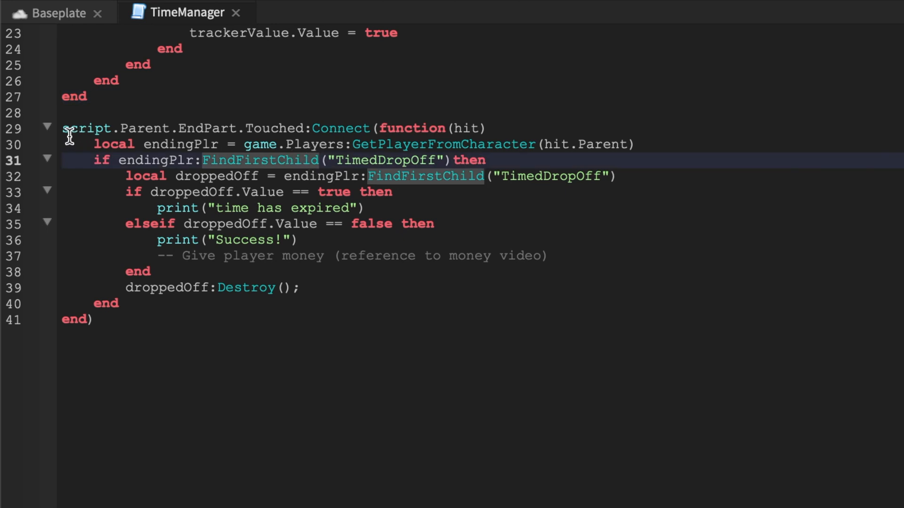
click(581, 128)
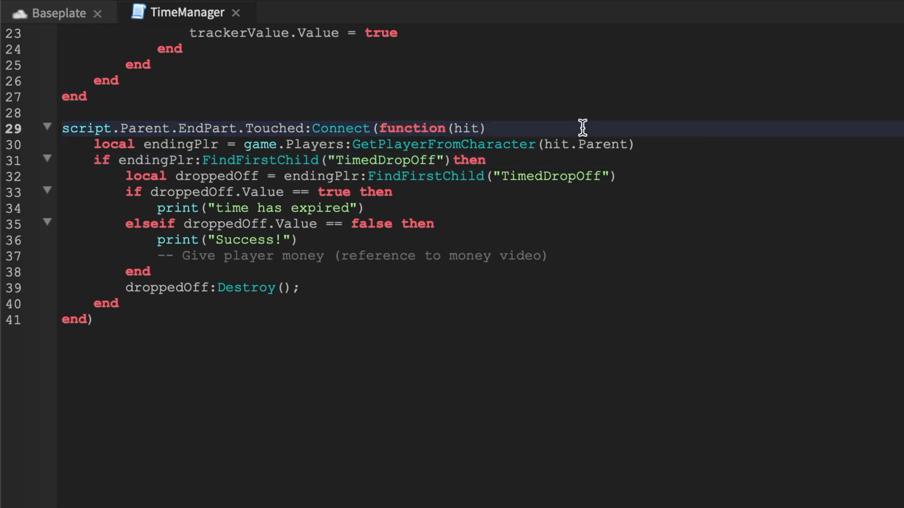
mouse_move(376, 187)
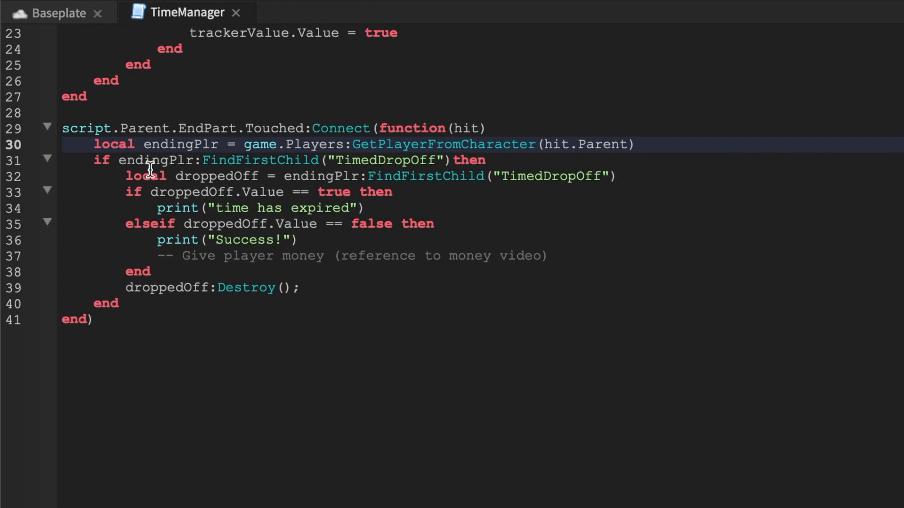
click(407, 160)
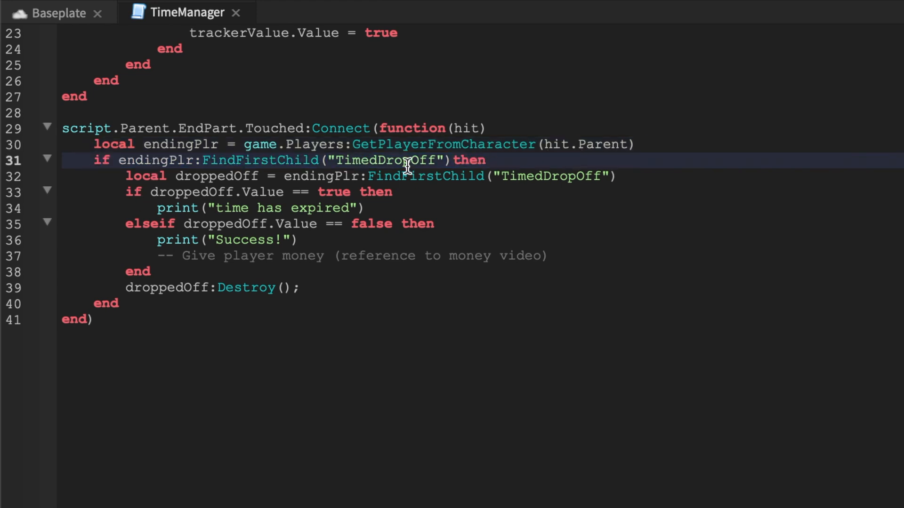
double_click(386, 160)
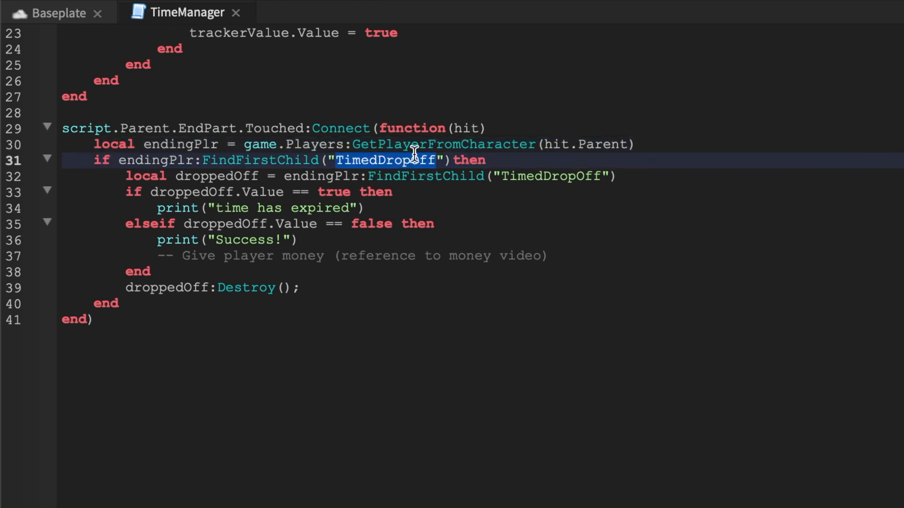
mouse_move(193, 207)
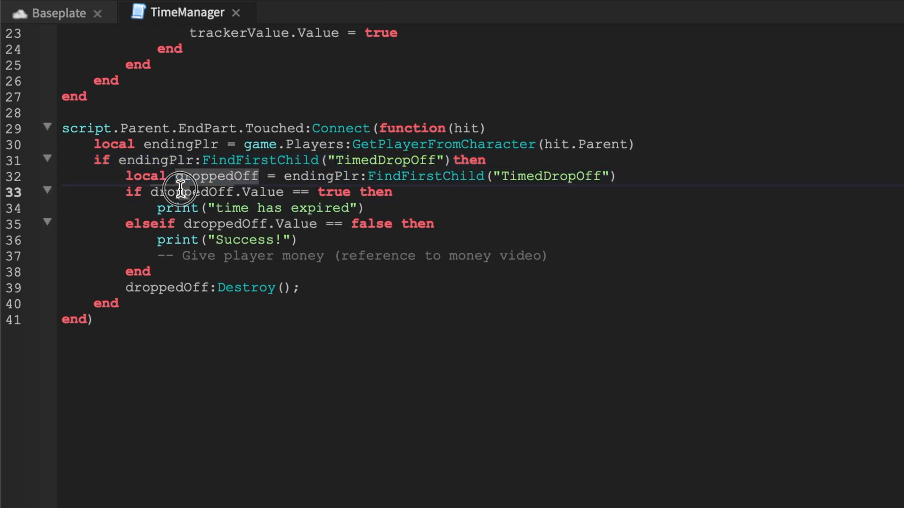
click(107, 303)
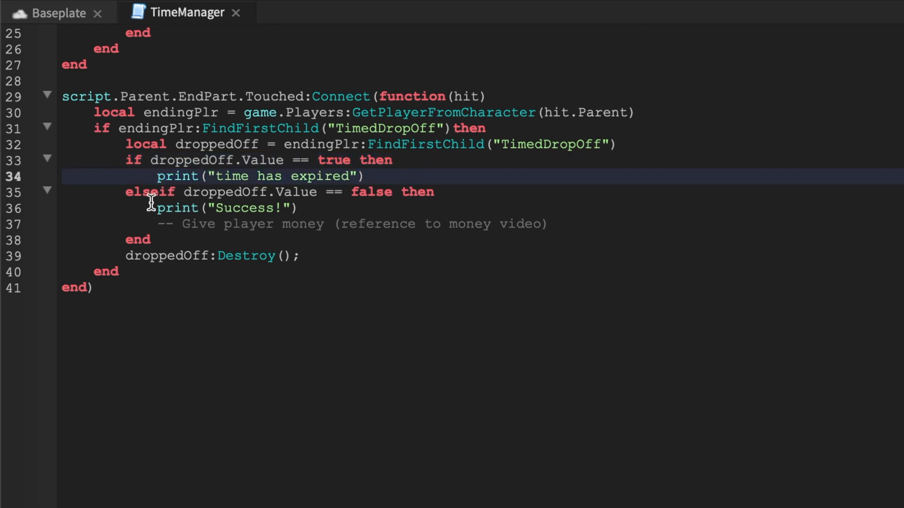
mouse_move(241, 195)
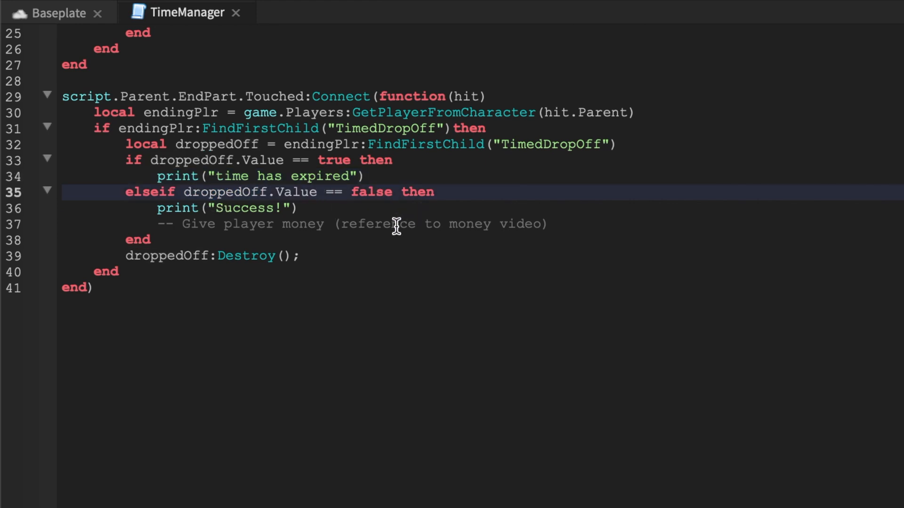
double_click(176, 208)
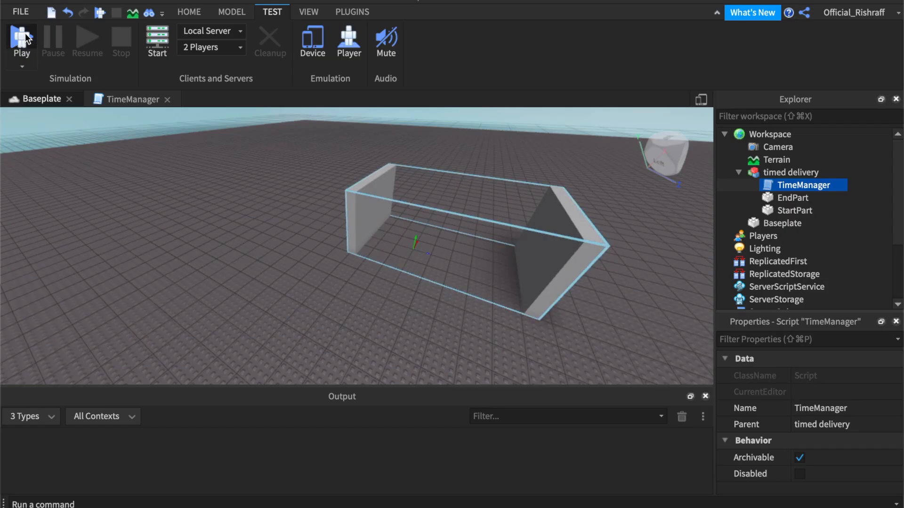
Run a play-test and walk through the start part to trigger "Time Trial Started"
click(22, 42)
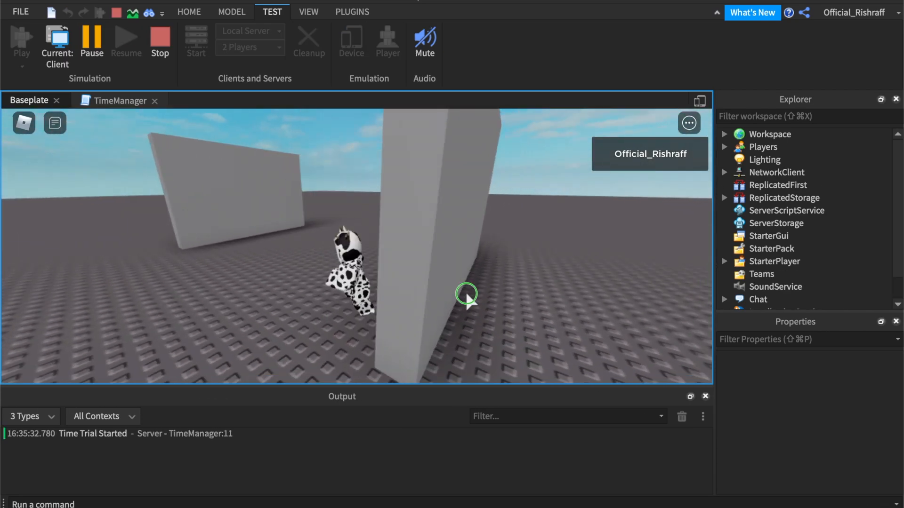
mouse_move(115, 437)
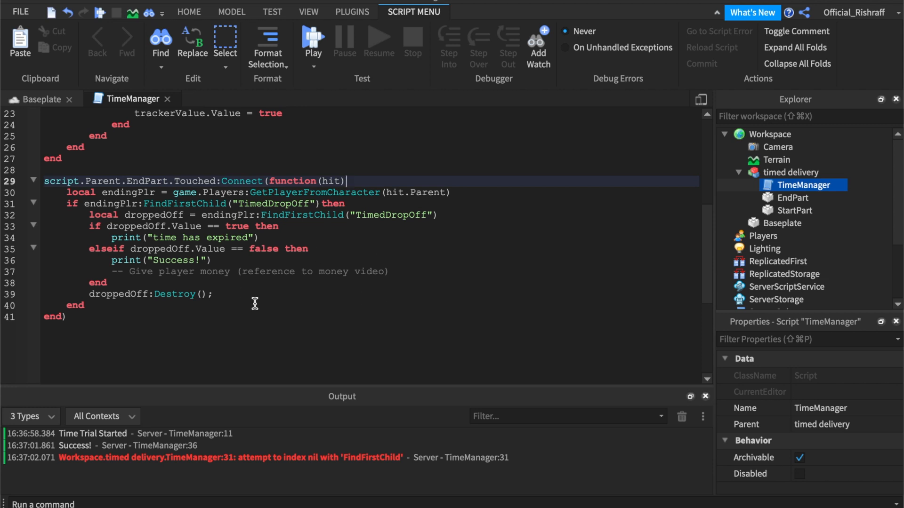
mouse_move(295, 322)
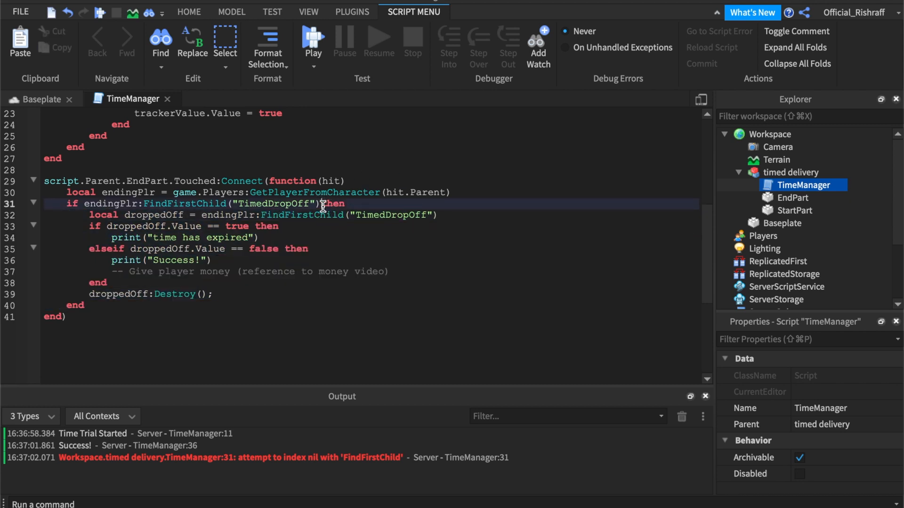
Require droppedOffBool == false in the EndPart check and begin a new line after Destroy
text(and droppedOffBool)
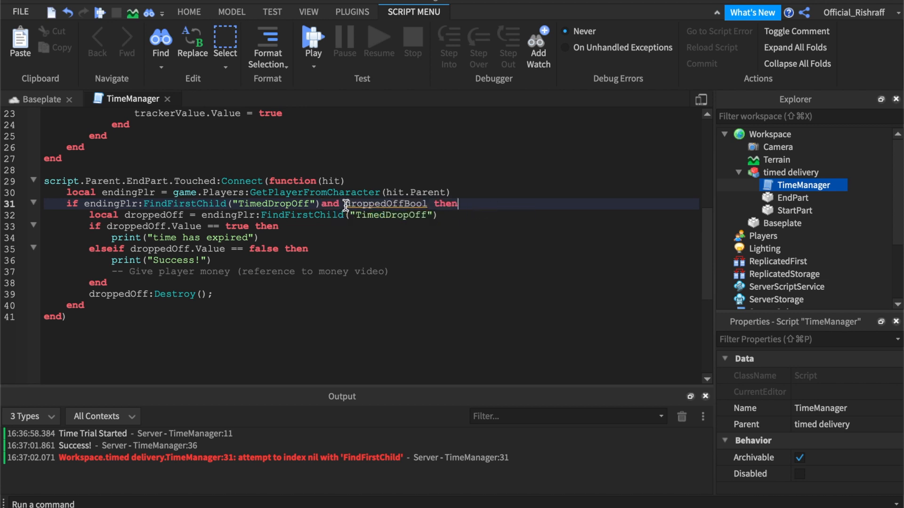
text(== false)
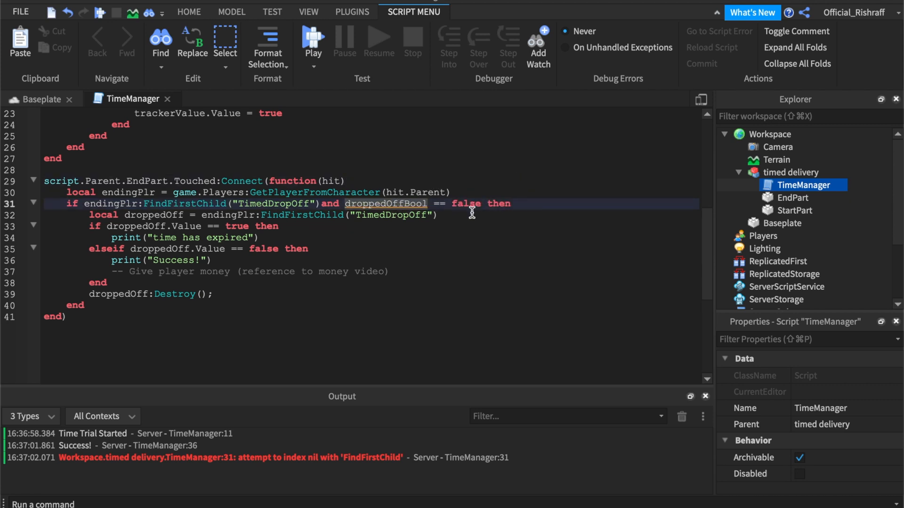
text(d)
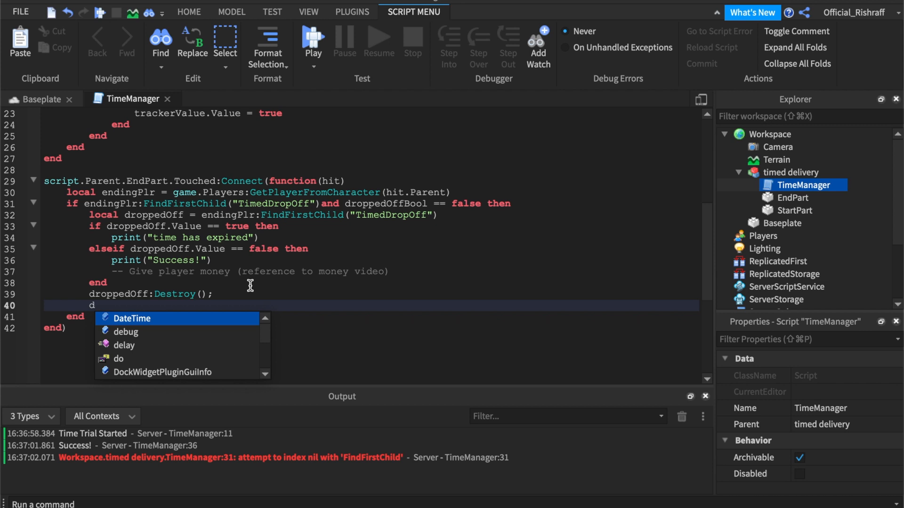